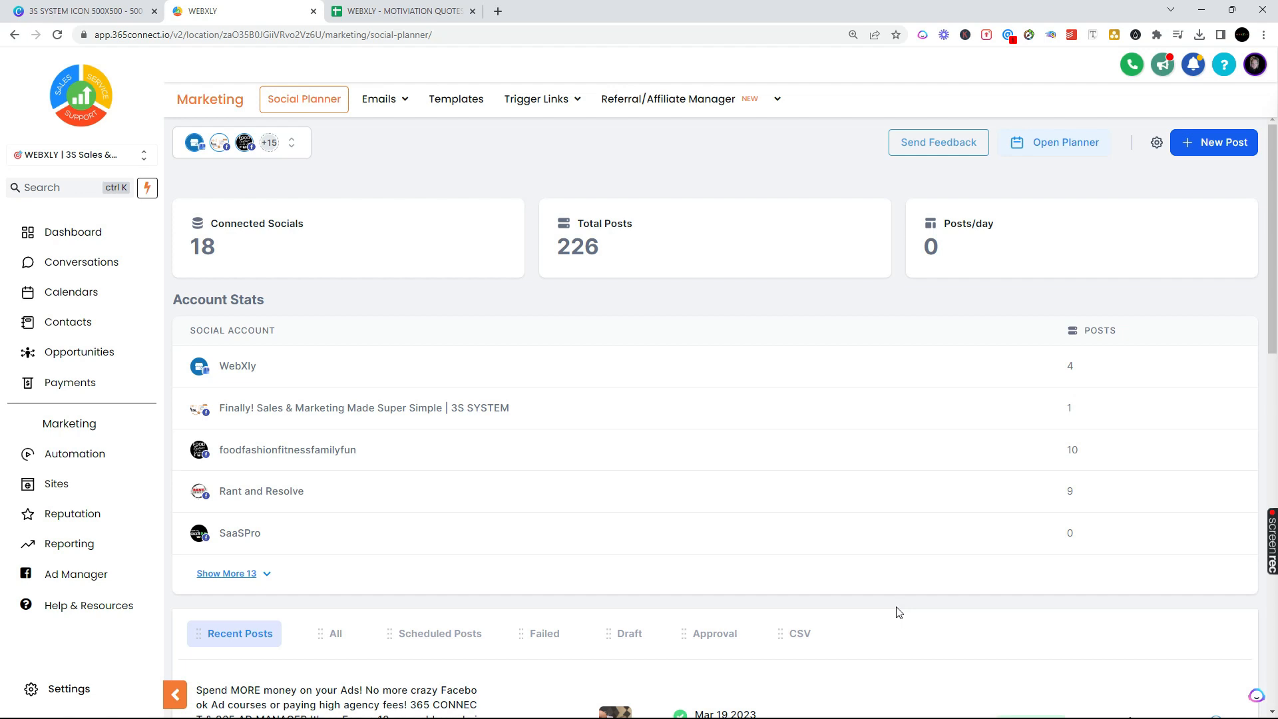
mouse_move(616, 177)
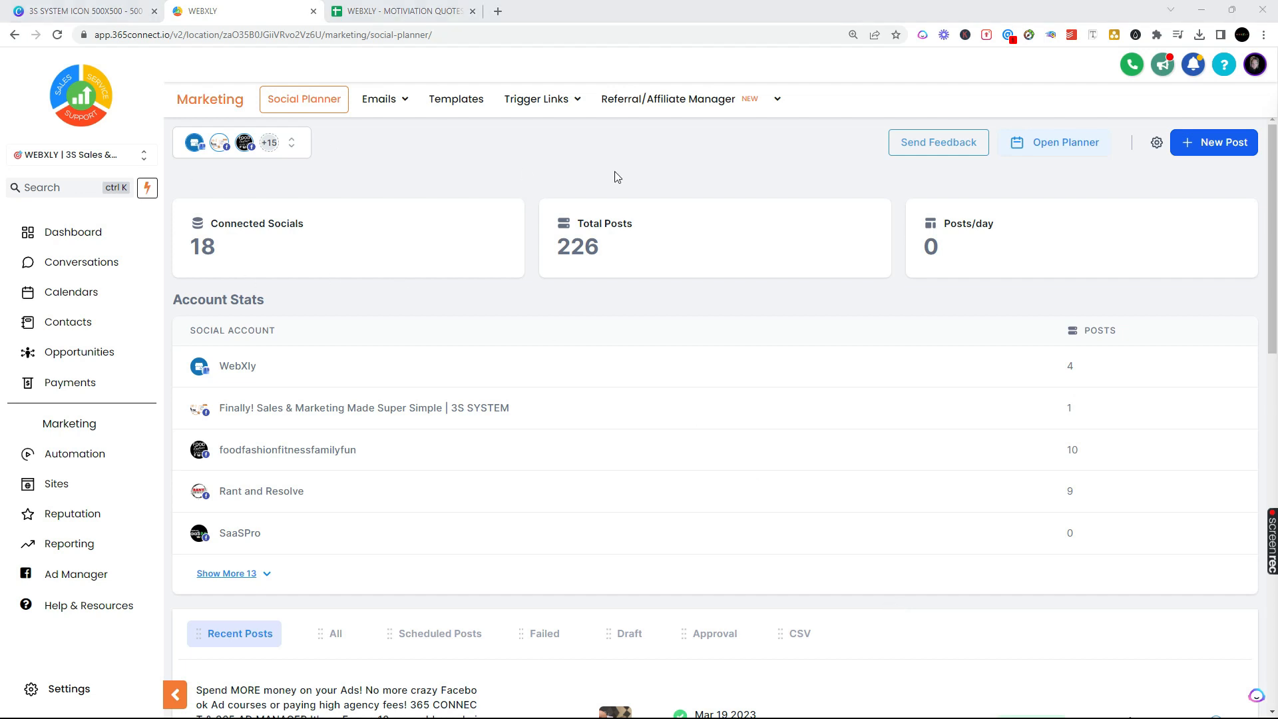
mouse_move(514, 393)
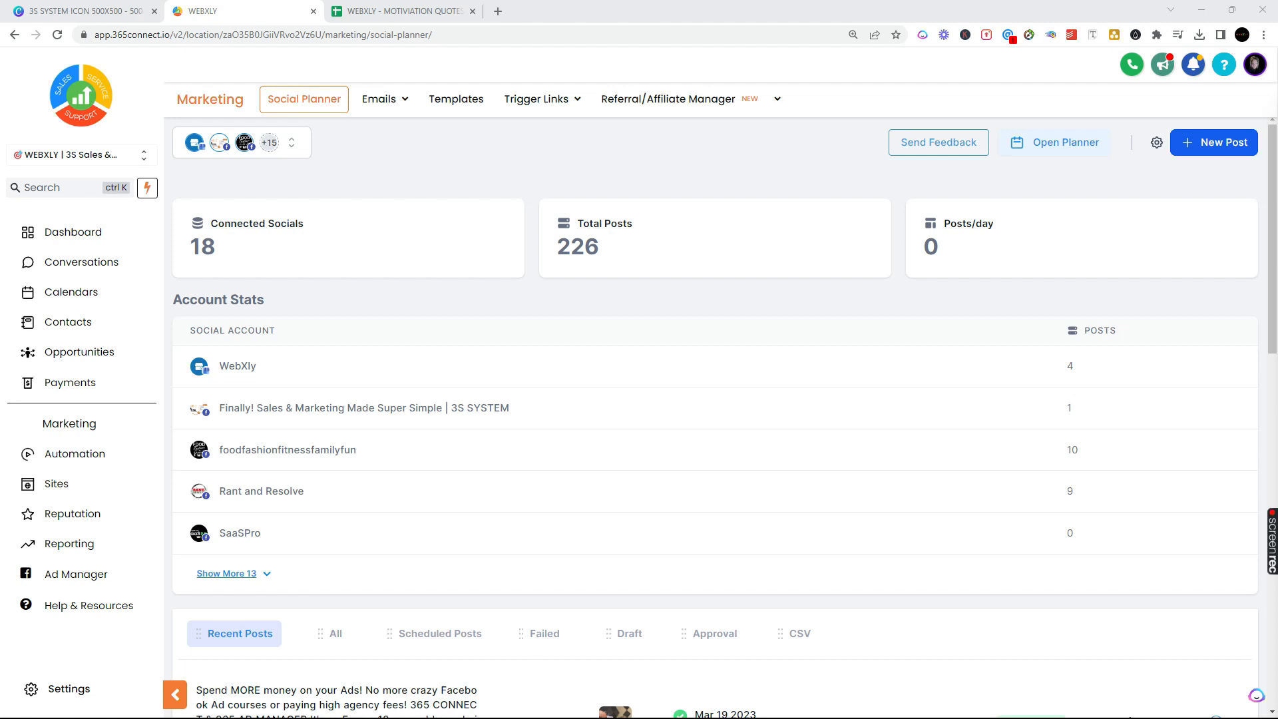
mouse_move(81, 262)
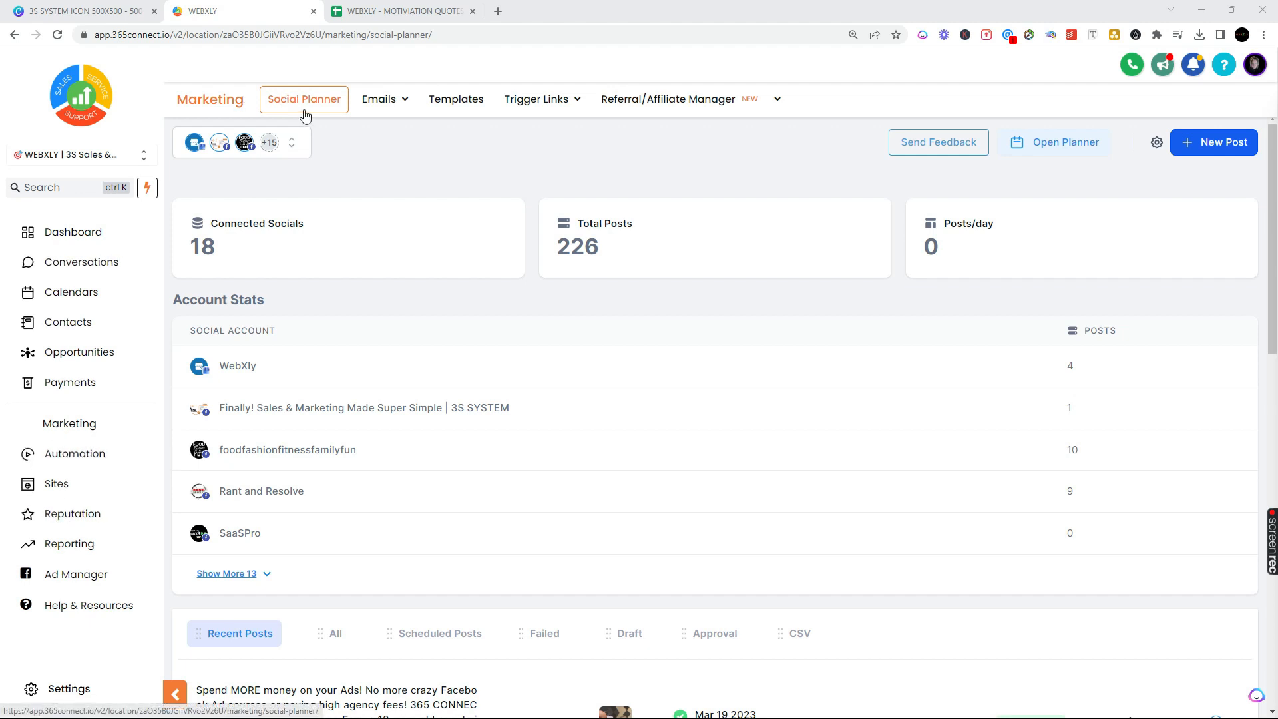
Begin a New Post 'Upload from CSV' import and download the sample import file
left_click(1213, 142)
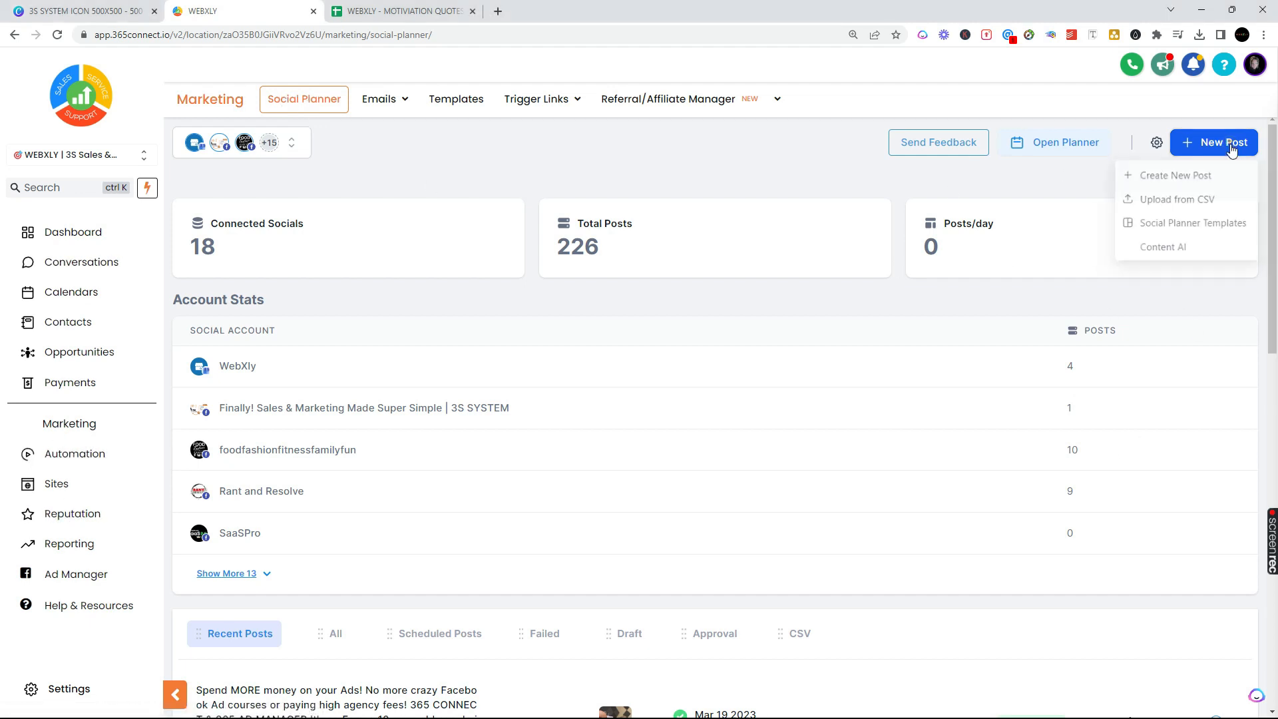
left_click(1177, 199)
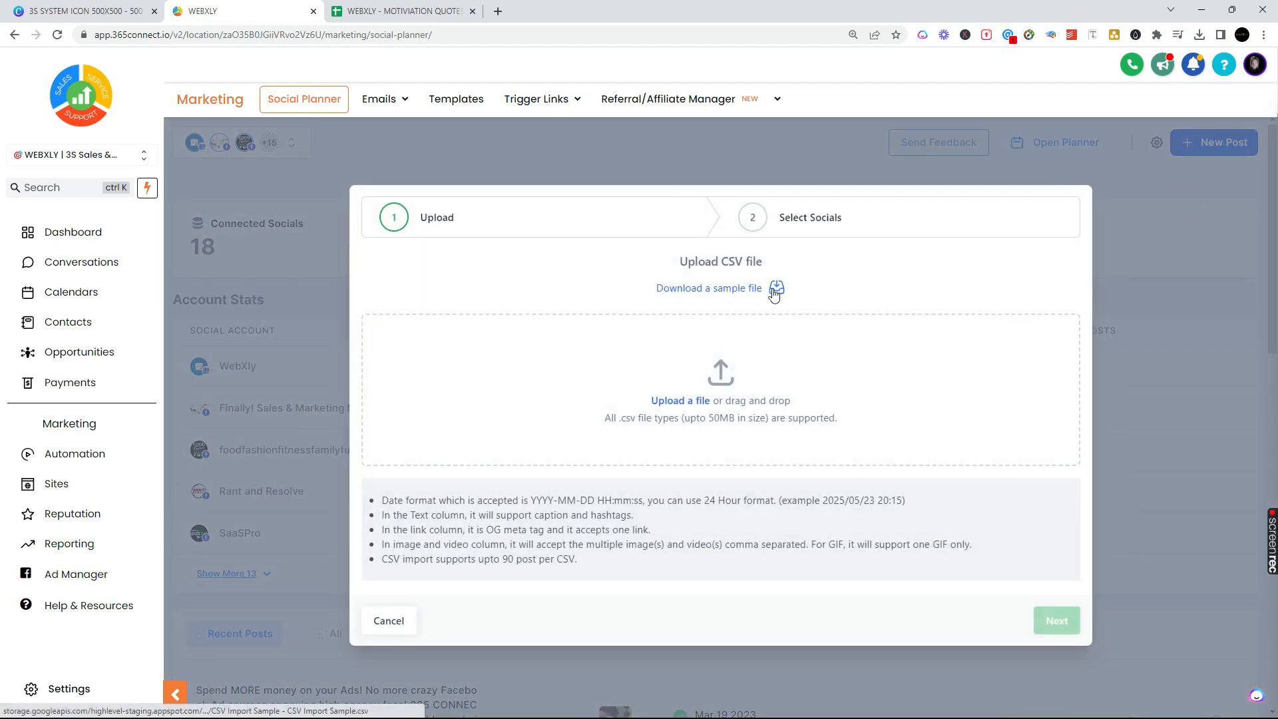
left_click(708, 287)
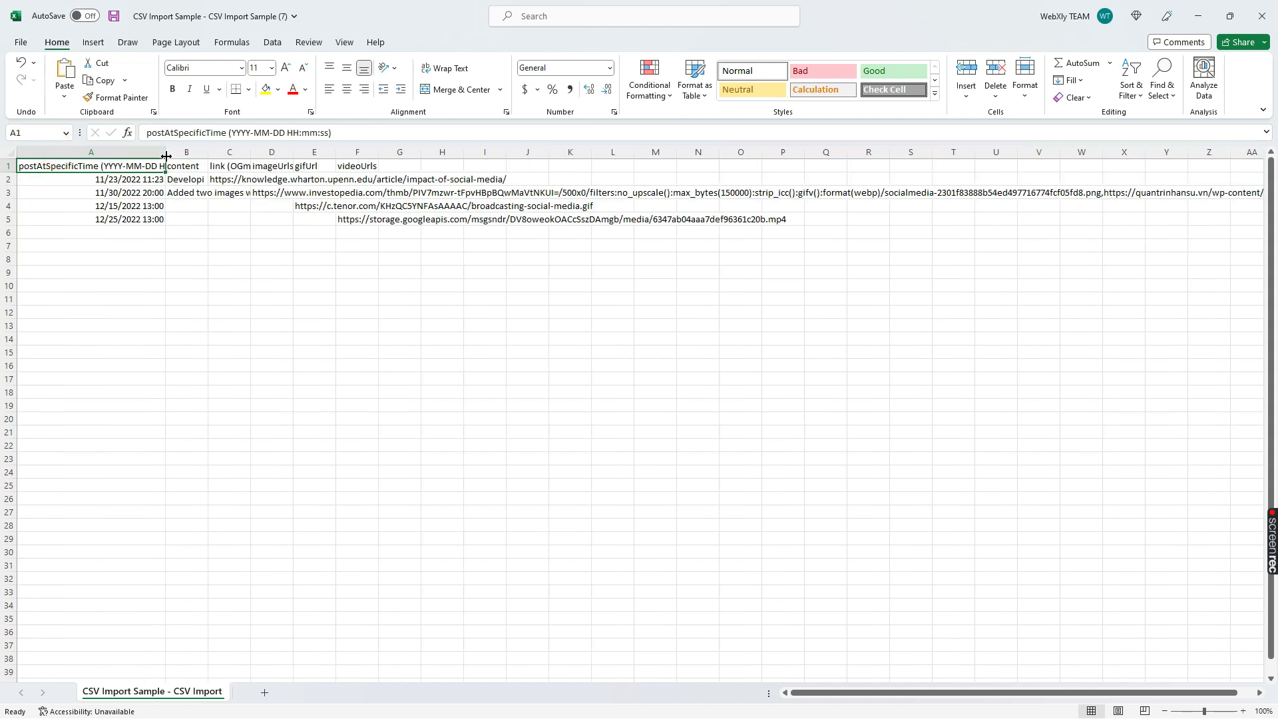
mouse_move(180, 247)
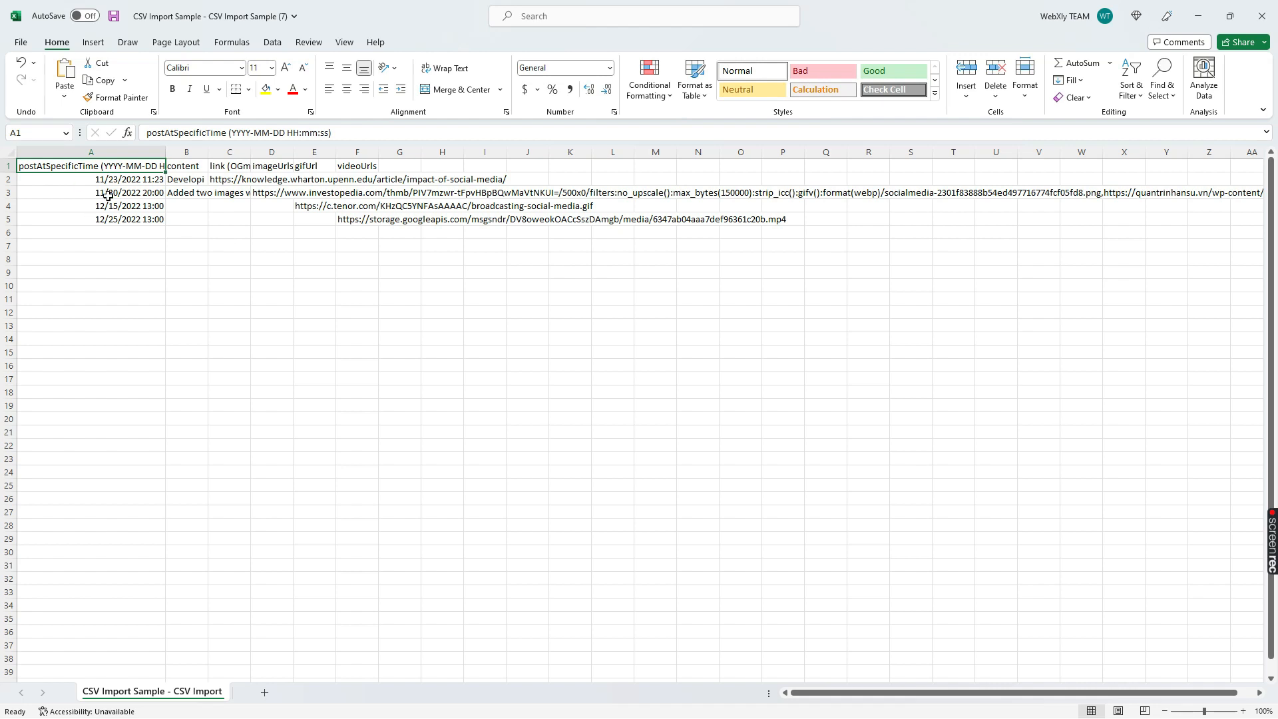
Widen column A to show the full date-time header while reviewing the post dates
left_click(90, 206)
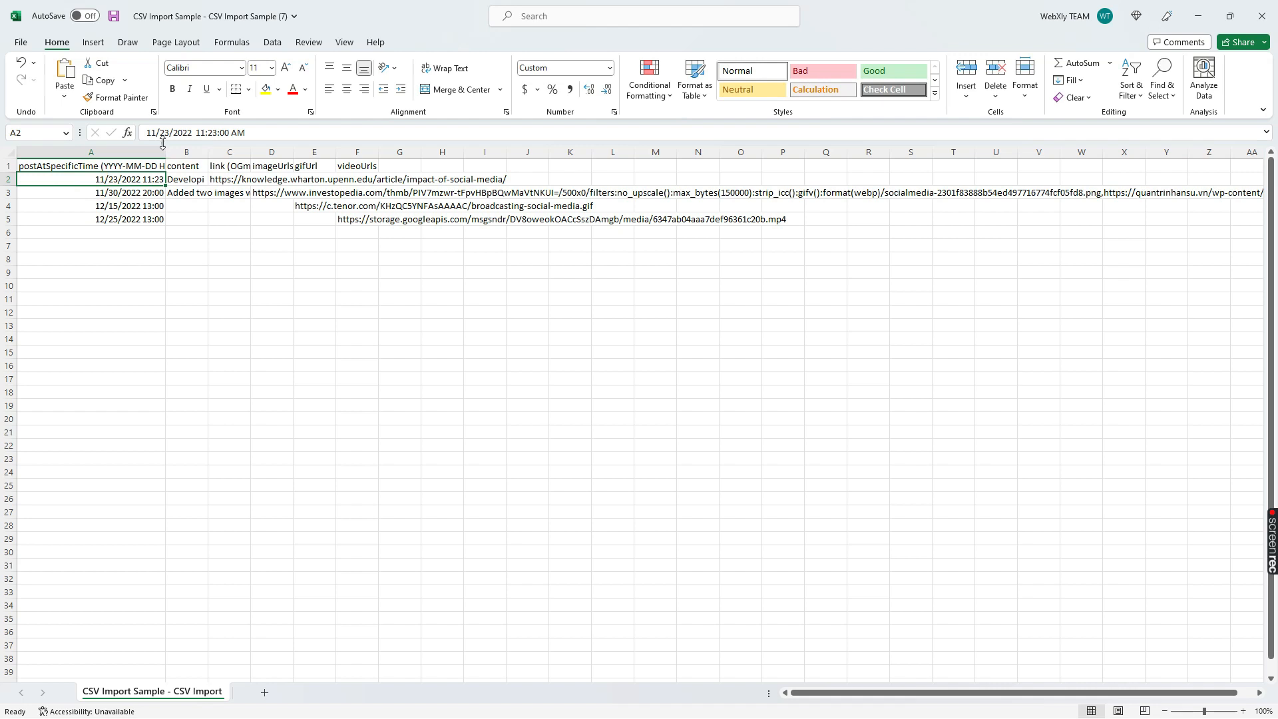
left_click_drag(163, 152, 215, 152)
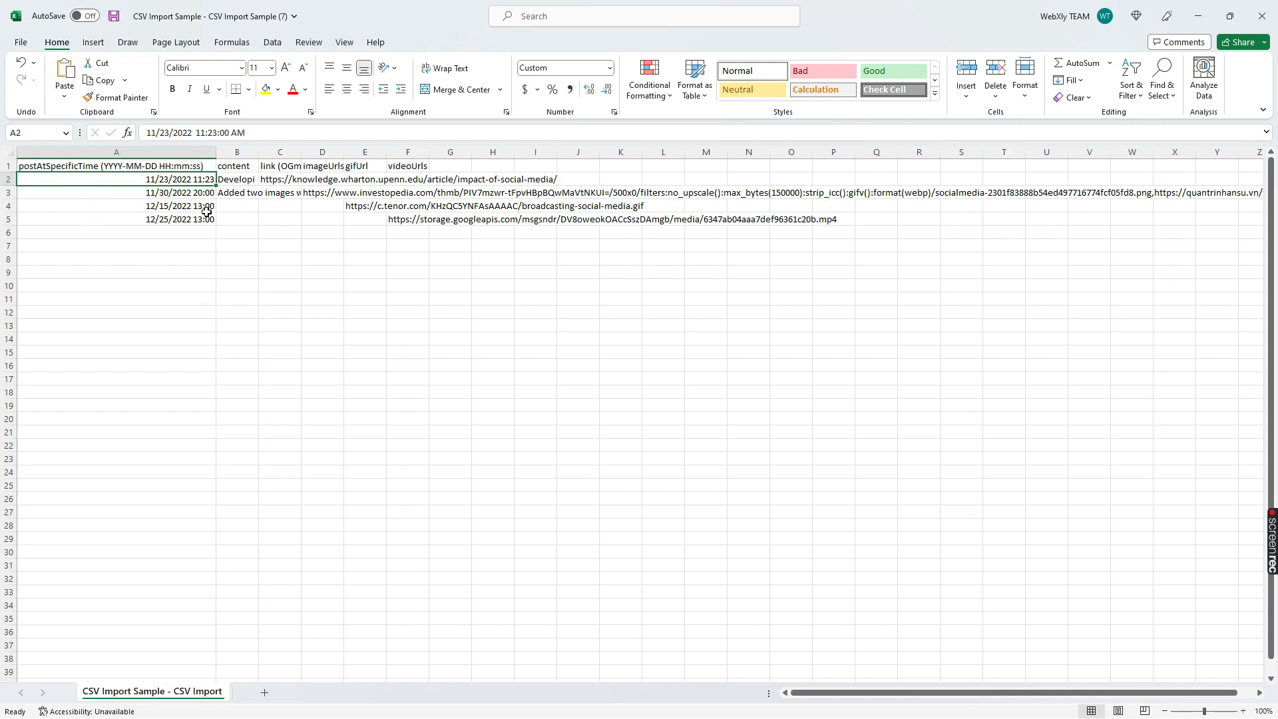
left_click(116, 205)
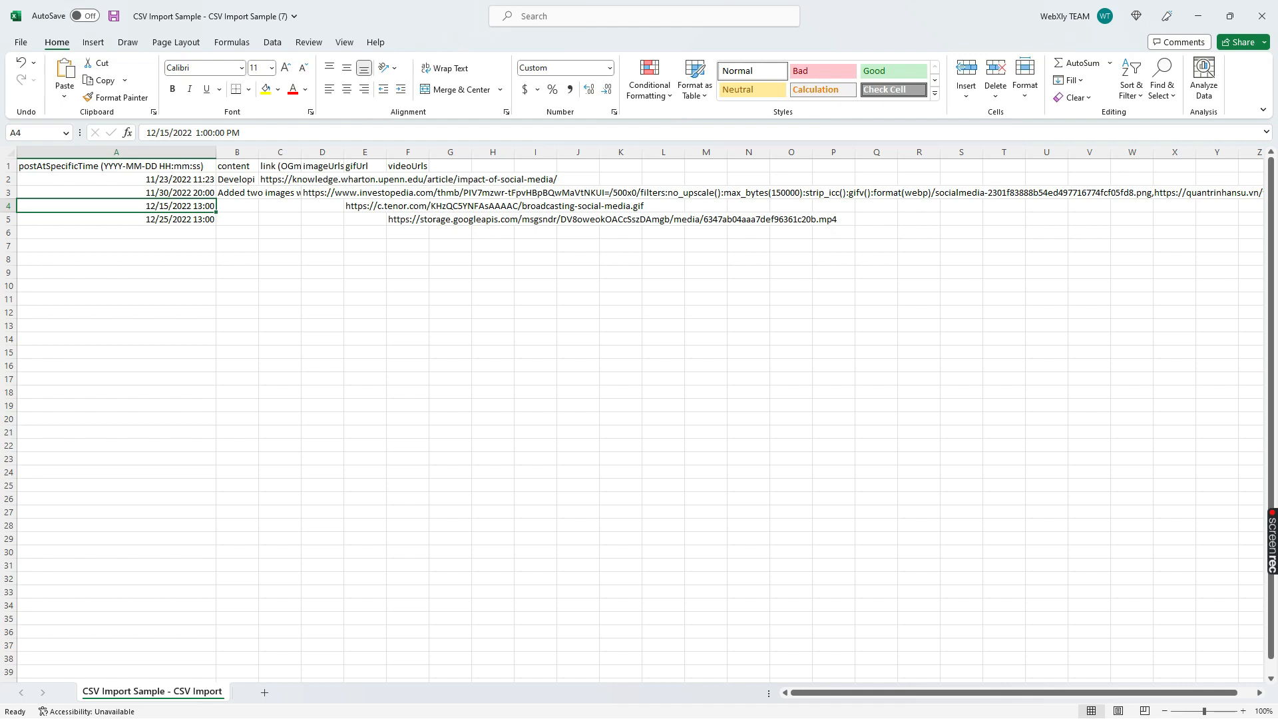
mouse_move(169, 231)
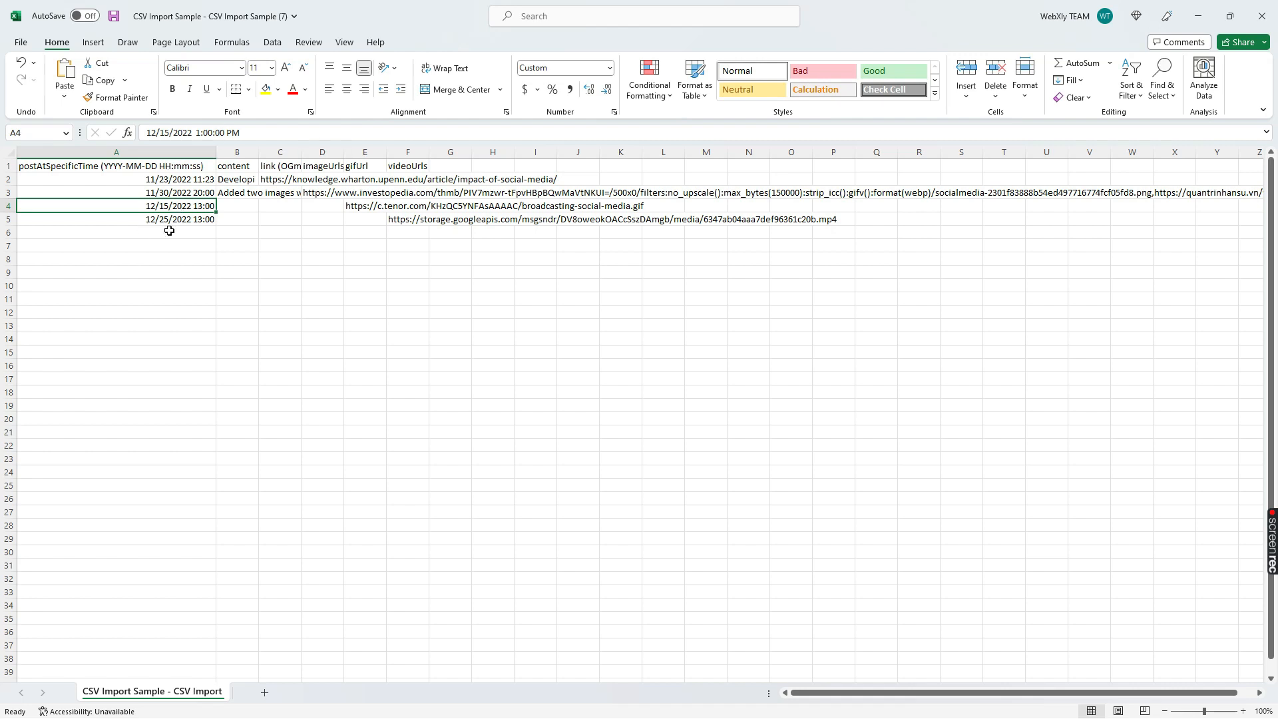
mouse_move(748, 6)
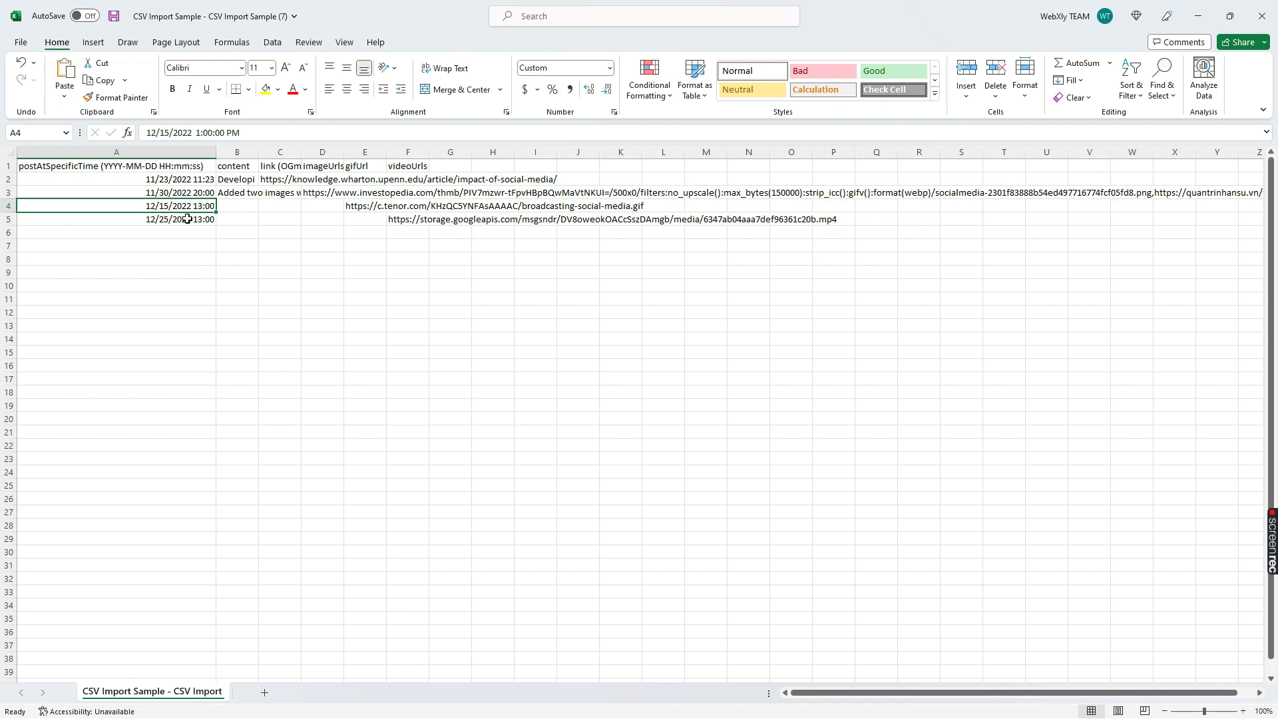
left_click(153, 178)
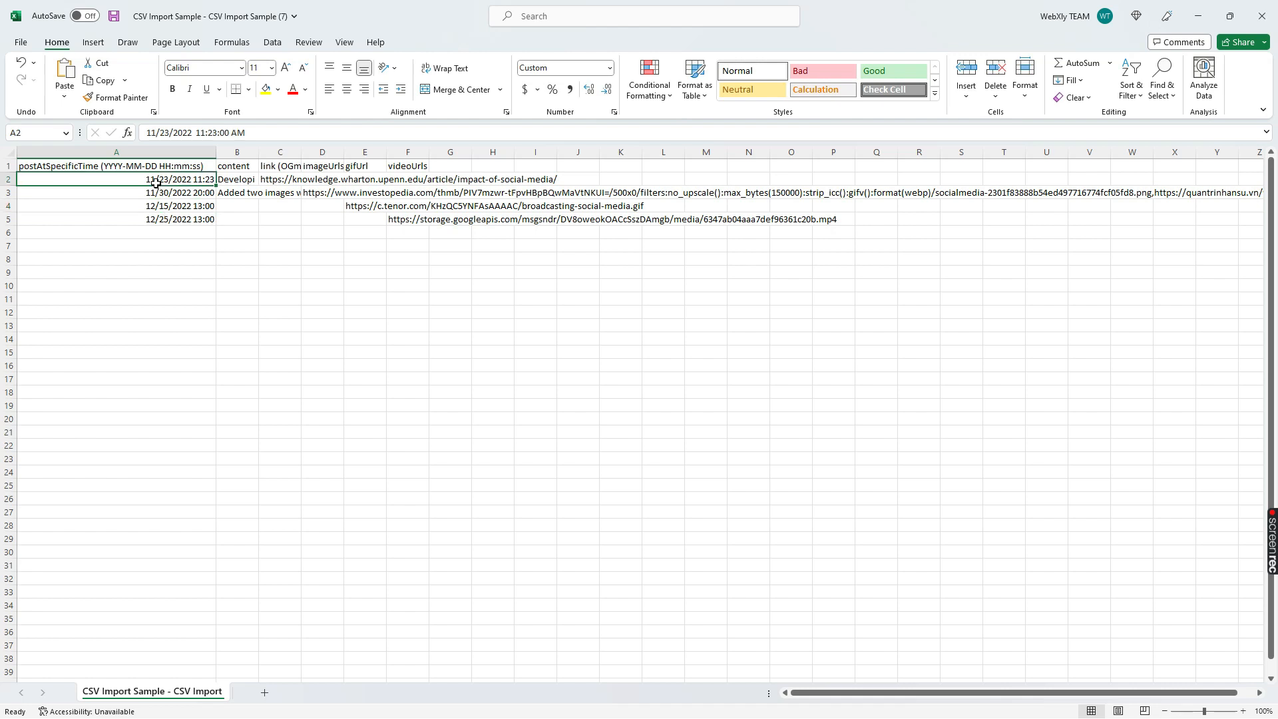
Set cell A2's number format to Text via Format Cells
right_click(115, 179)
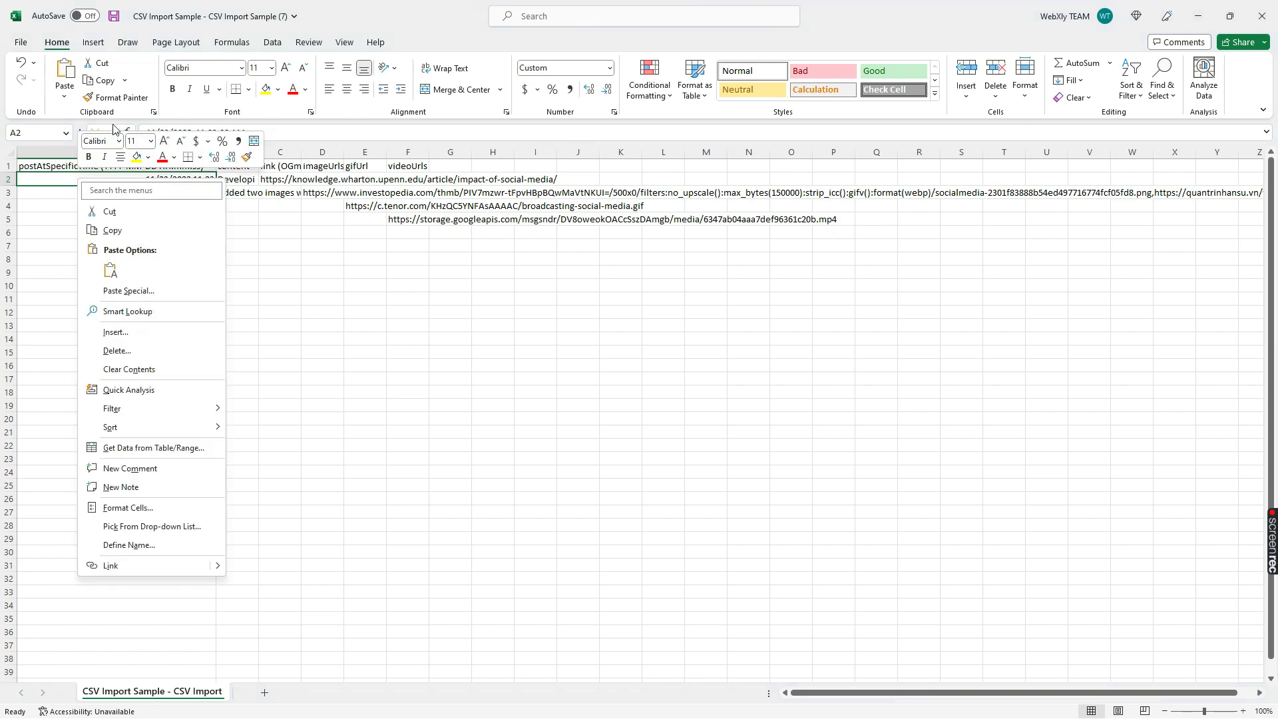
mouse_move(126, 507)
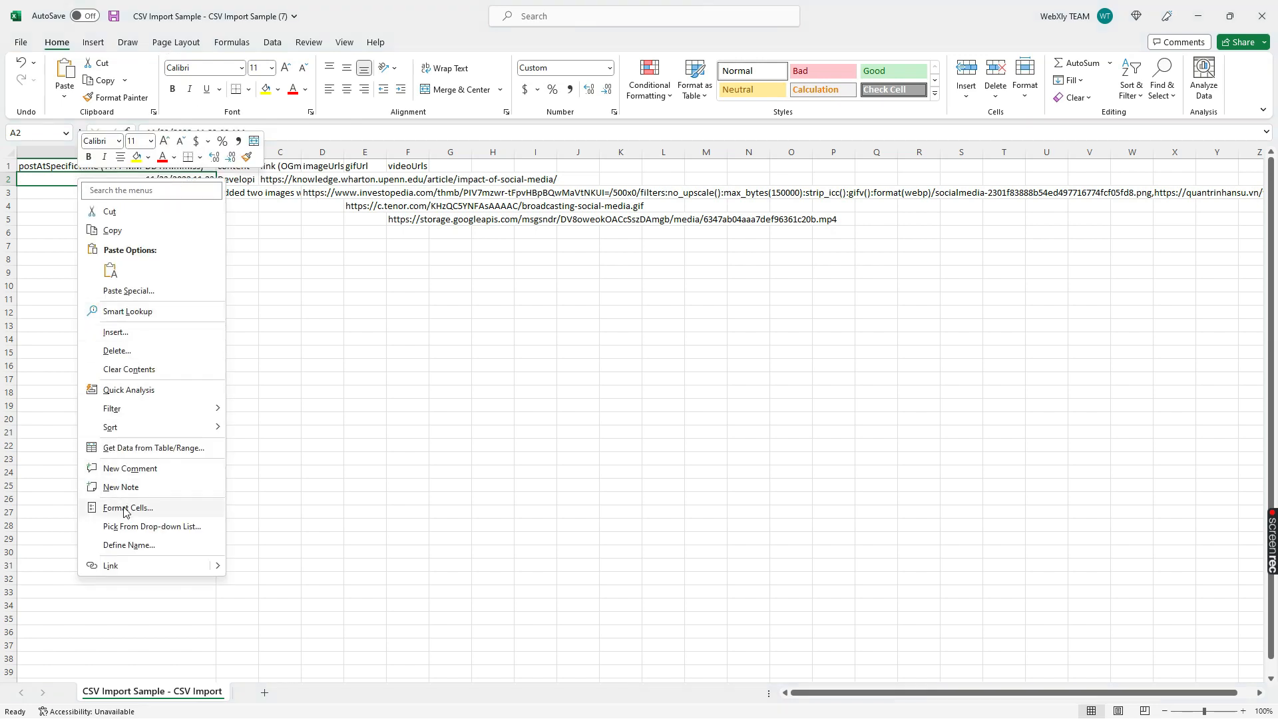
left_click(127, 507)
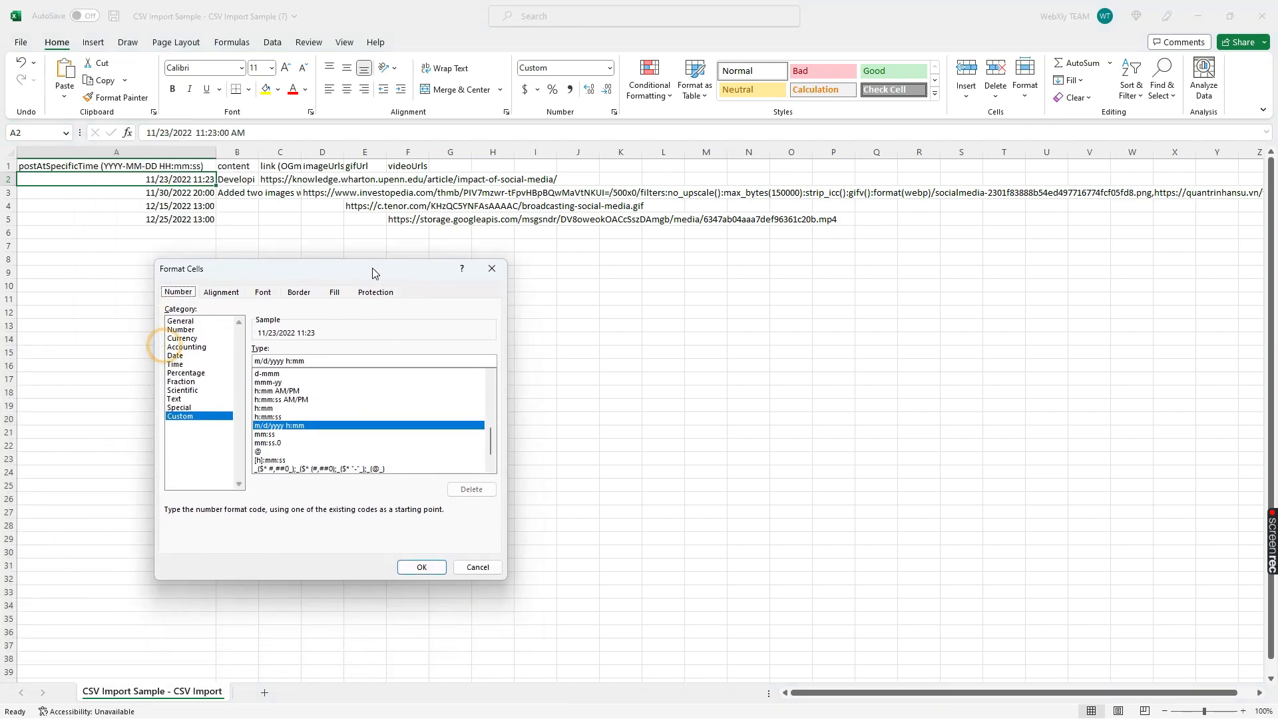
mouse_move(269, 435)
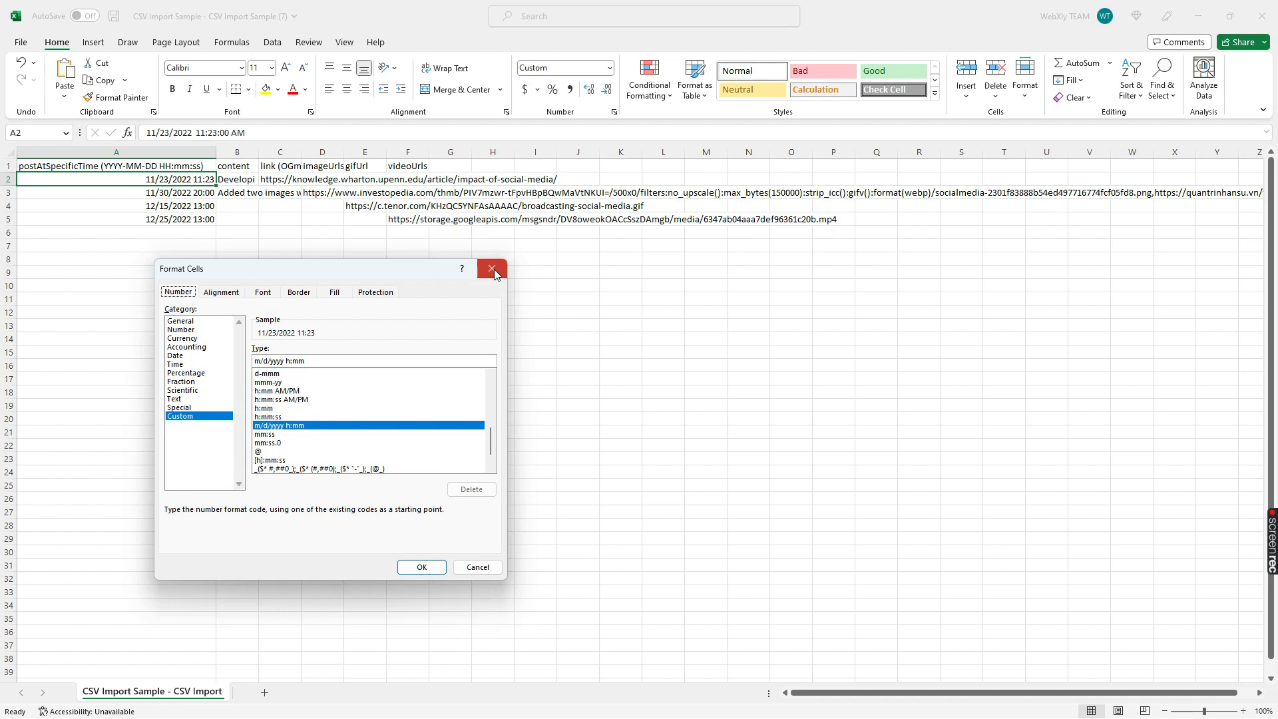
left_click(491, 269)
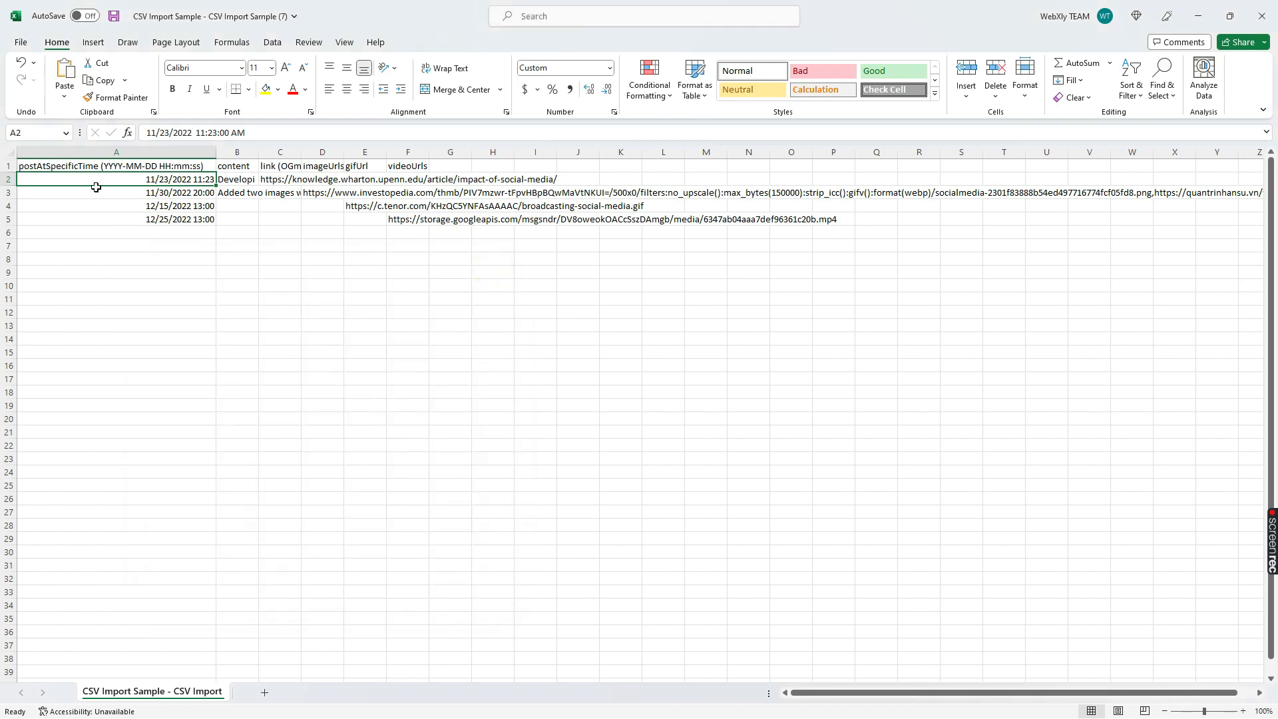
right_click(96, 188)
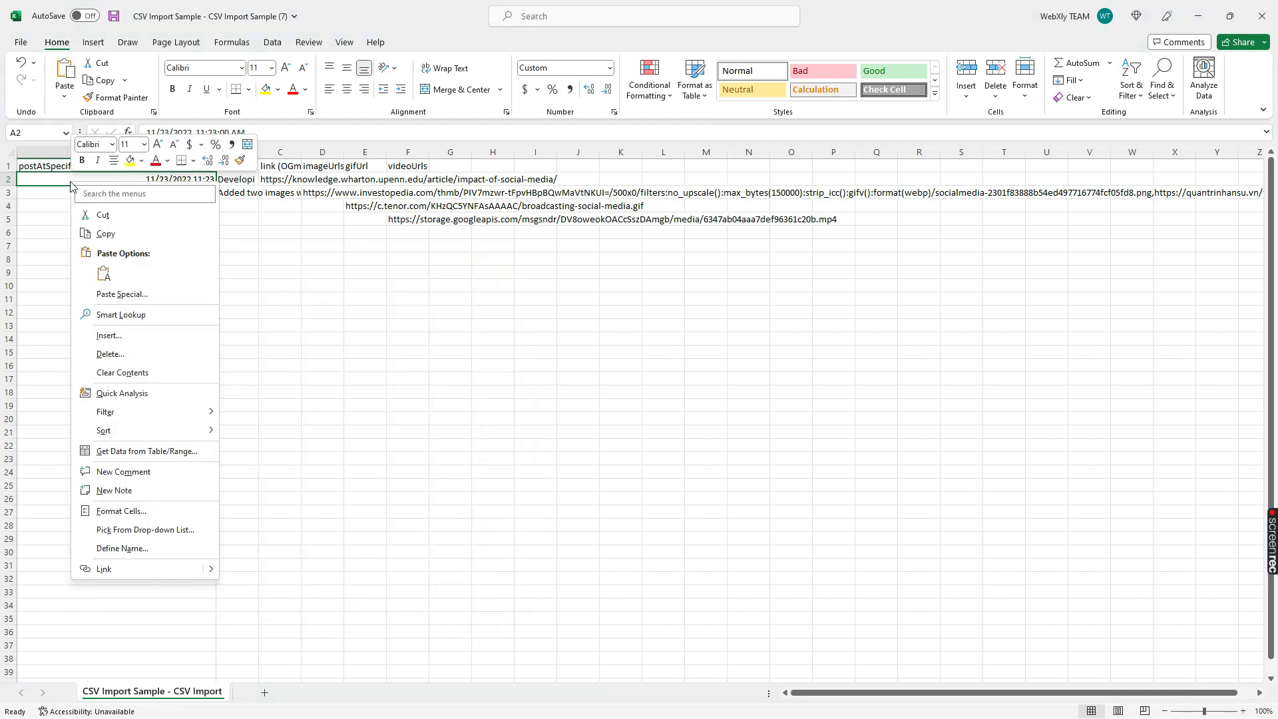
mouse_move(121, 511)
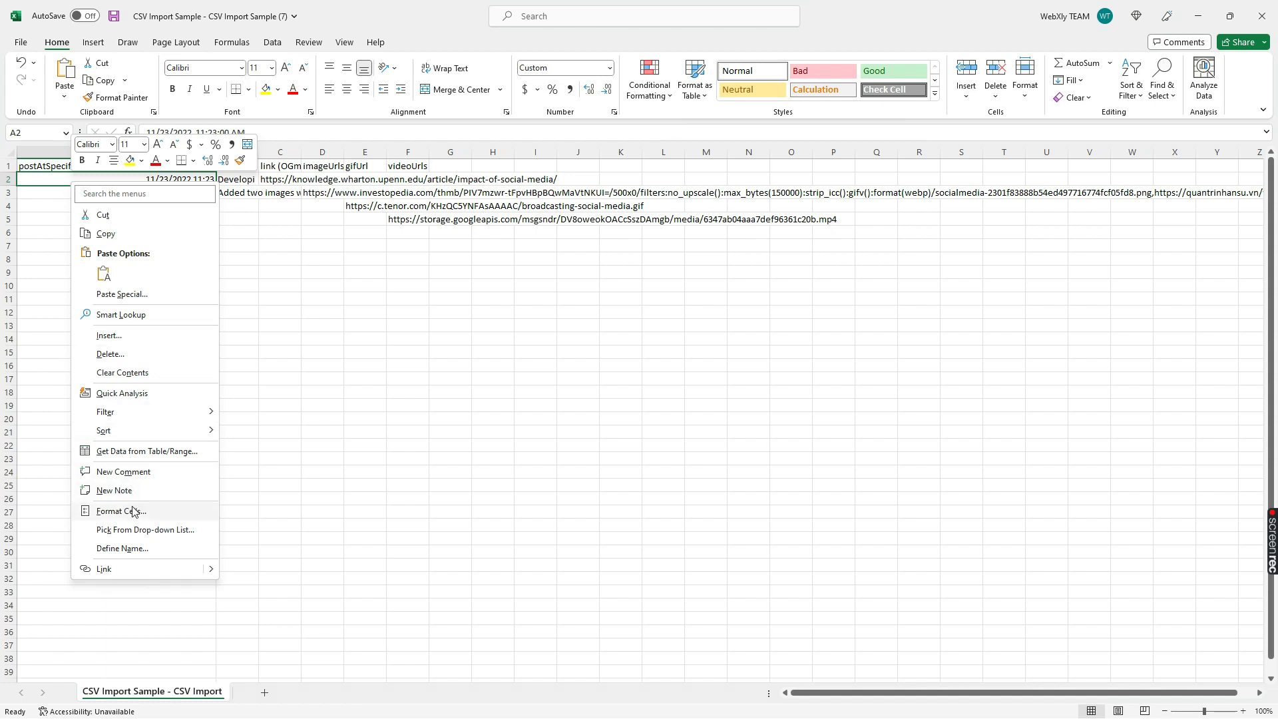
left_click(121, 512)
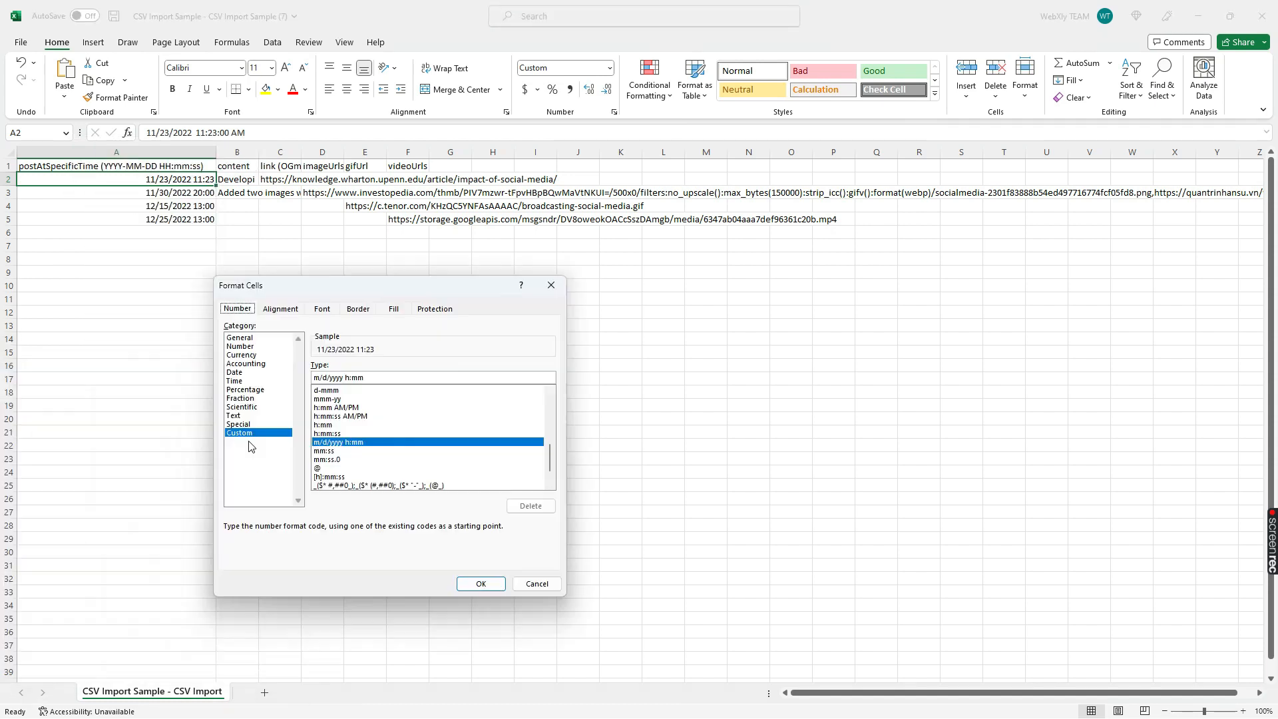
left_click(234, 415)
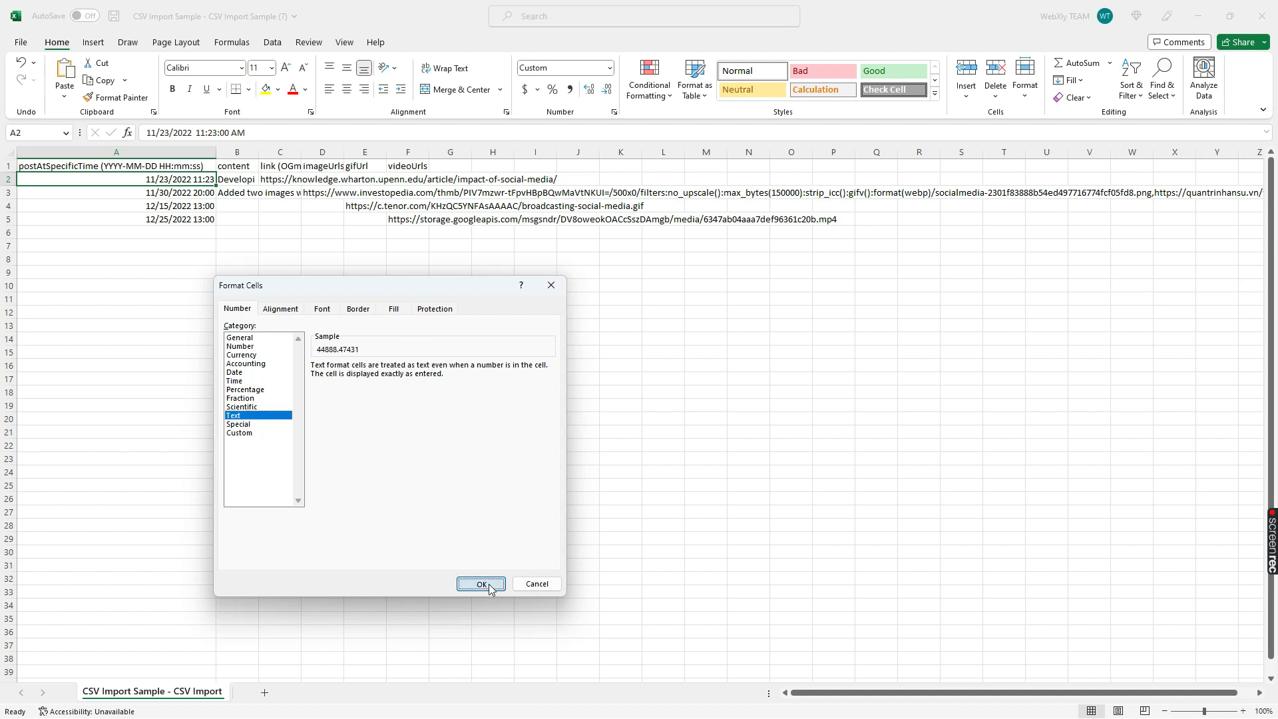
left_click(481, 584)
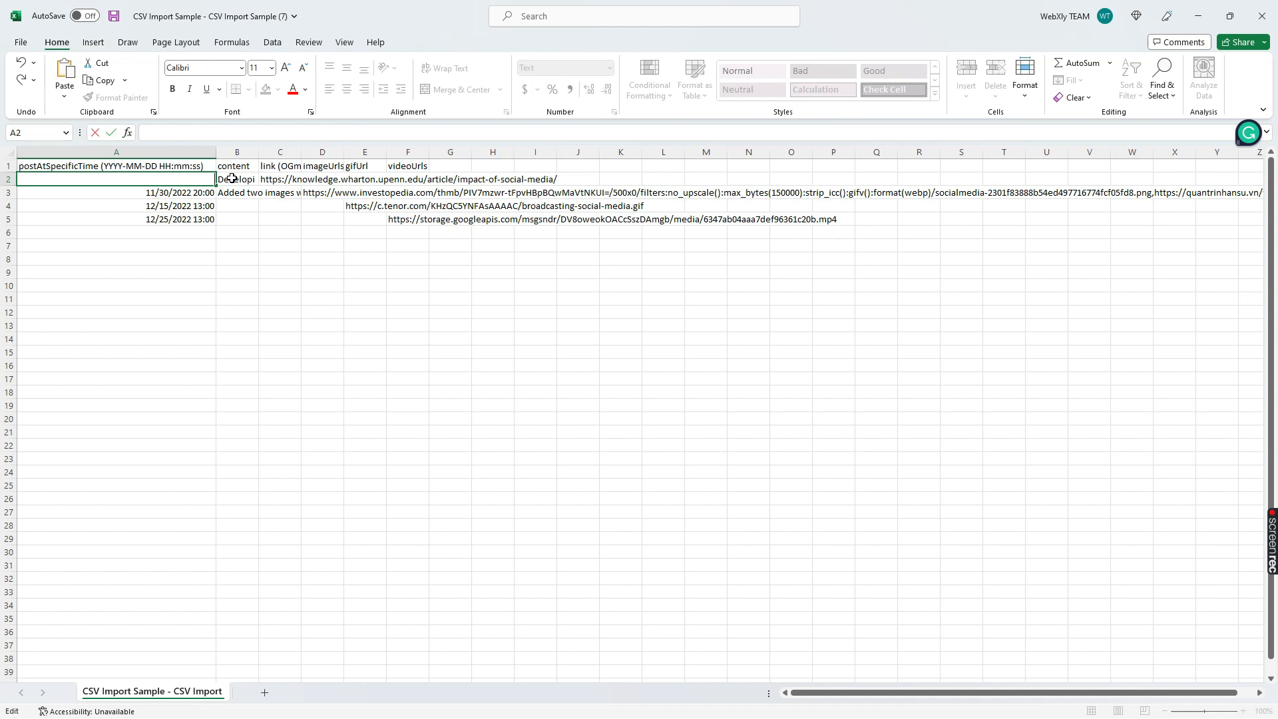
type("0")
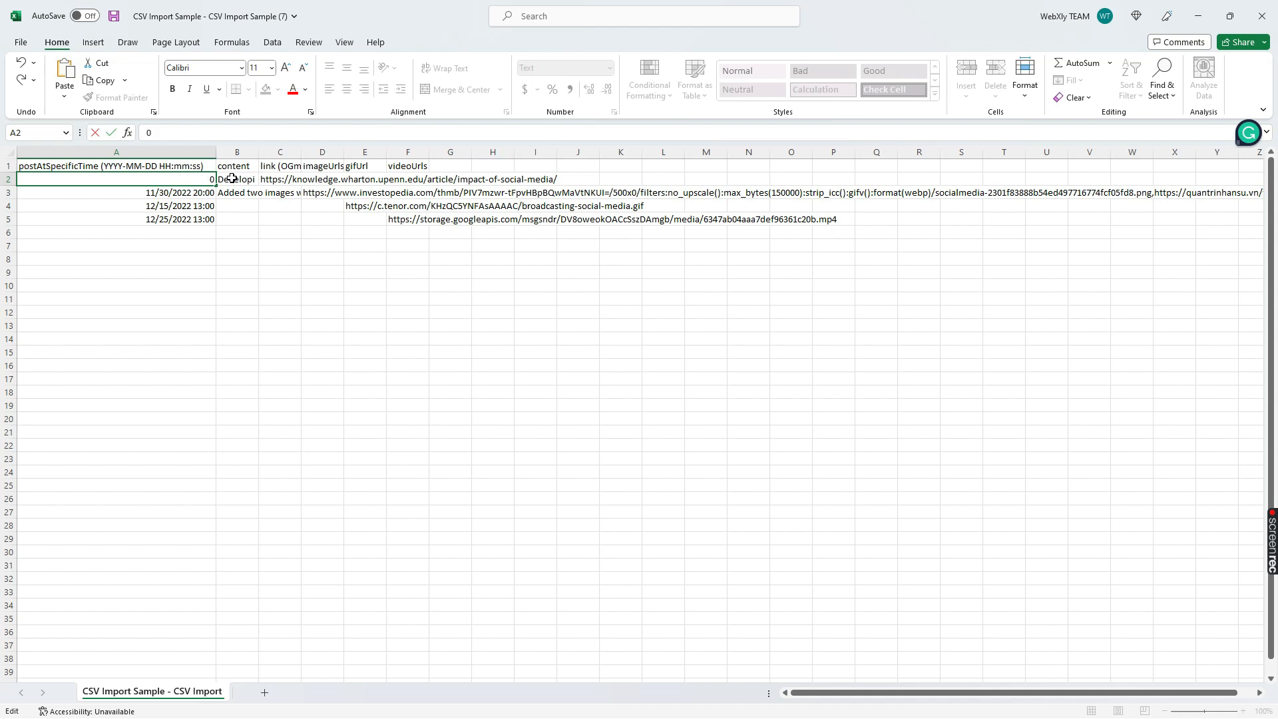
type("2023-04")
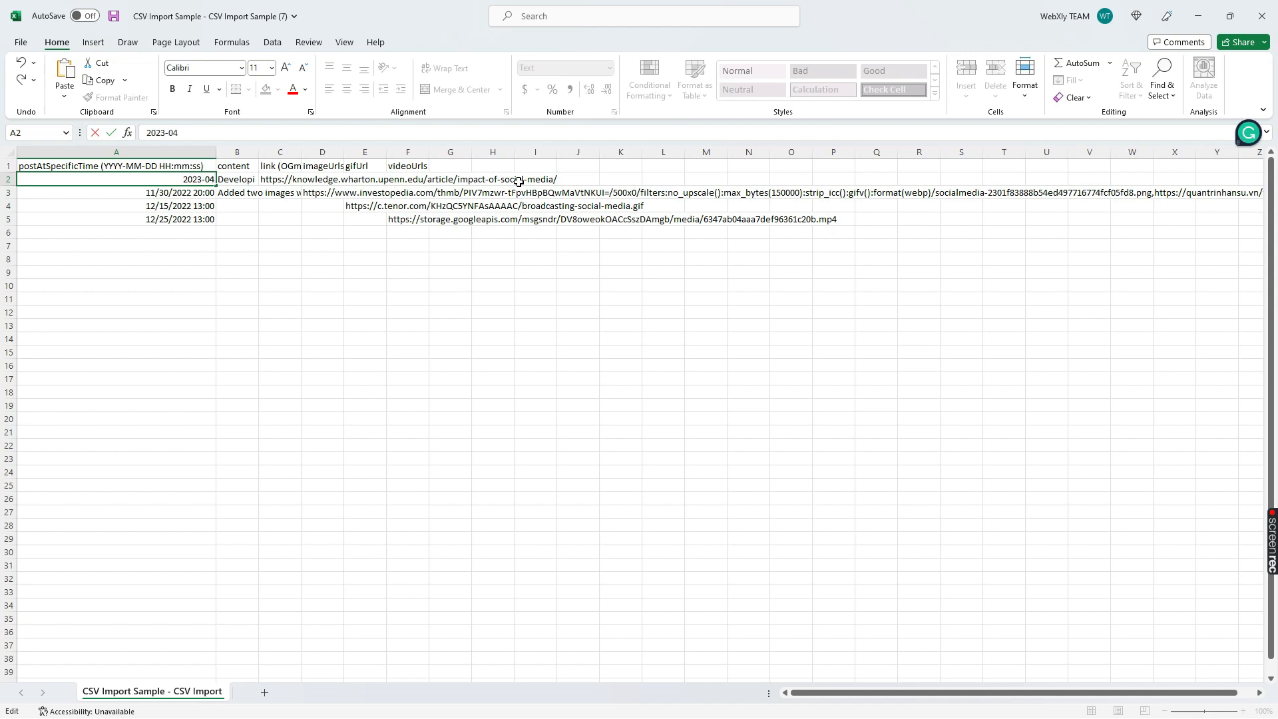
type("-01")
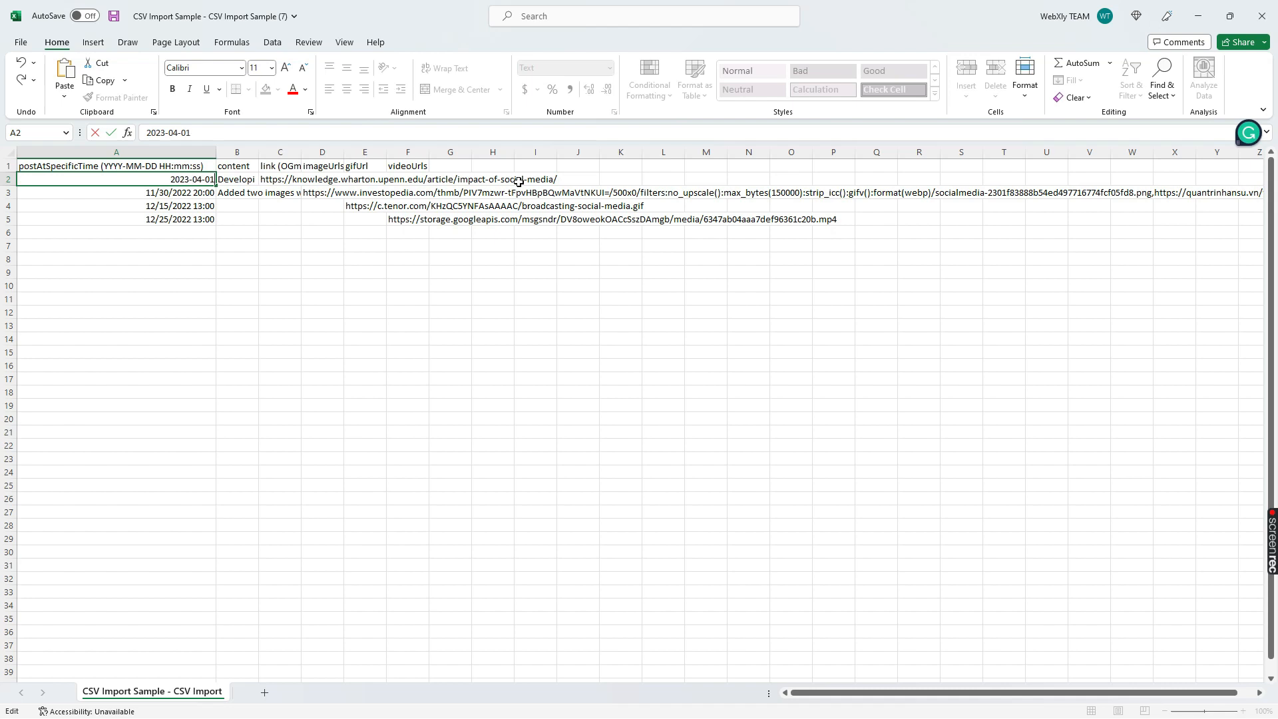
type("1")
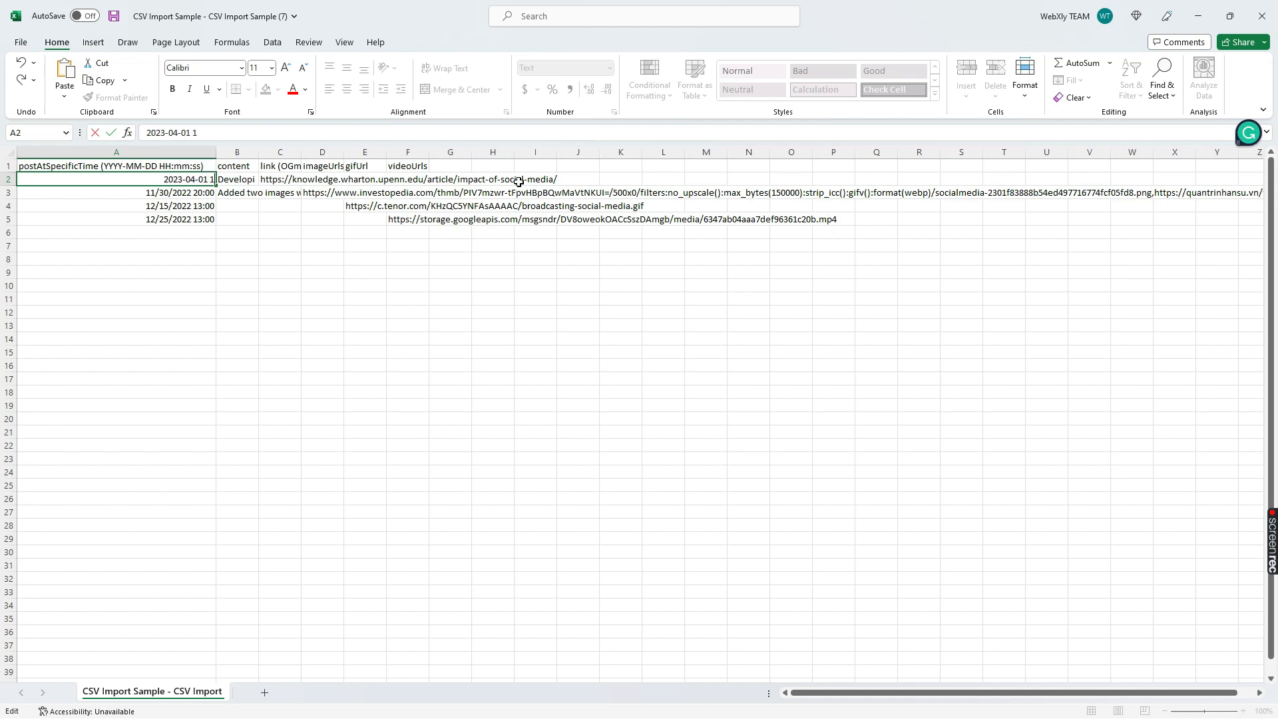
type("2:")
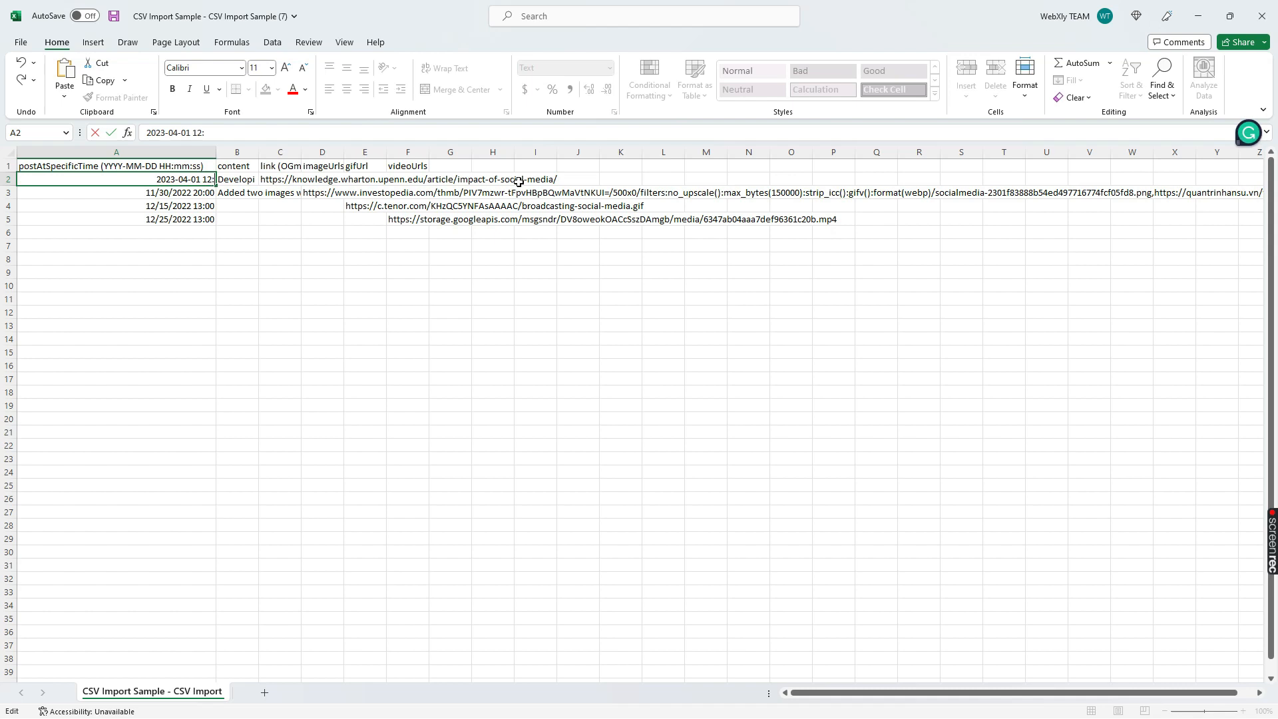
type("15:00")
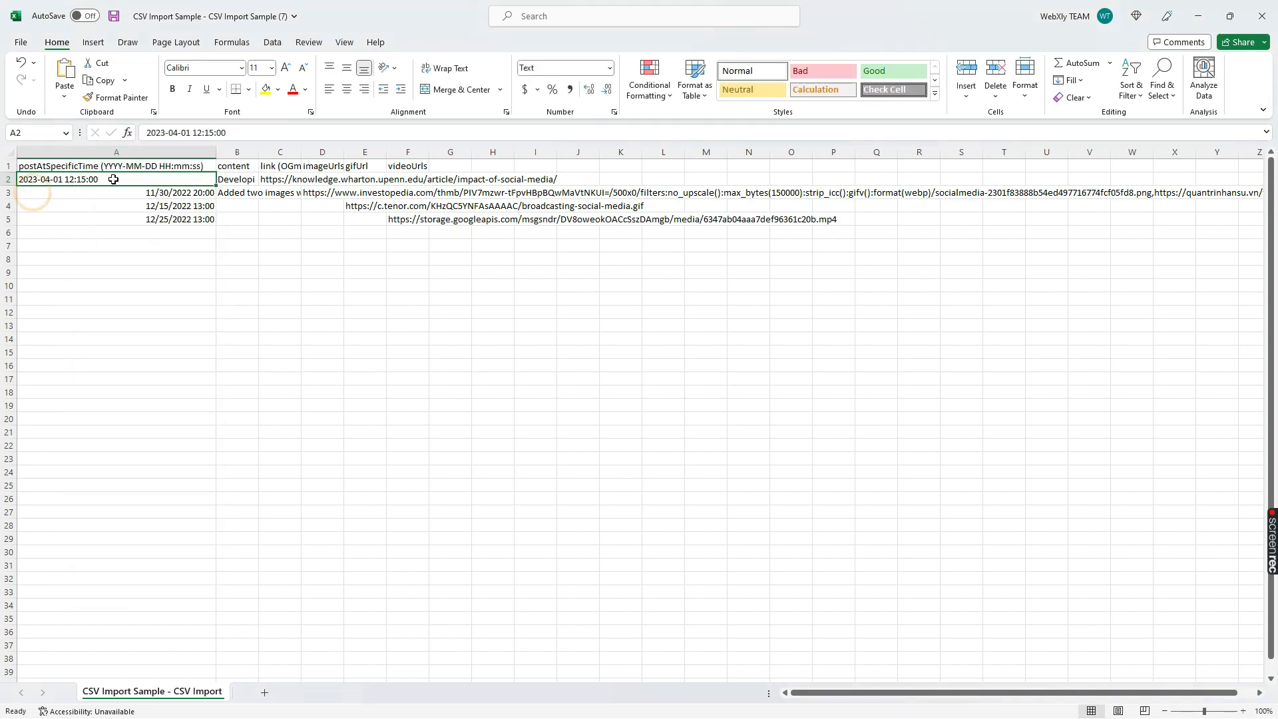
Copy A2's time into A3:A13 and redate A3–A7 as April 2–6, 12:15:00
right_click(116, 178)
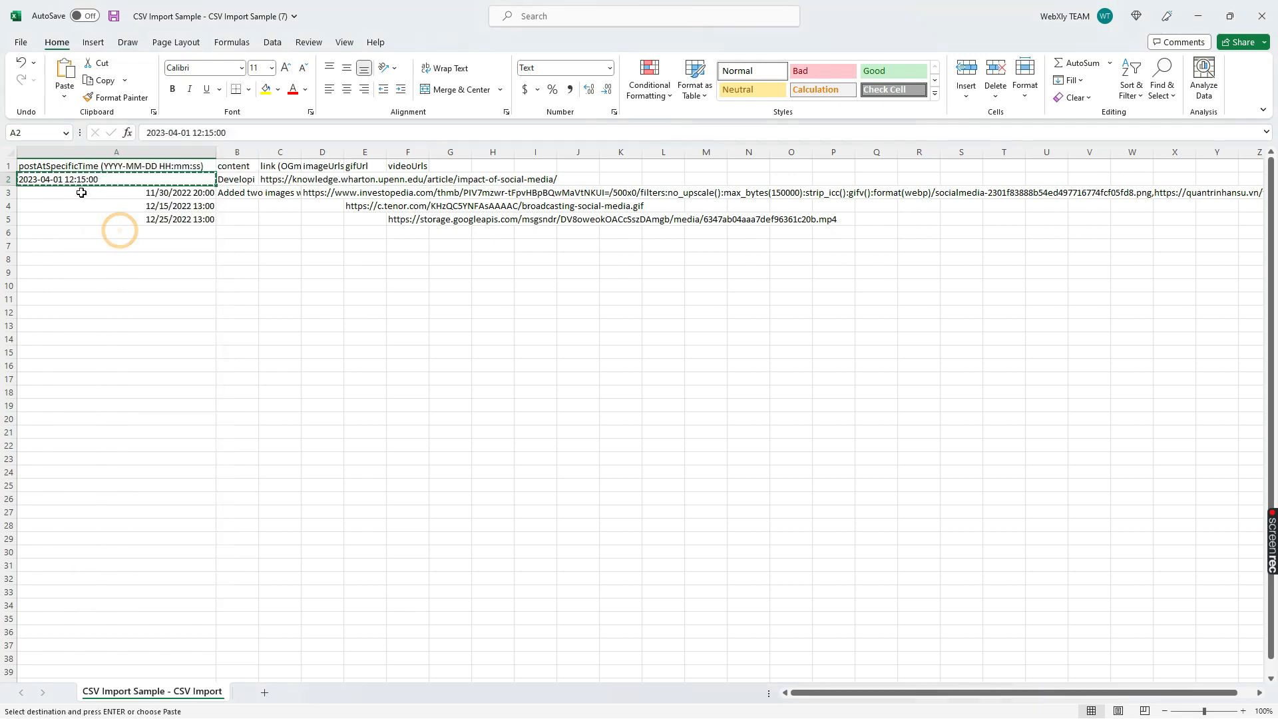
left_click_drag(81, 193, 99, 320)
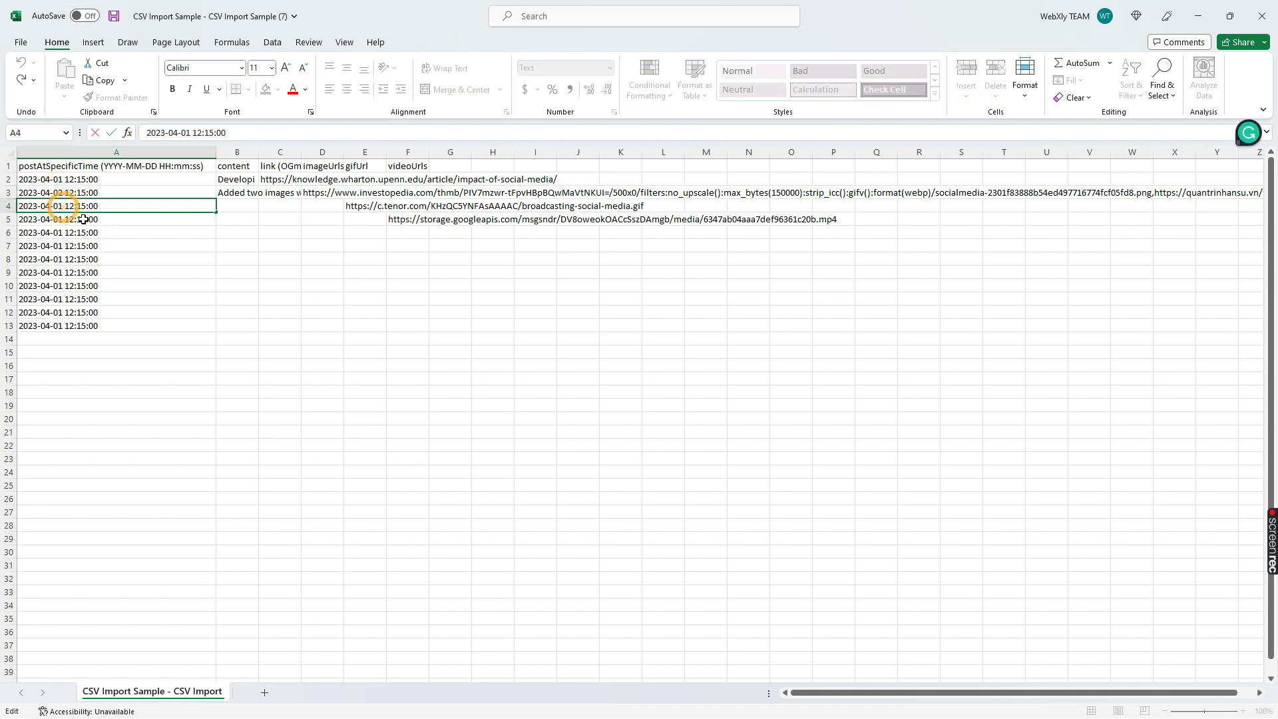
type("2023-04-03 12:15:00")
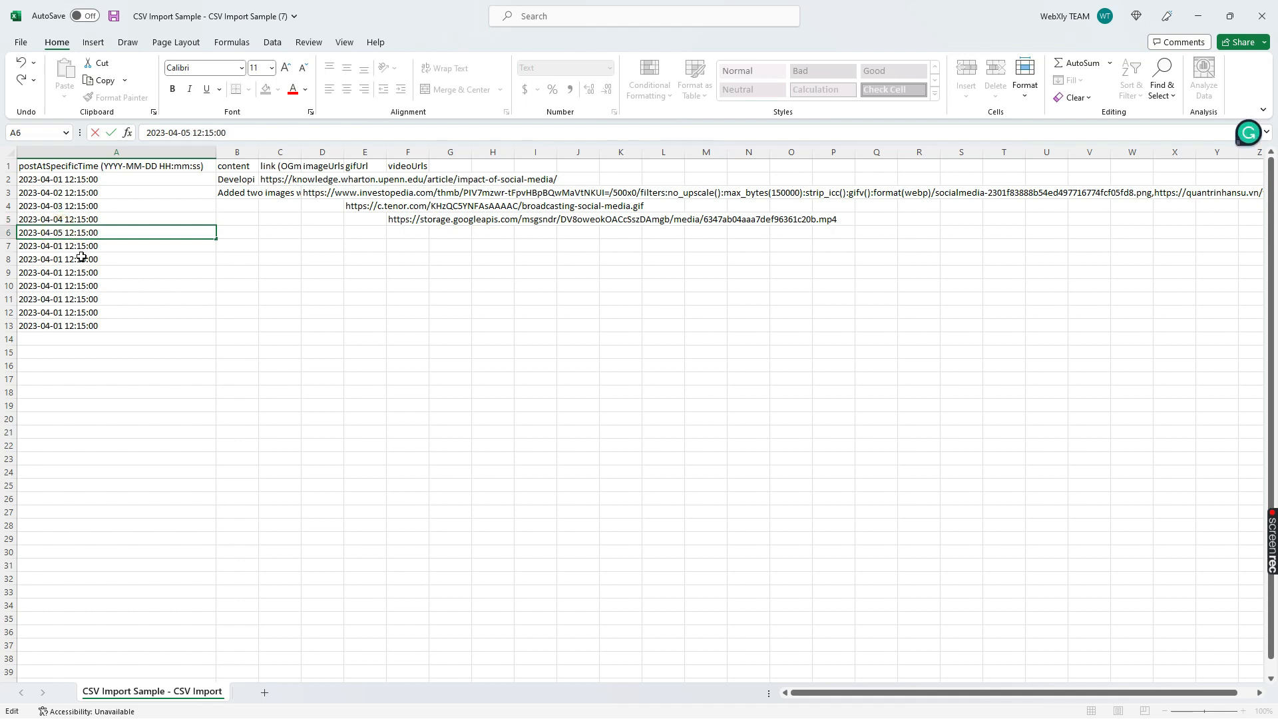
left_click(116, 246)
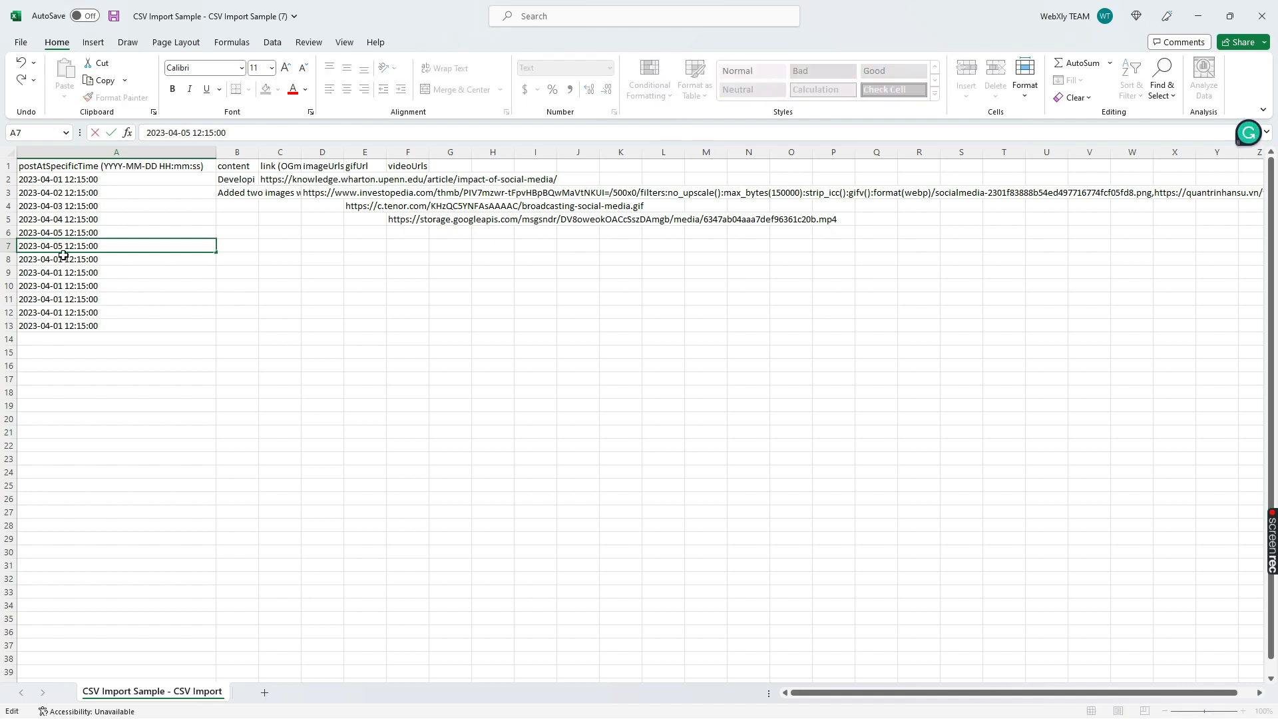
type("2023-04-06 12:15:00")
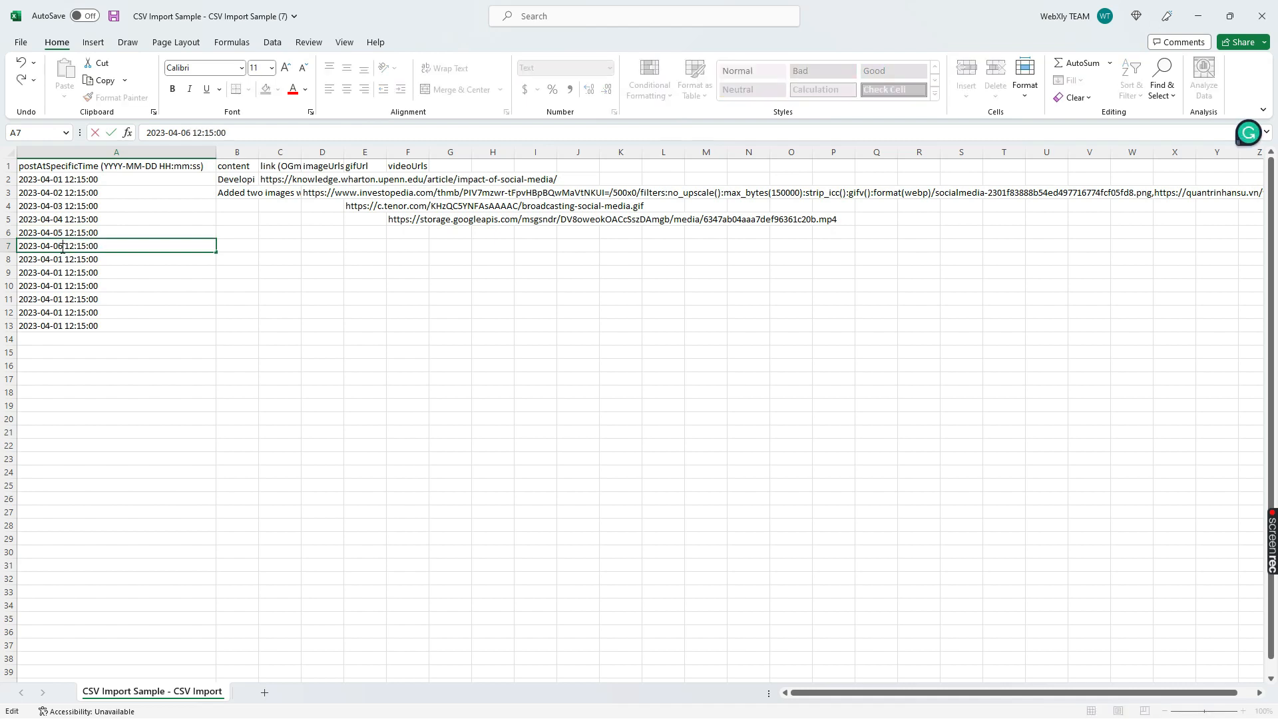
left_click(154, 286)
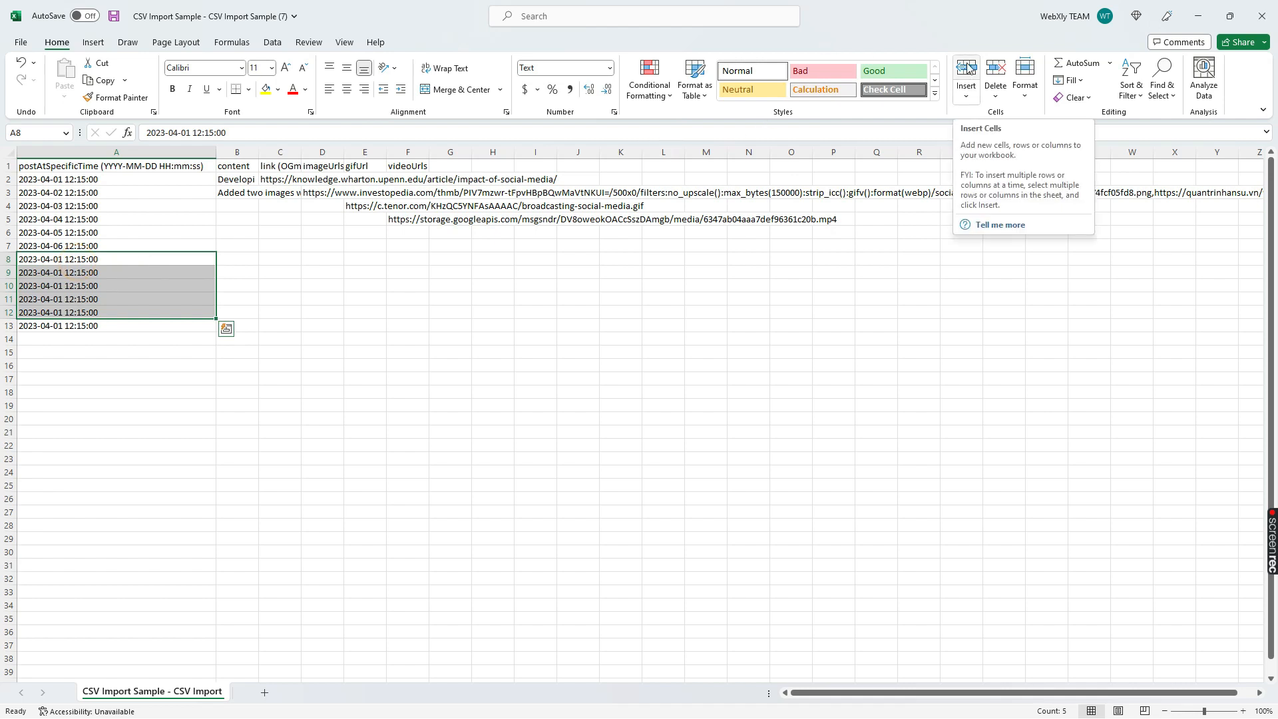
mouse_move(1063, 56)
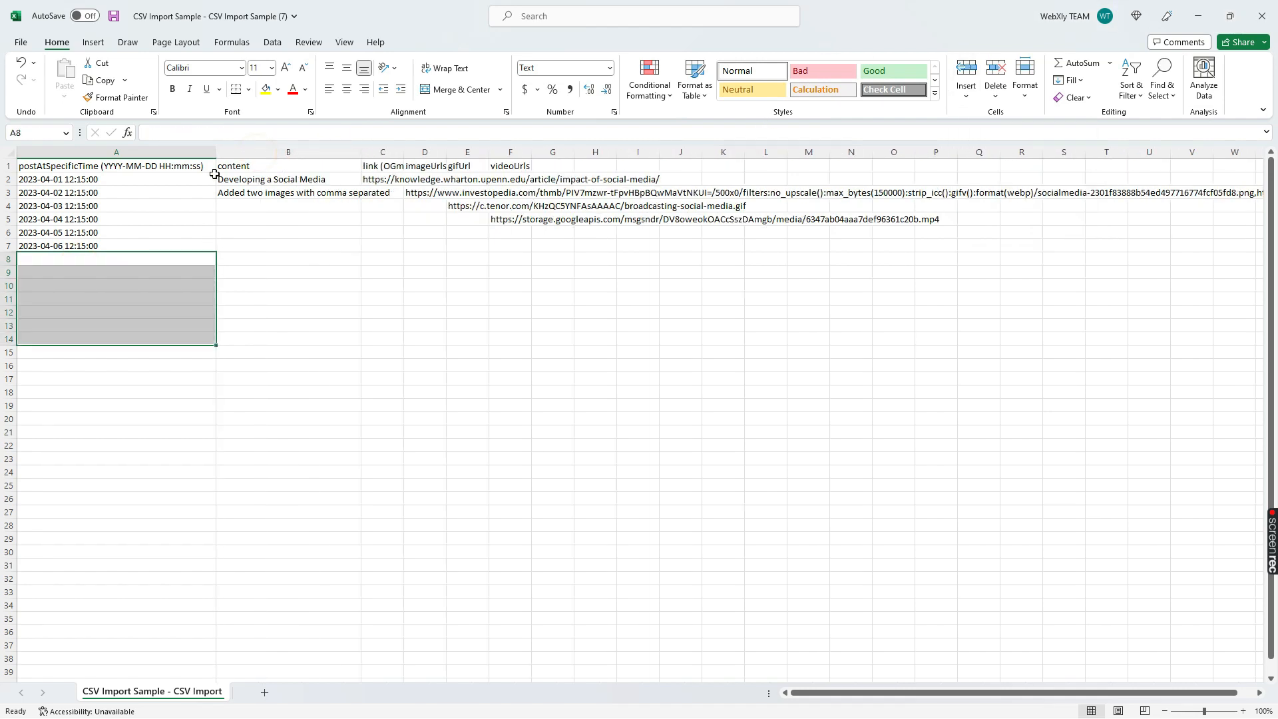
Clear the leftover April 1 dates from A8:A13
left_click(382, 178)
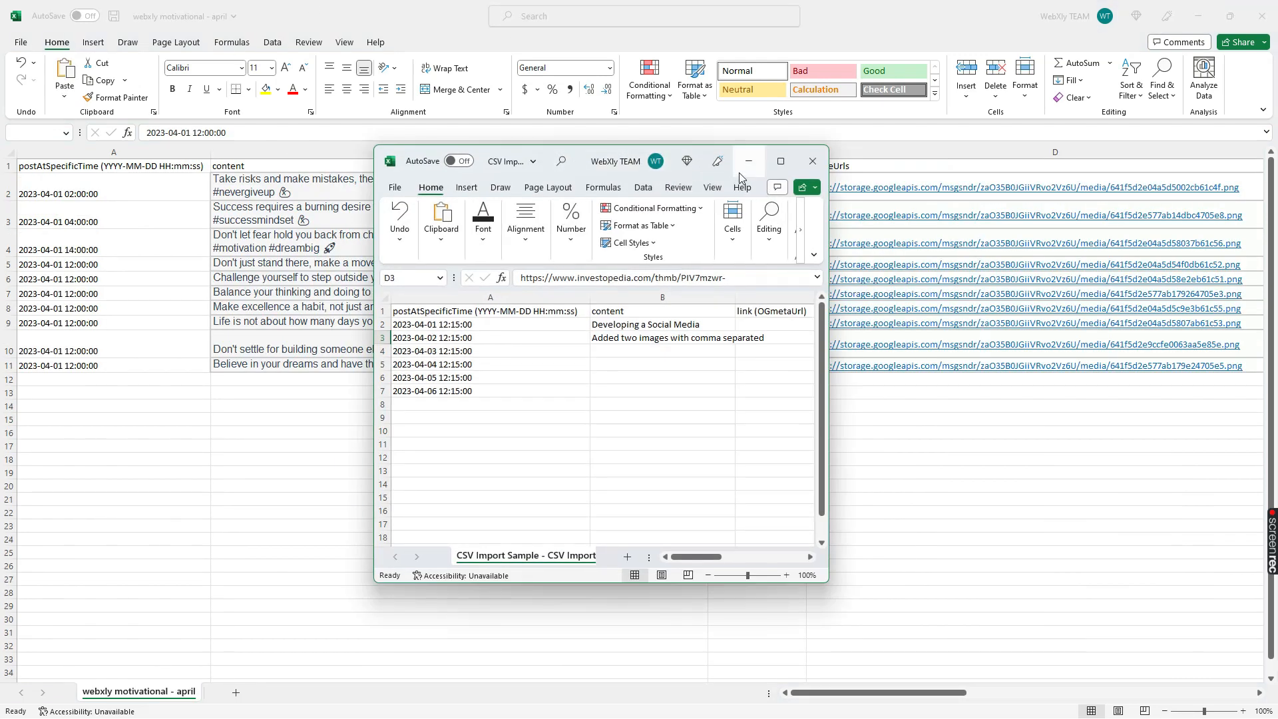
Paste the April workbook's captions and image URLs into columns B and D
left_click(811, 160)
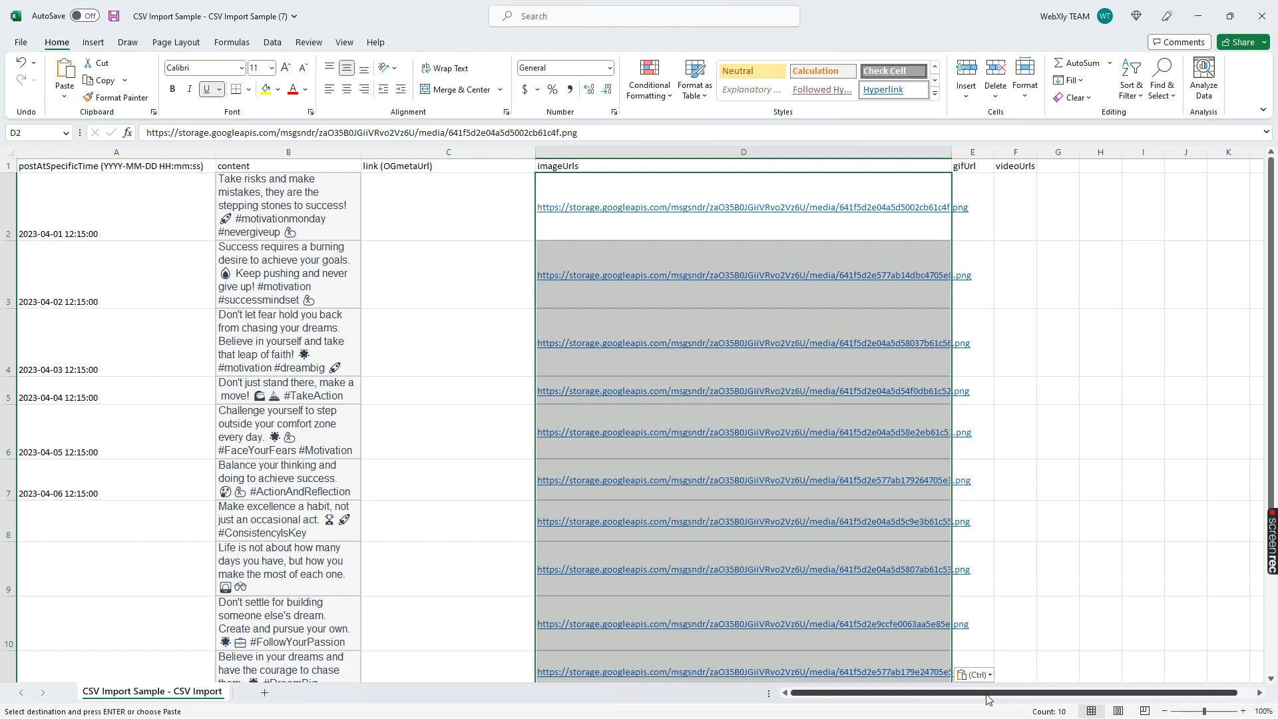
left_click(116, 216)
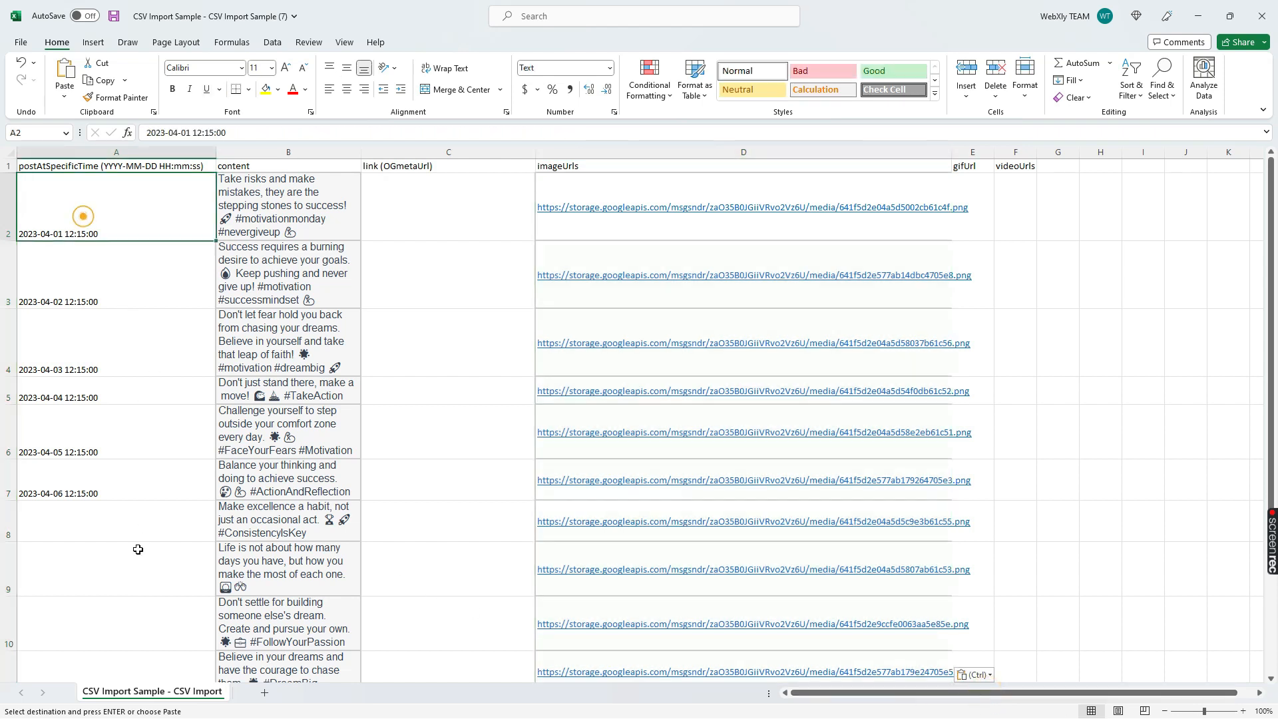
scroll("down", 3)
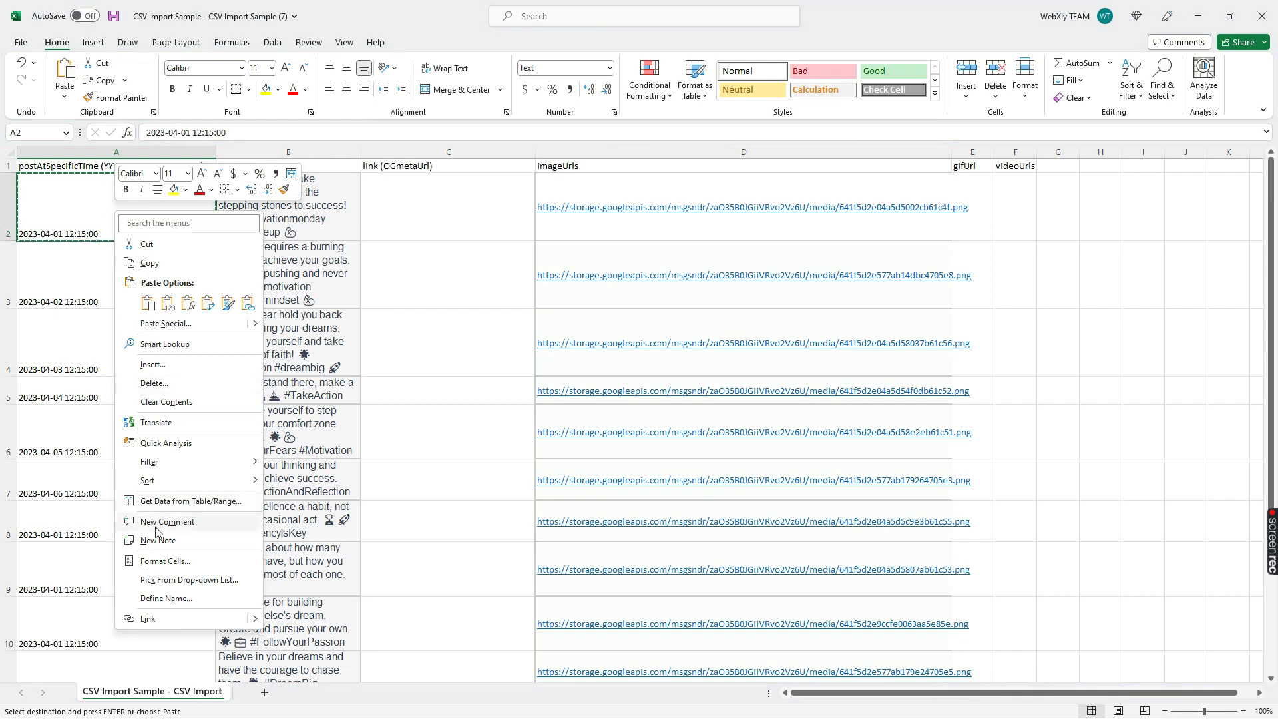
left_click(164, 560)
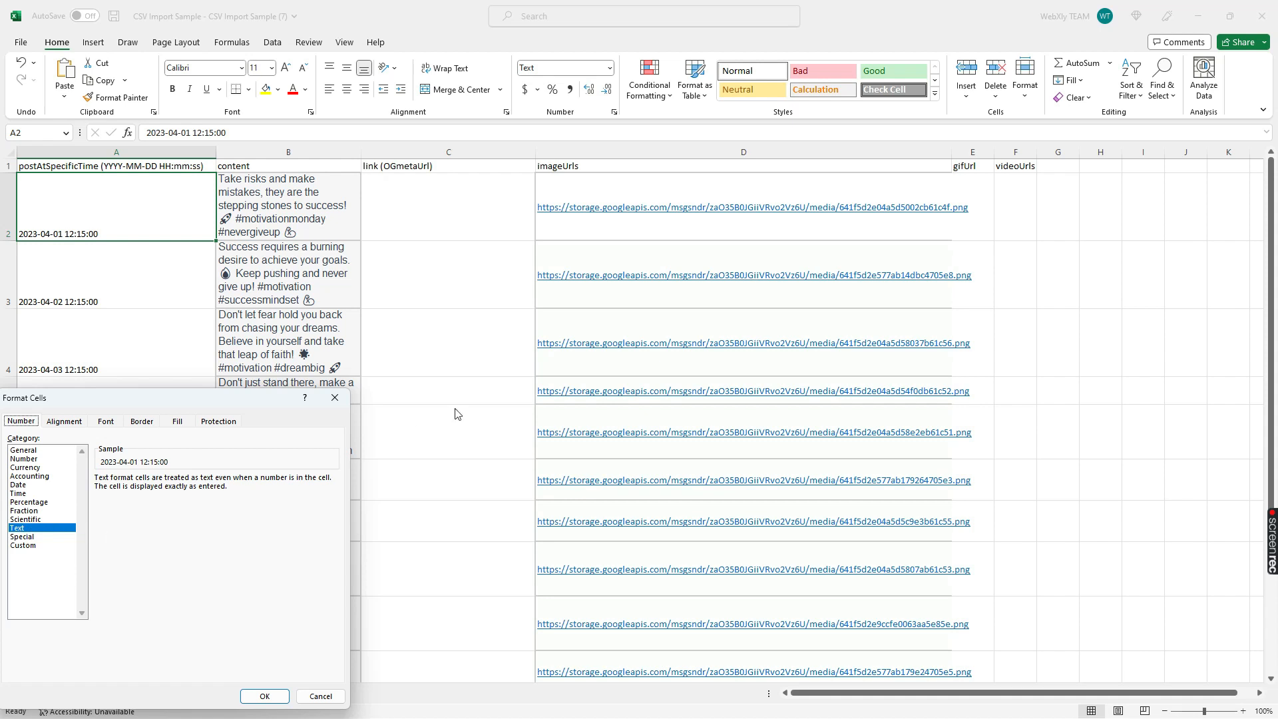
left_click(264, 697)
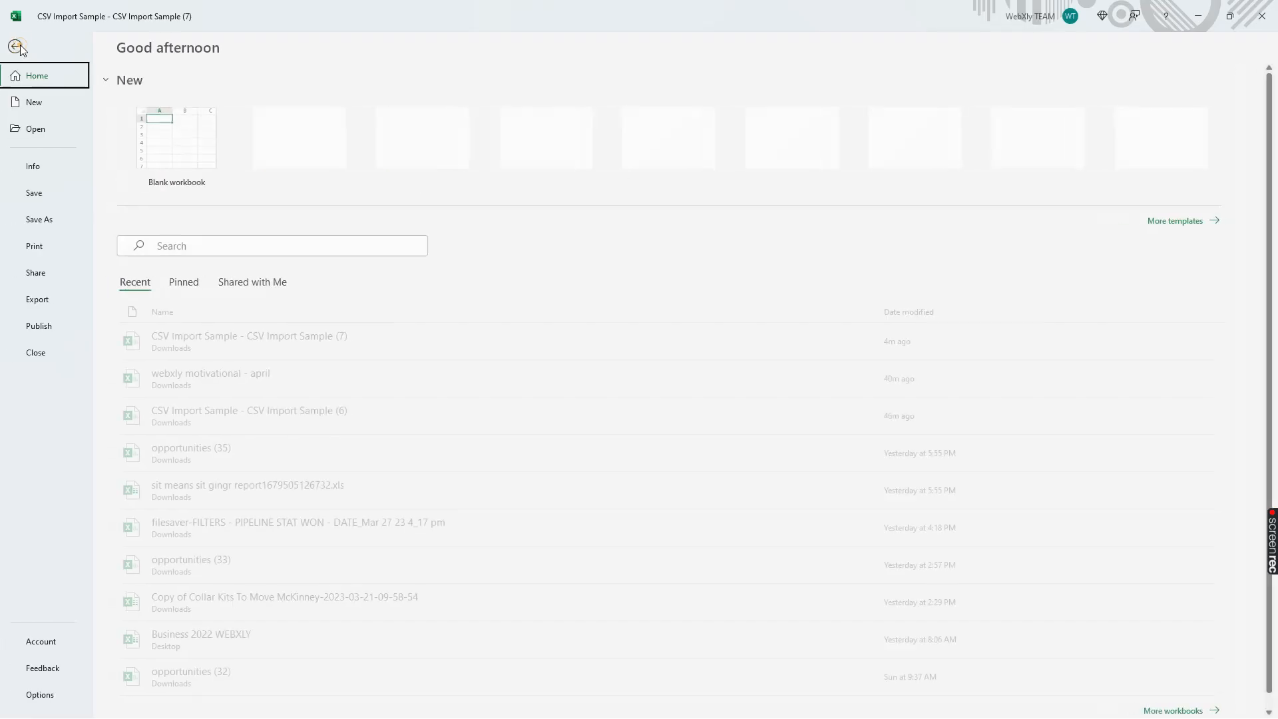
Save the sheet to Downloads as CSV (Comma delimited) named 'April - Motiviation'
left_click(39, 219)
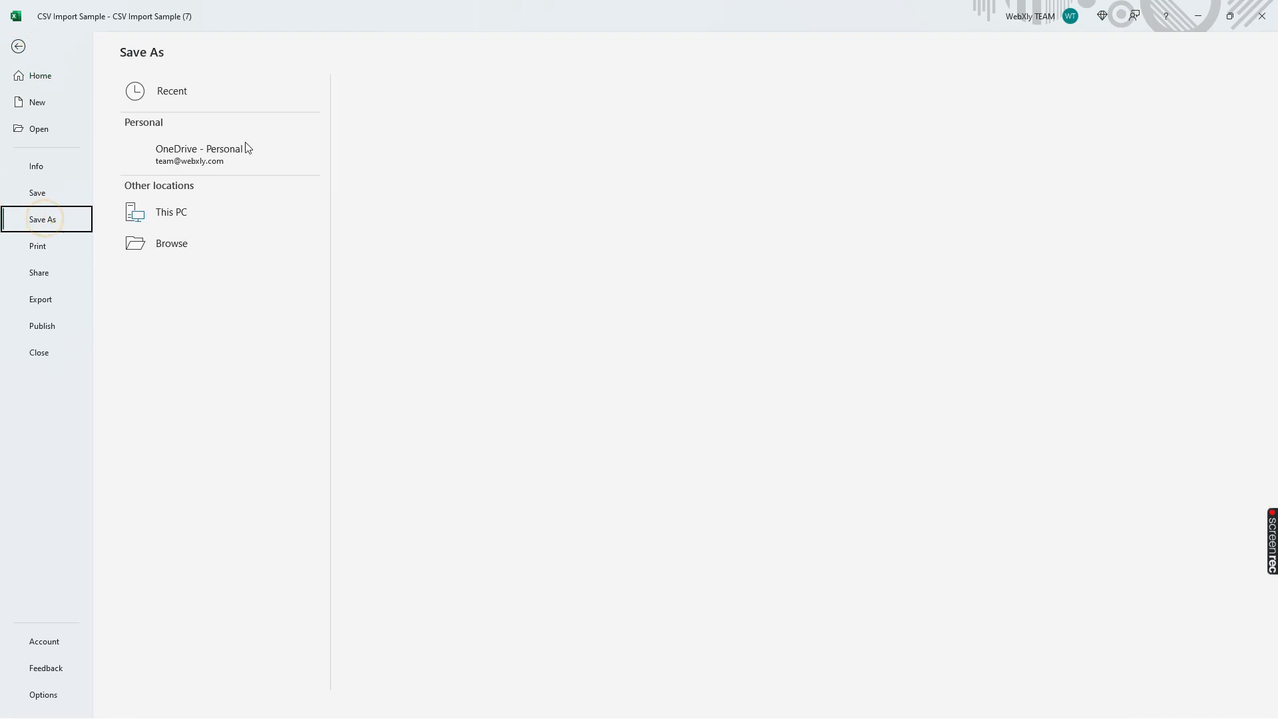
left_click(170, 212)
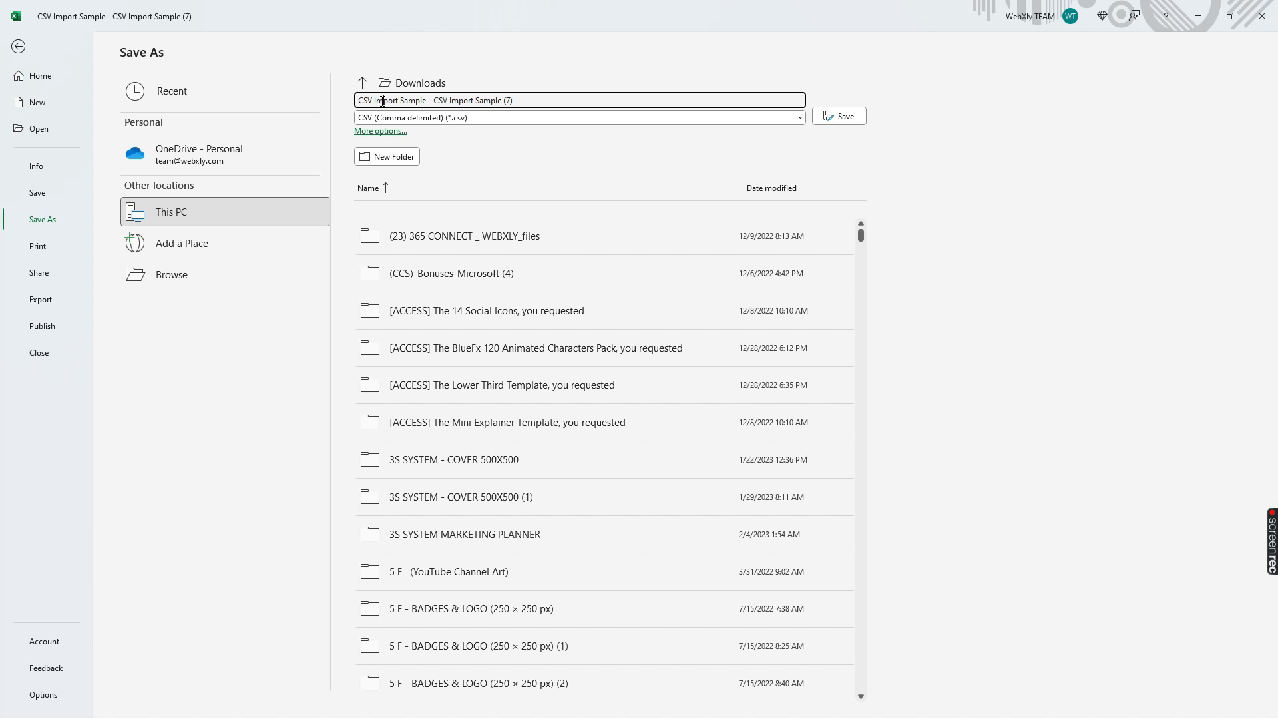
type("April")
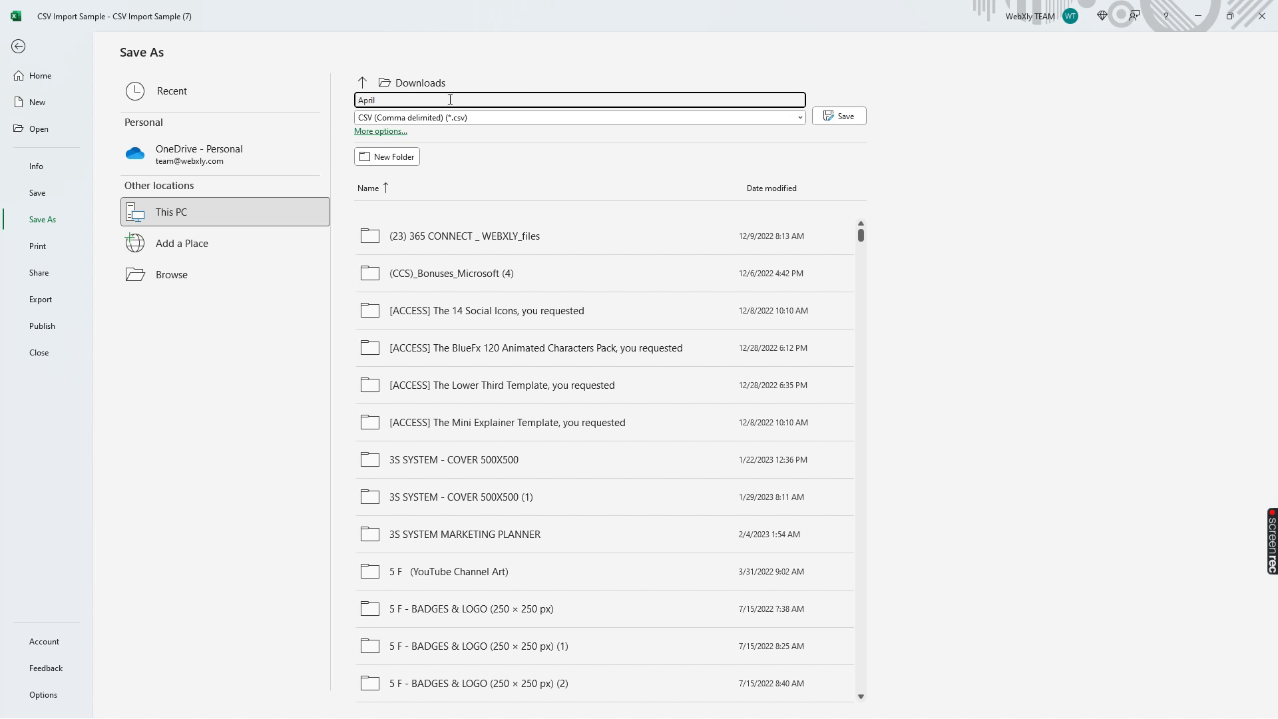
type("- Motiviation")
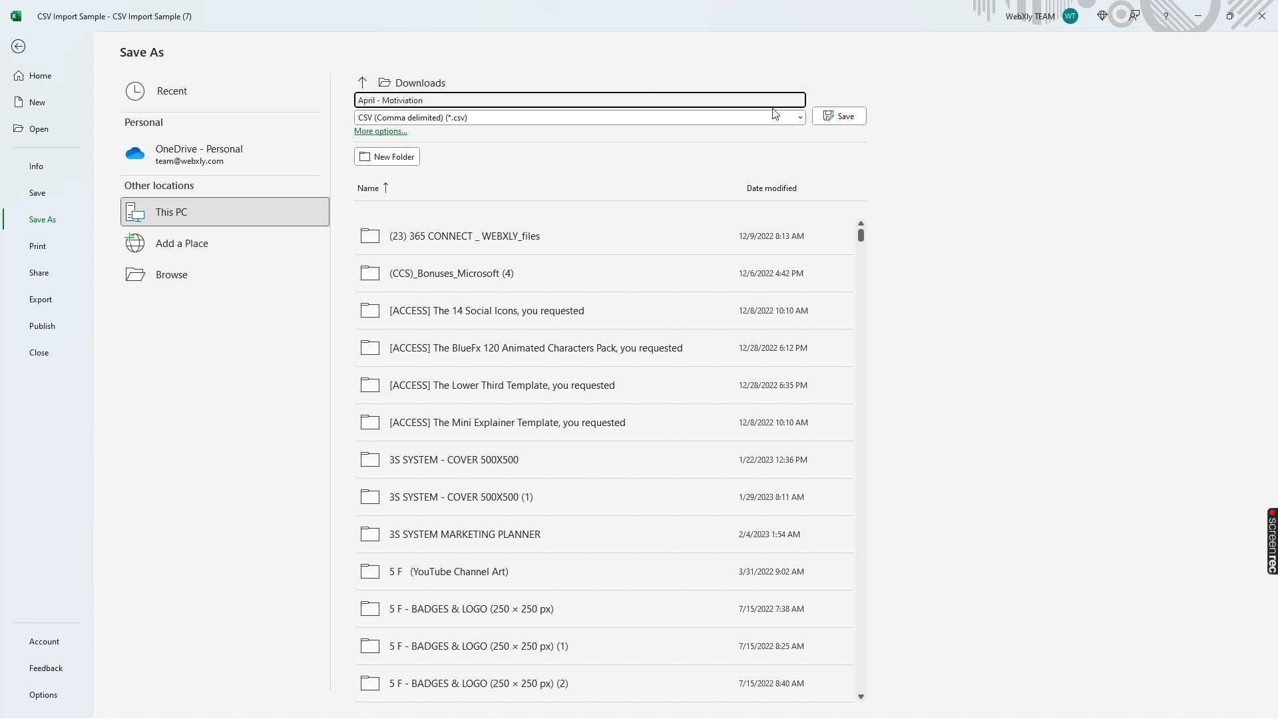
left_click(839, 115)
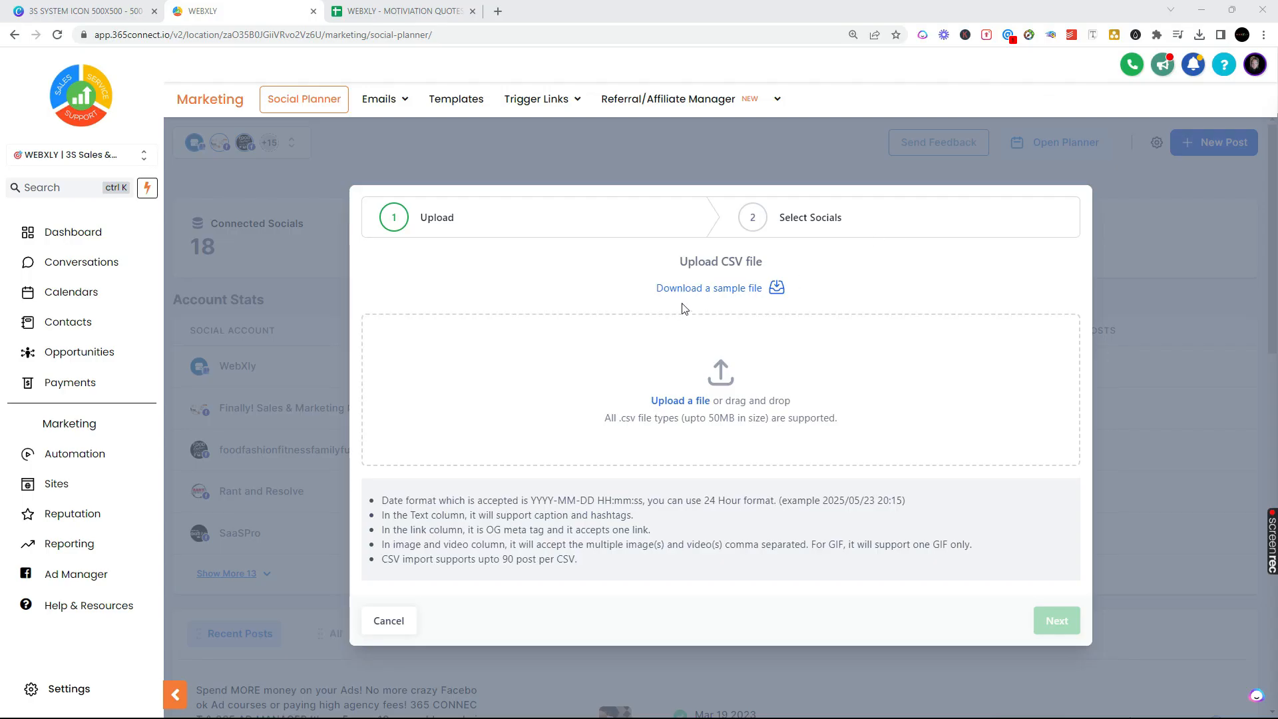
Restart the CSV upload, pick 'April - Motiviation' and process it for WebXly
left_click(708, 287)
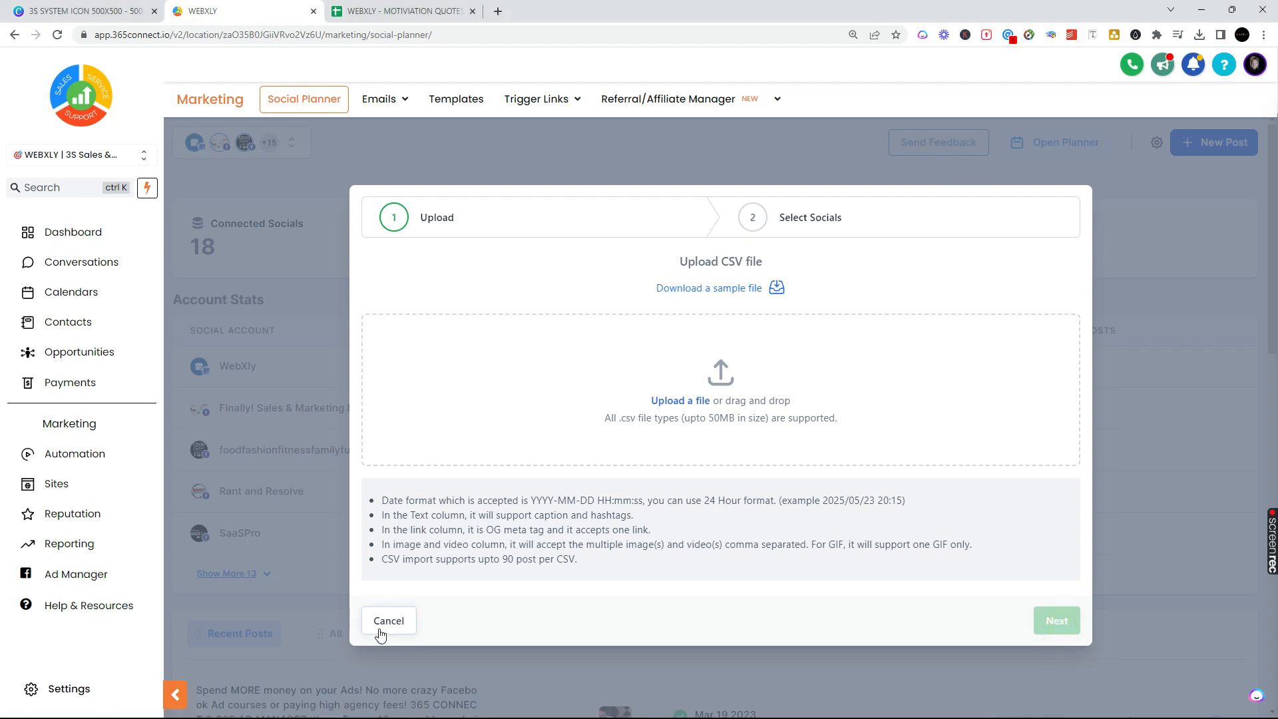
left_click(389, 620)
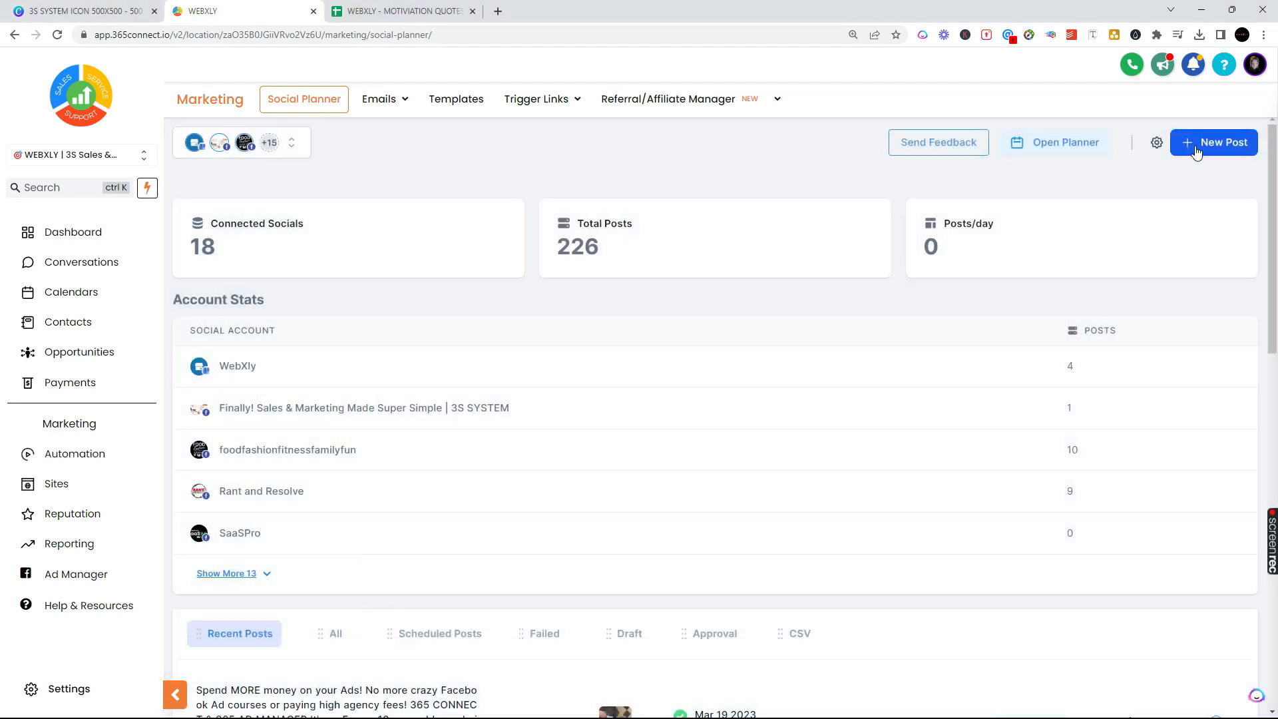
left_click(1213, 142)
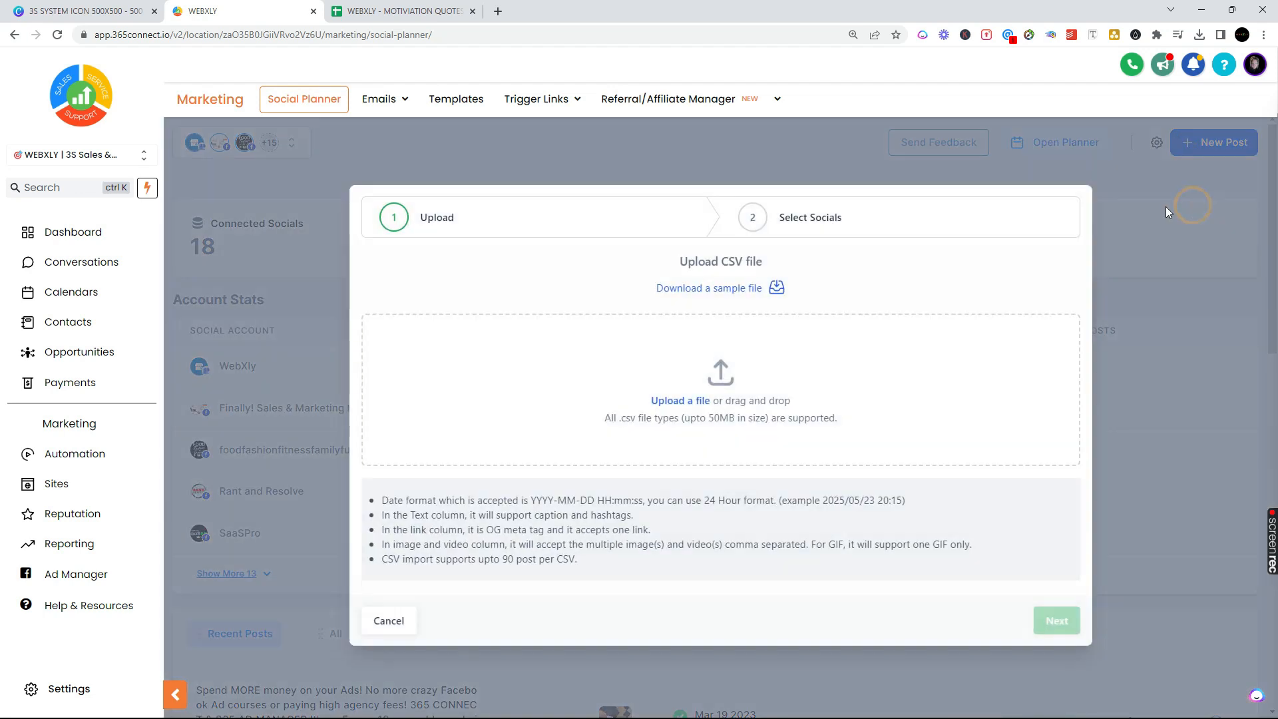
left_click(679, 400)
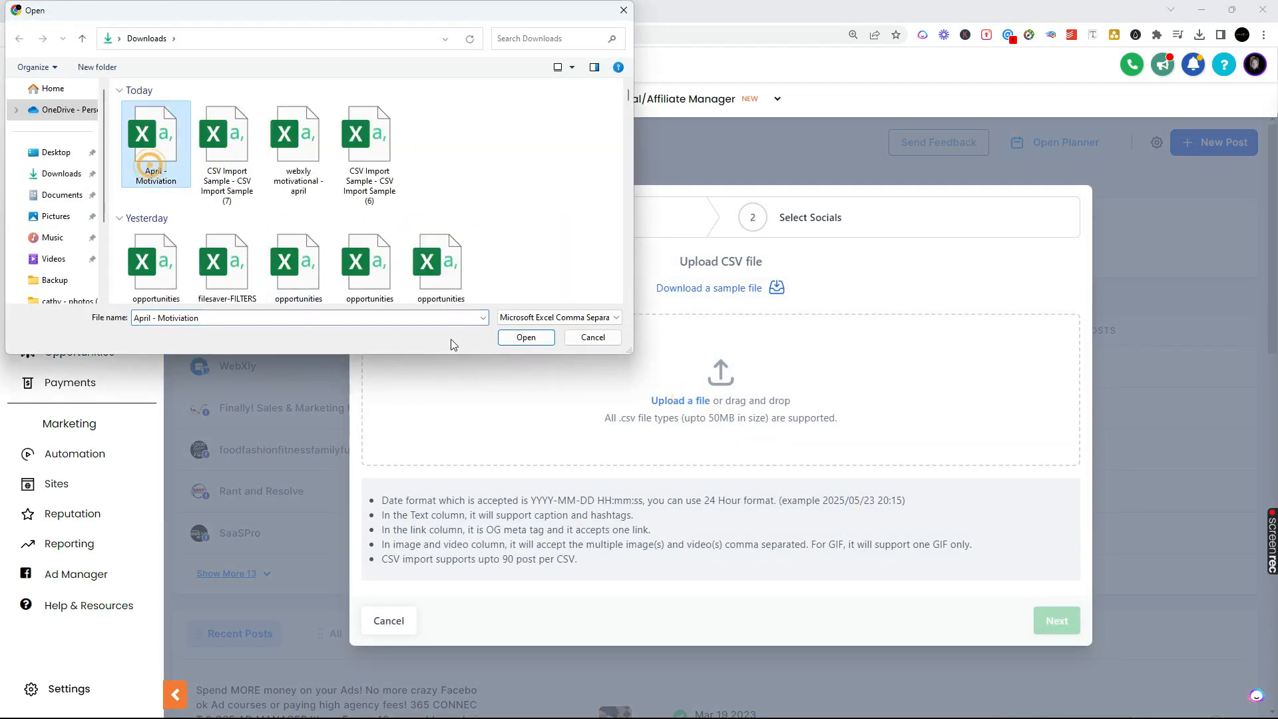
left_click(526, 338)
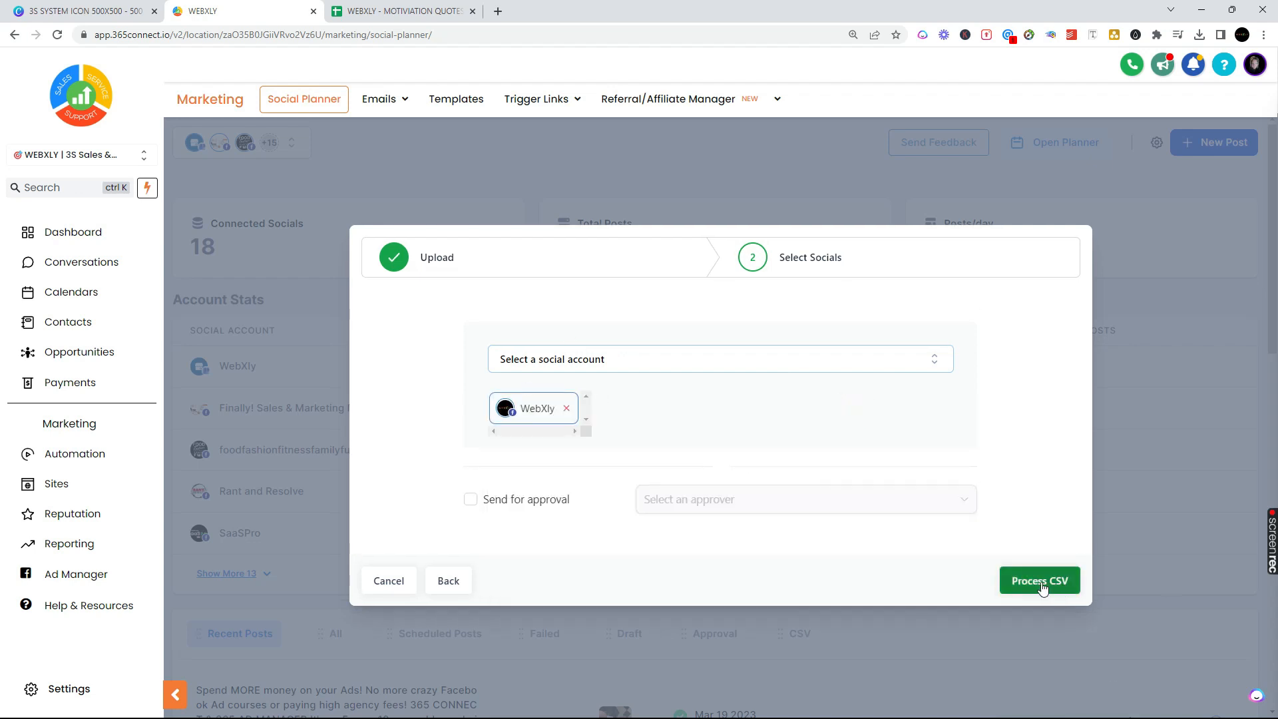
left_click(1038, 580)
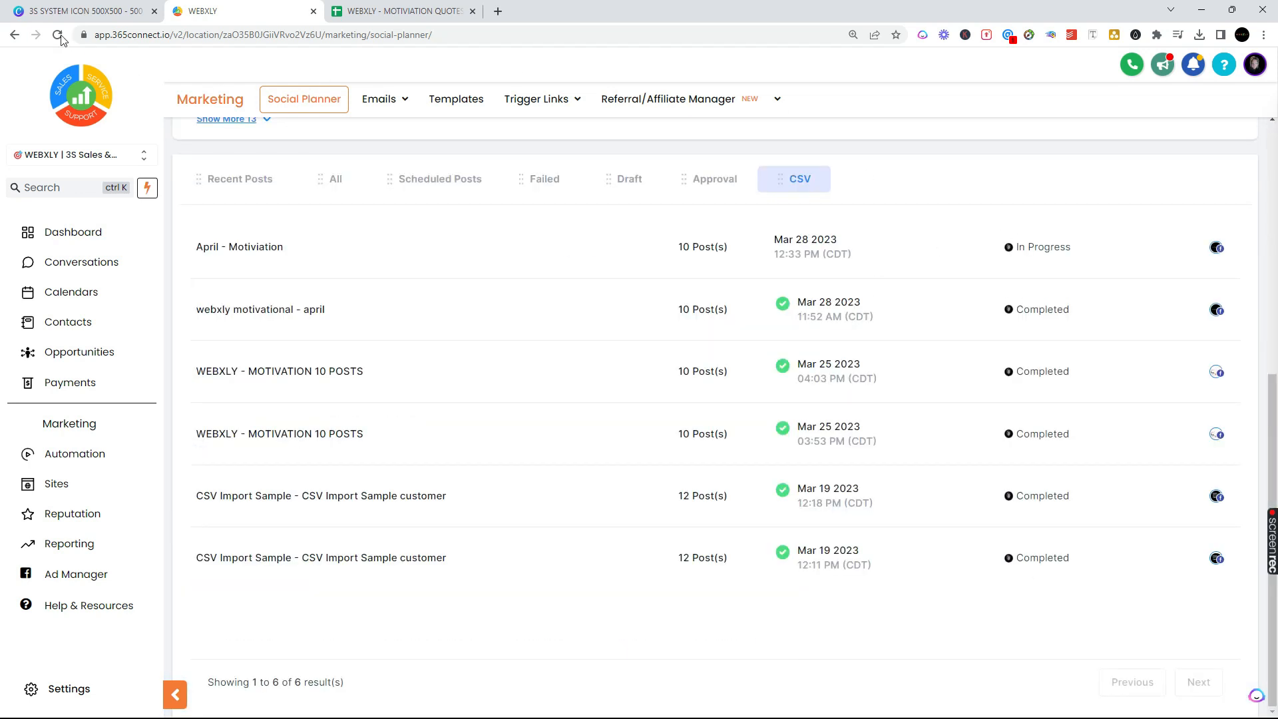
left_click(57, 34)
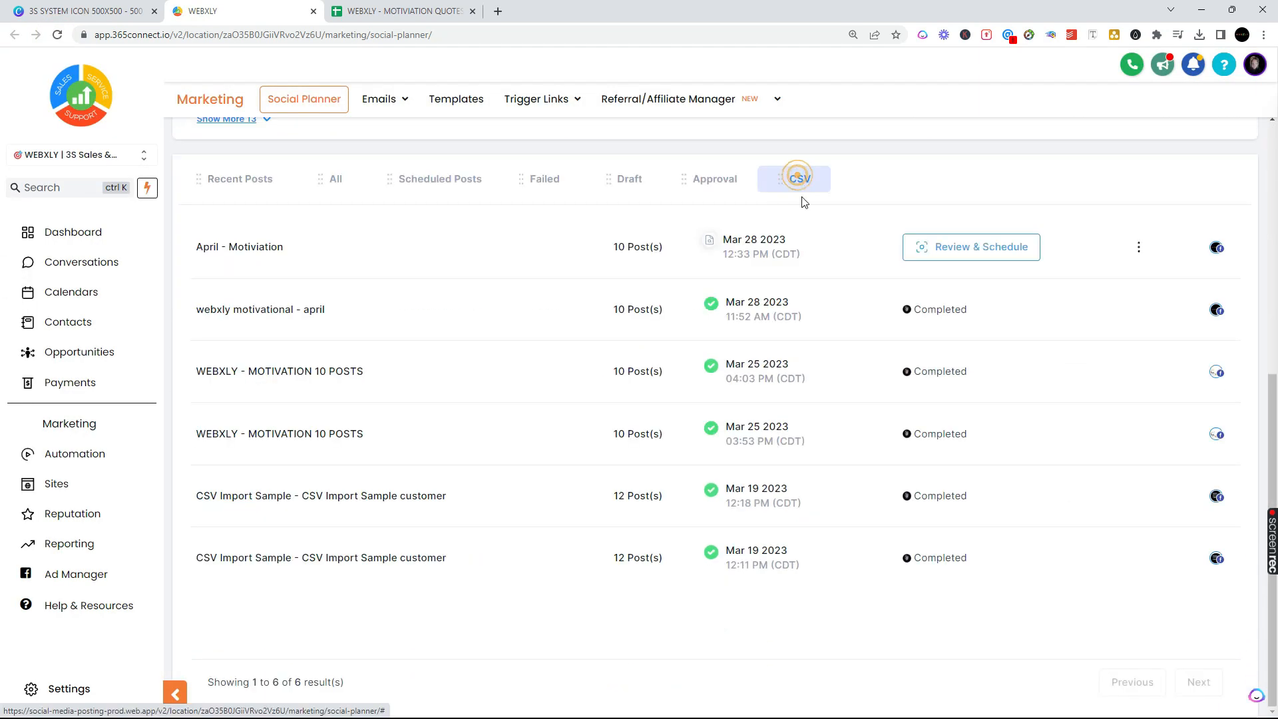
left_click(797, 178)
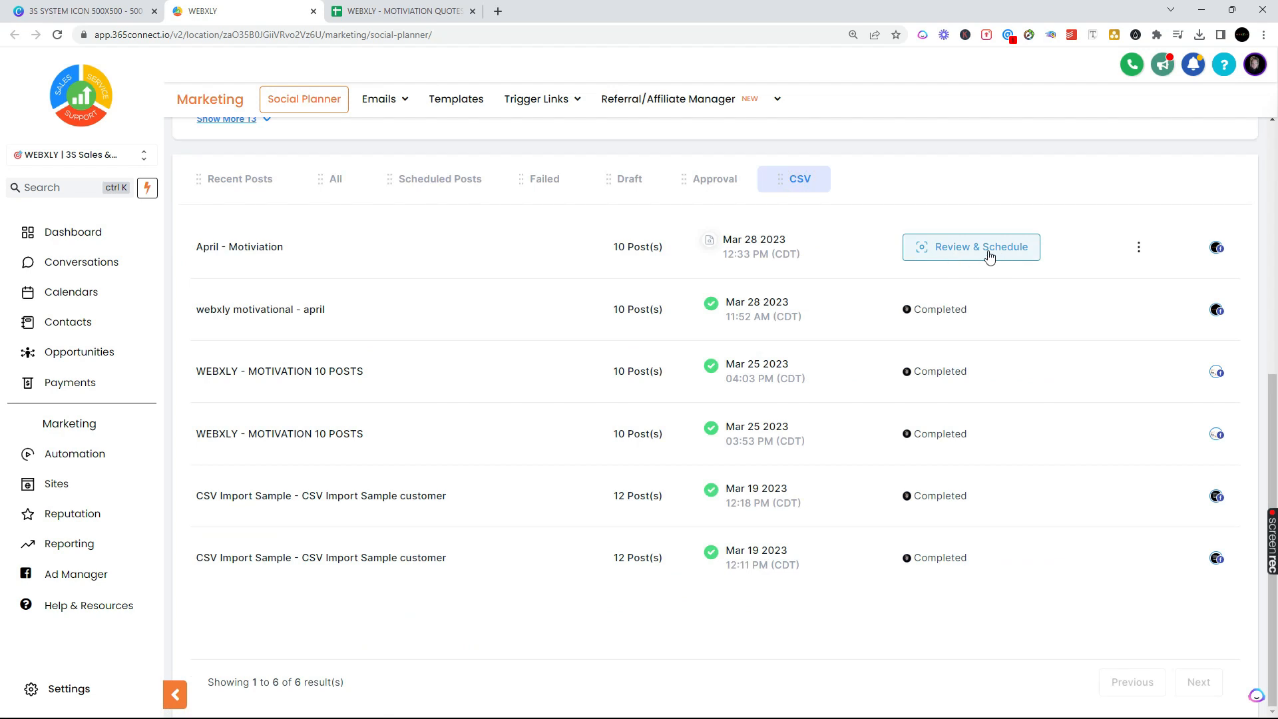
left_click(970, 246)
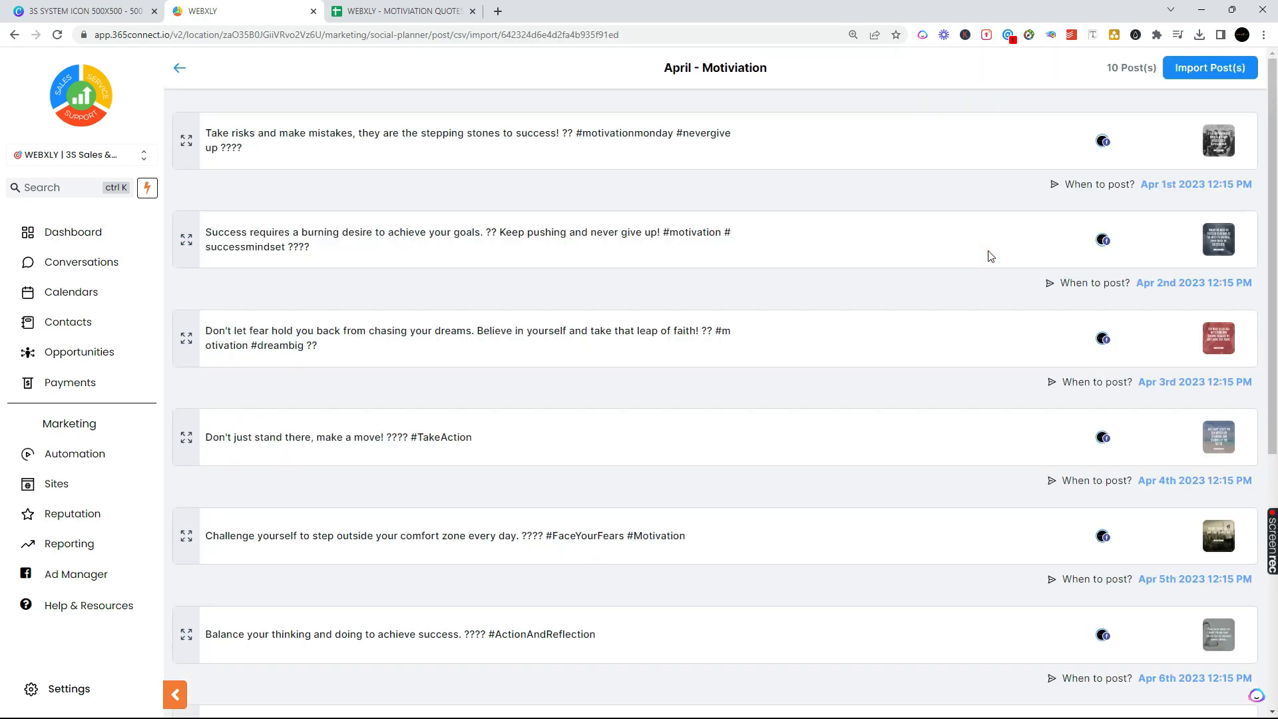
mouse_move(1188, 156)
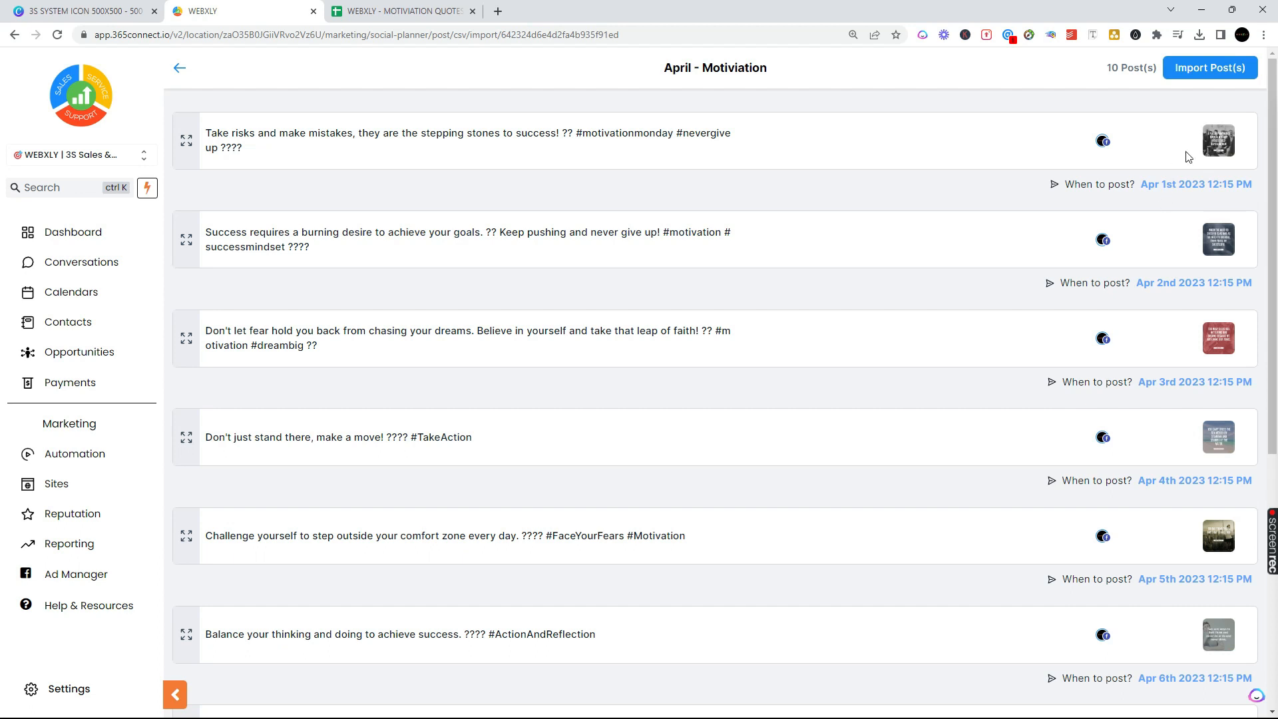
mouse_move(1102, 140)
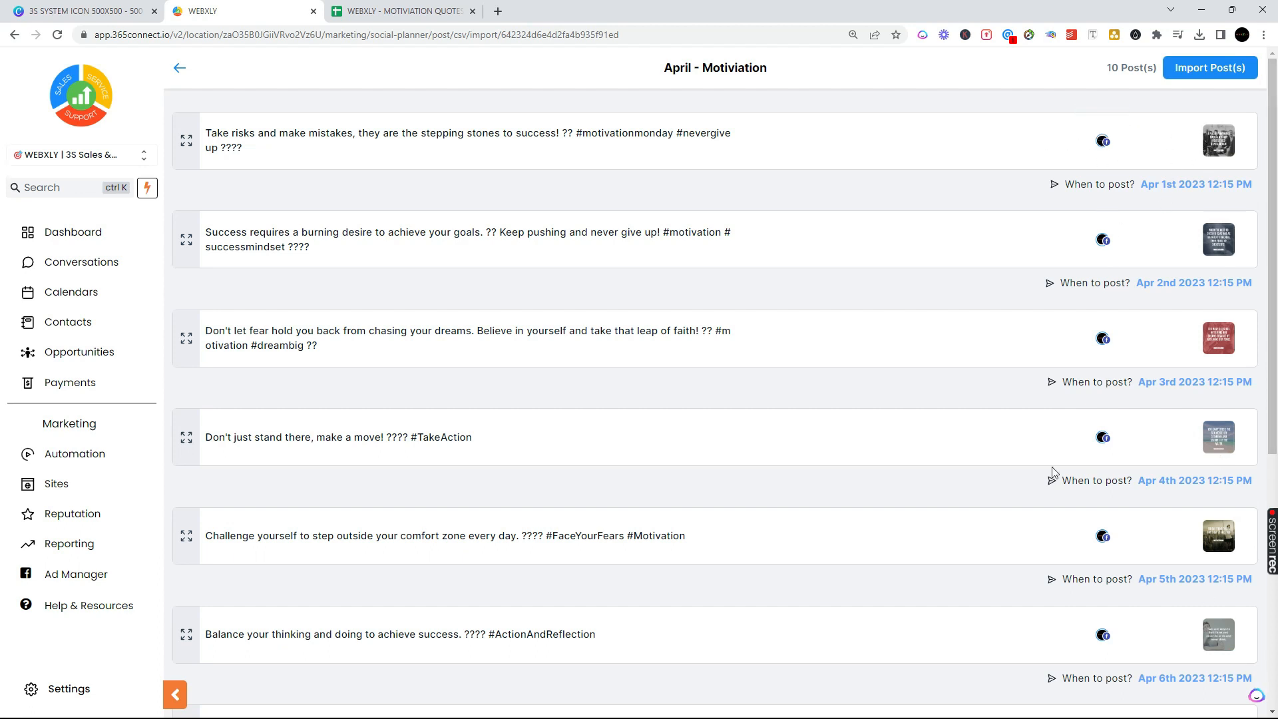
mouse_move(1143, 183)
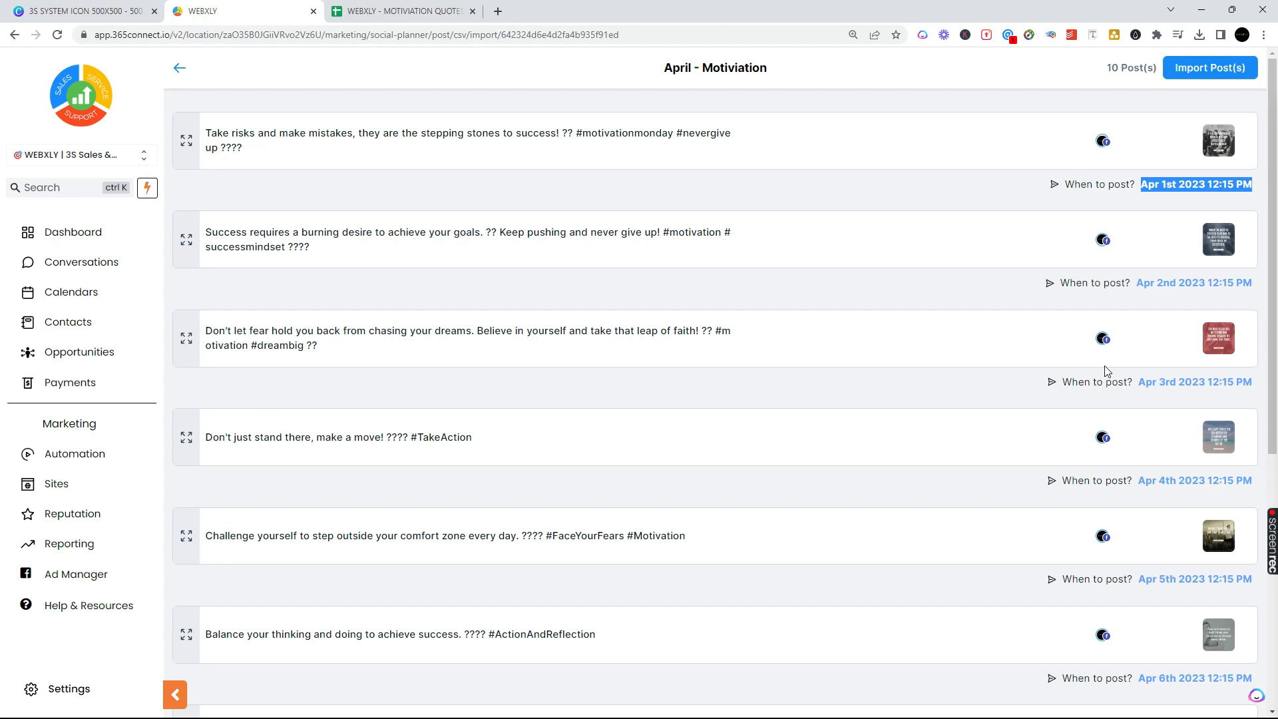
mouse_move(1112, 199)
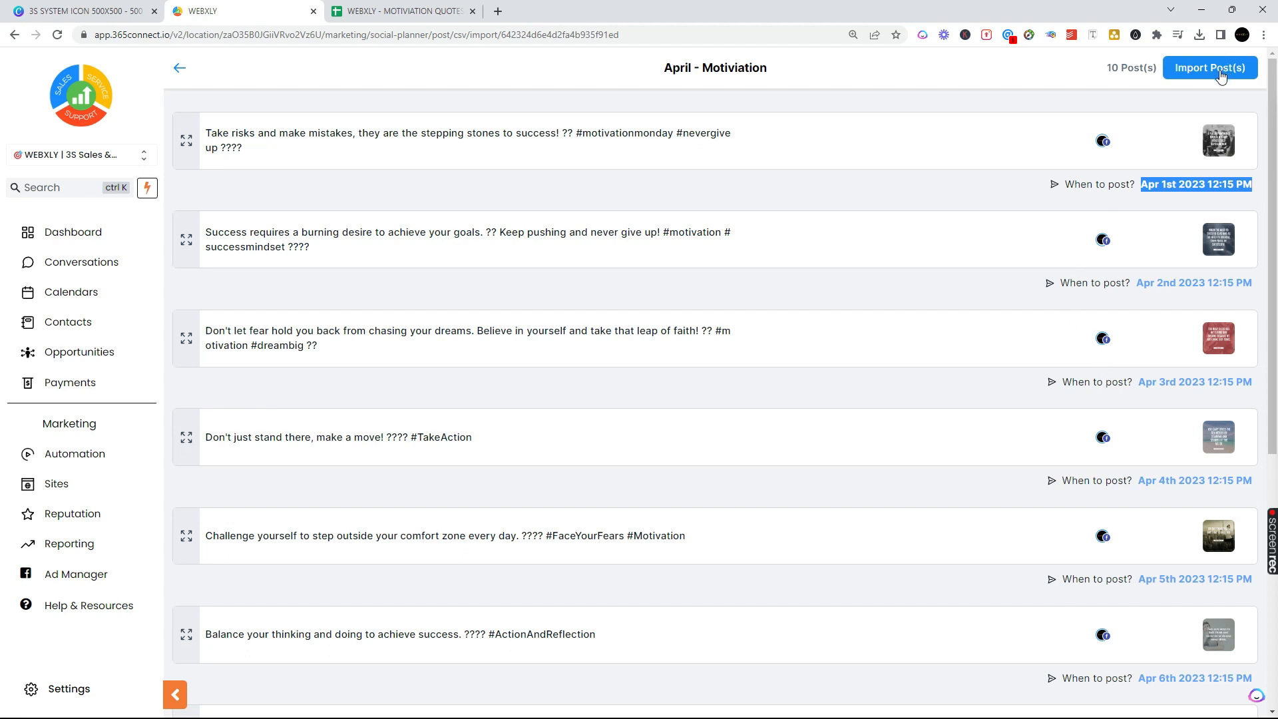
Import the 10 April motivation posts into the social calendar and open the planner
left_click(1209, 68)
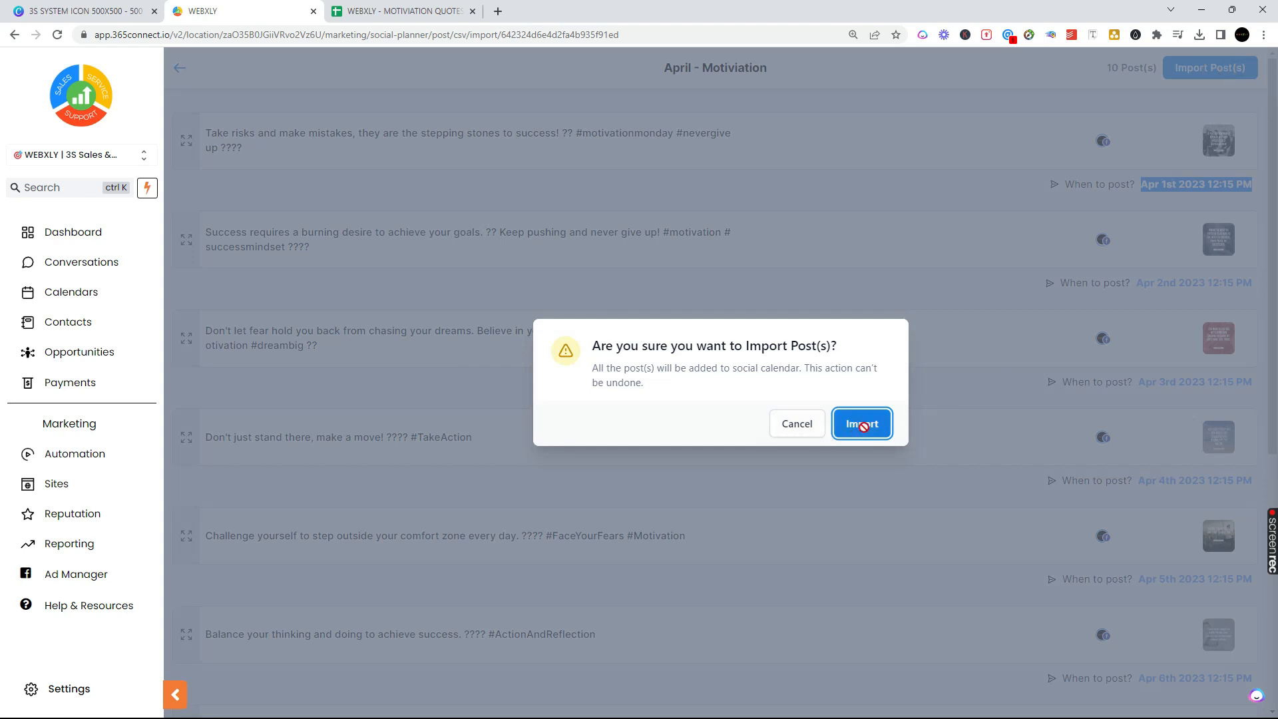
left_click(861, 423)
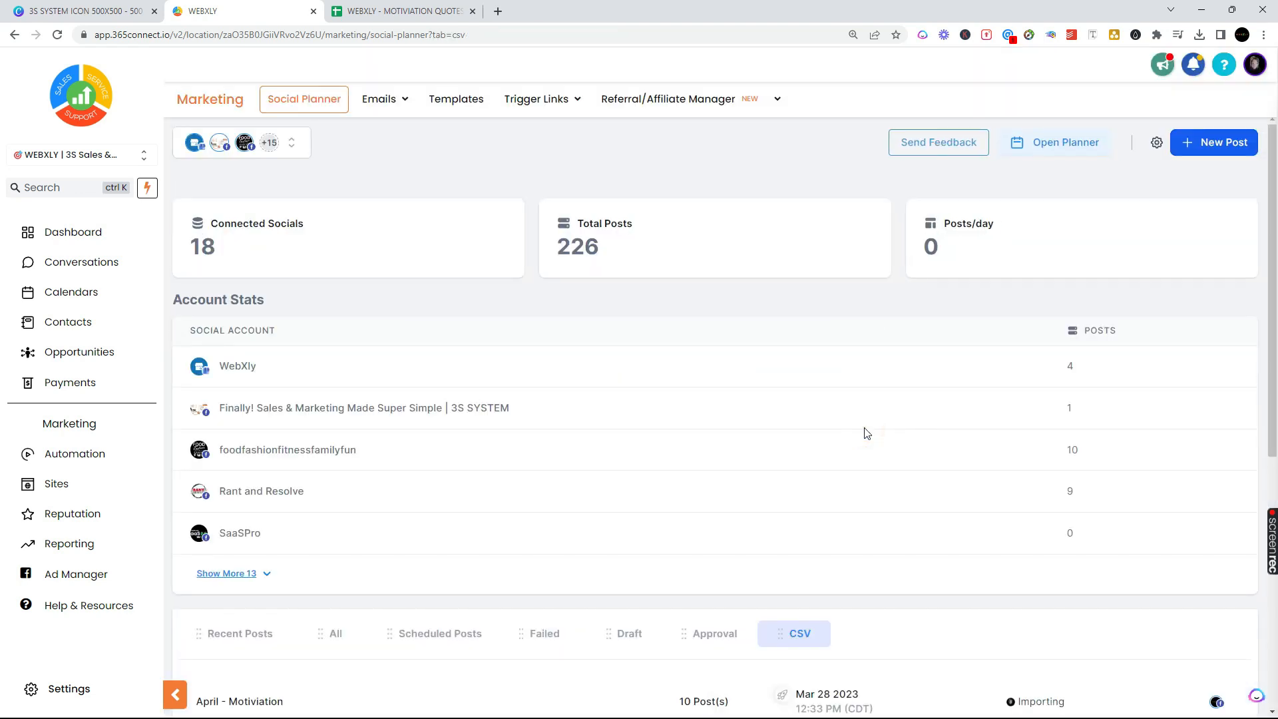
left_click(1064, 142)
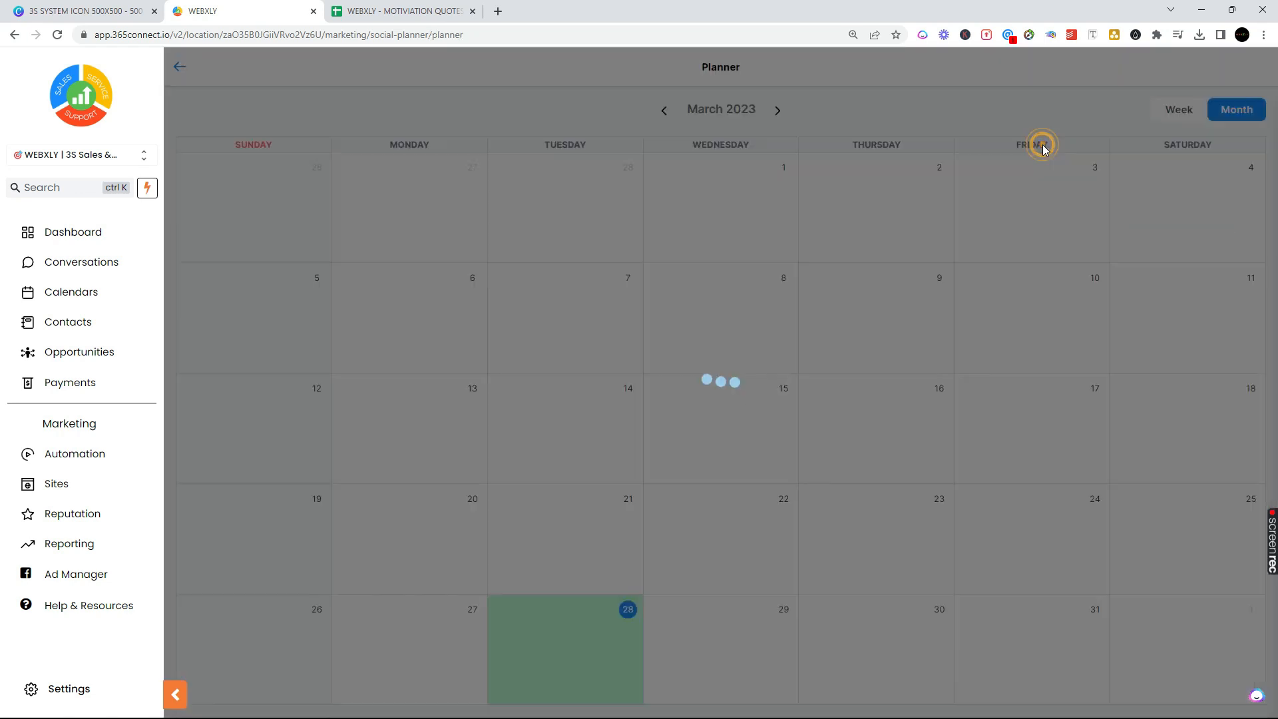
Advance the planner to April 2023 and scroll through the imported posts
left_click(776, 110)
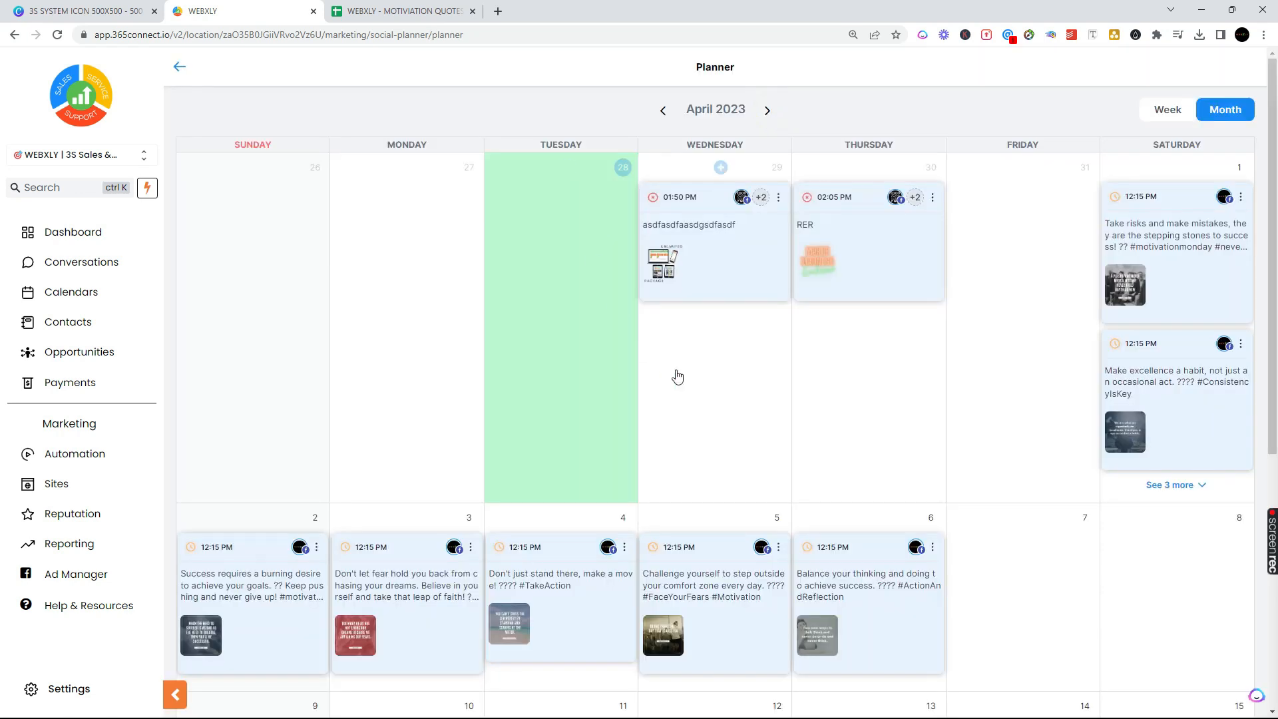
scroll("down", 3)
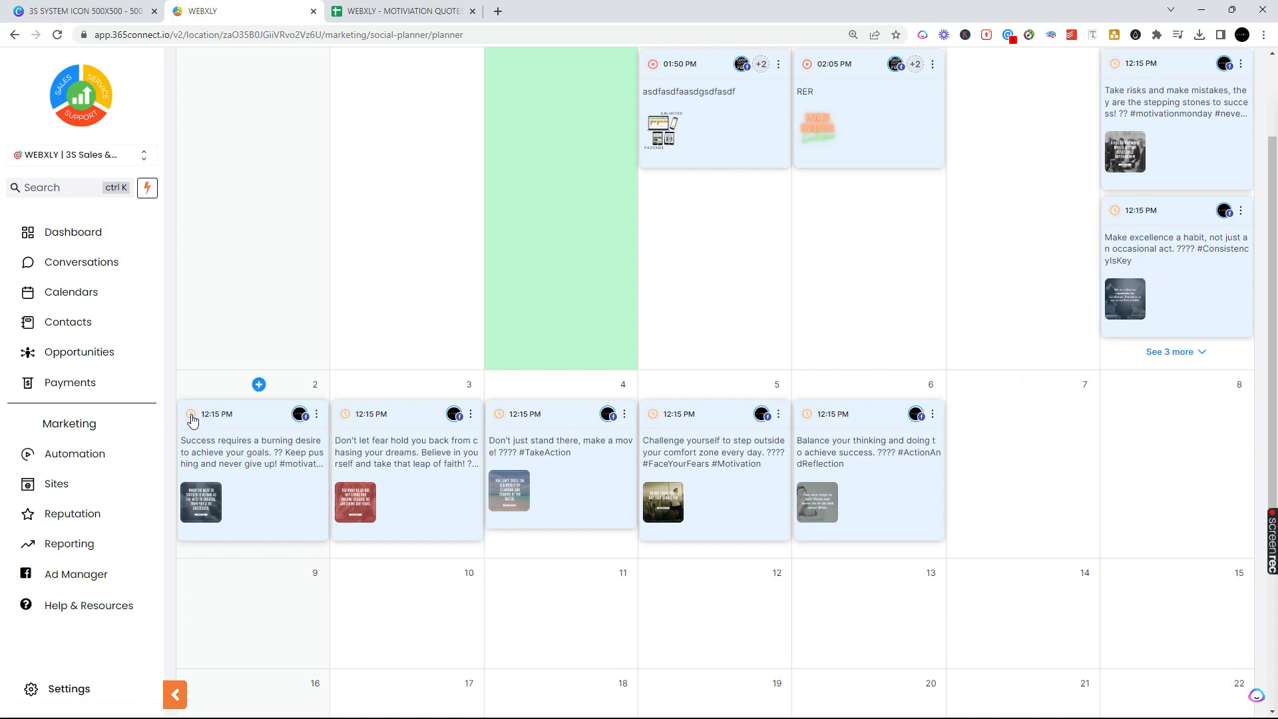
mouse_move(832, 474)
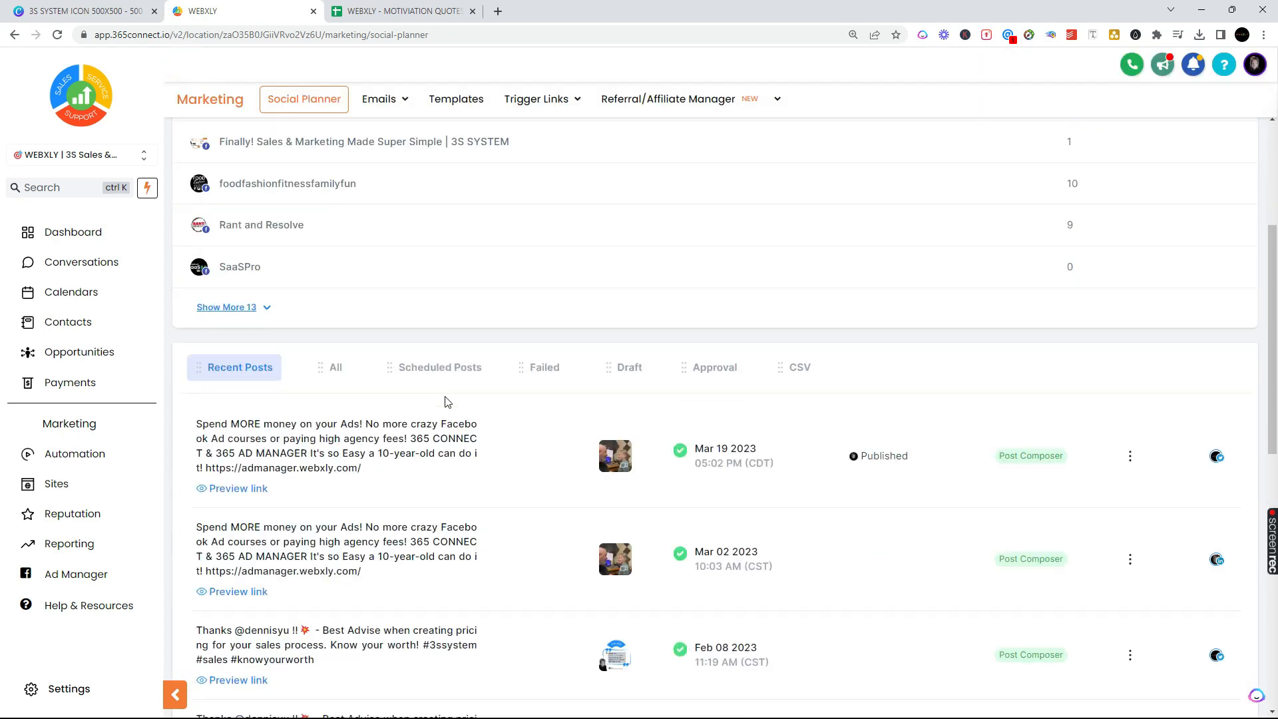
List the scheduled posts and scroll through them
left_click(440, 367)
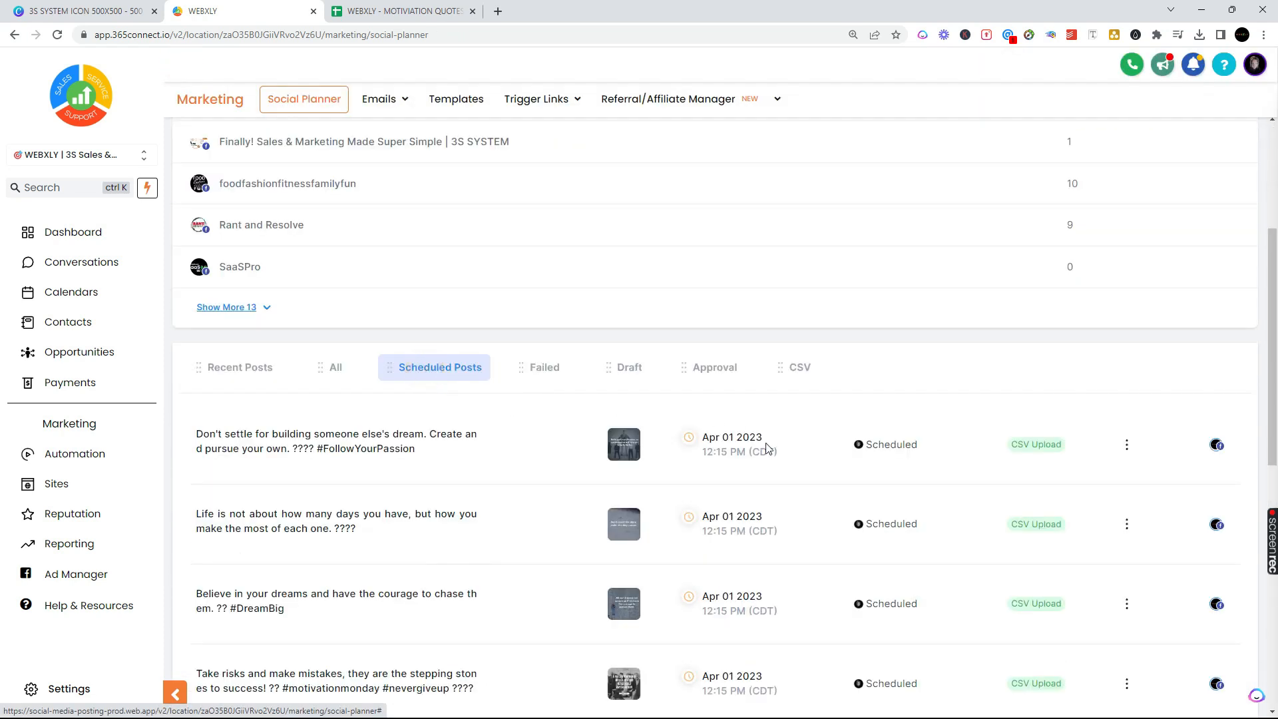
scroll("down", 3)
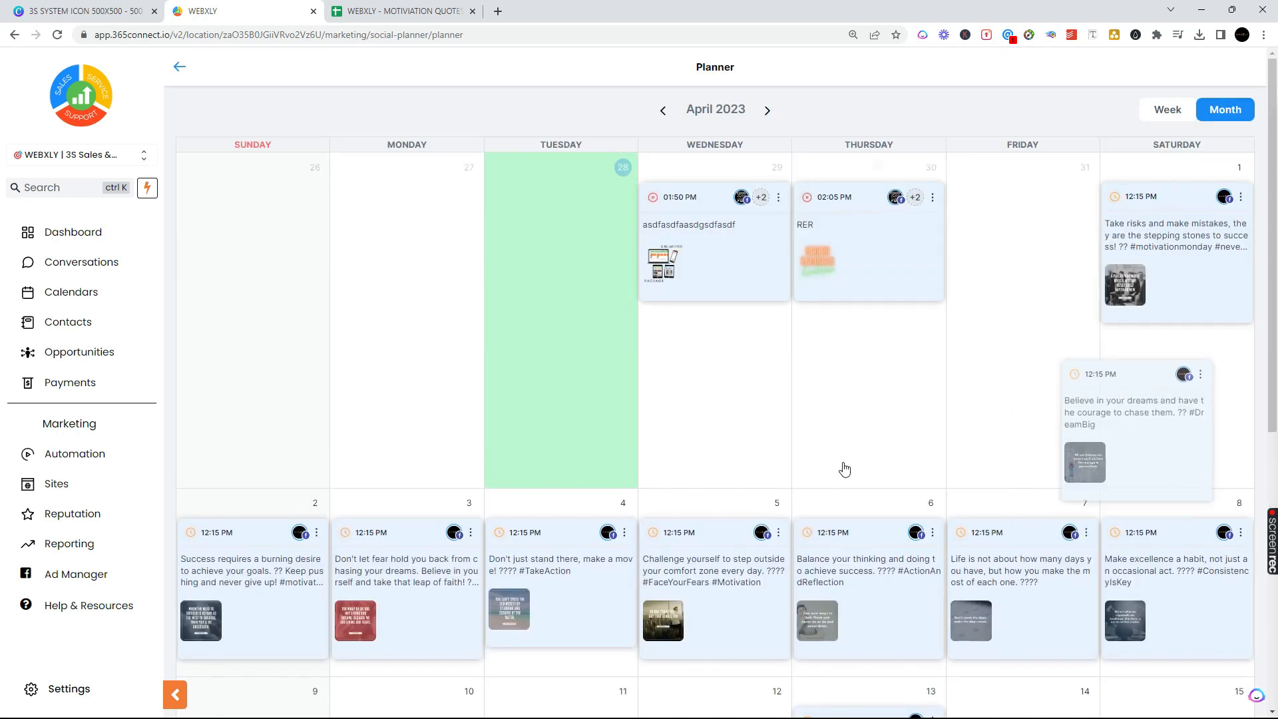
Return to the April 2023 calendar, scroll and zoom to check the rescheduled posts
scroll("down", 3)
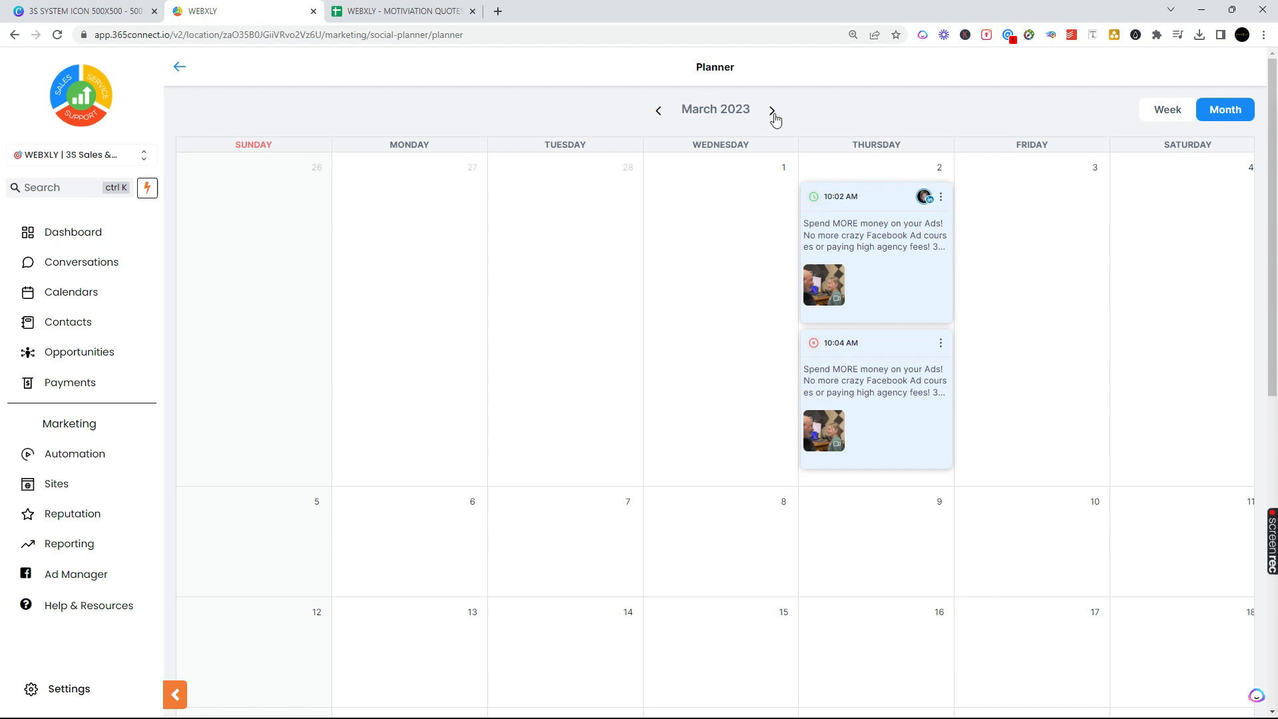
left_click(772, 110)
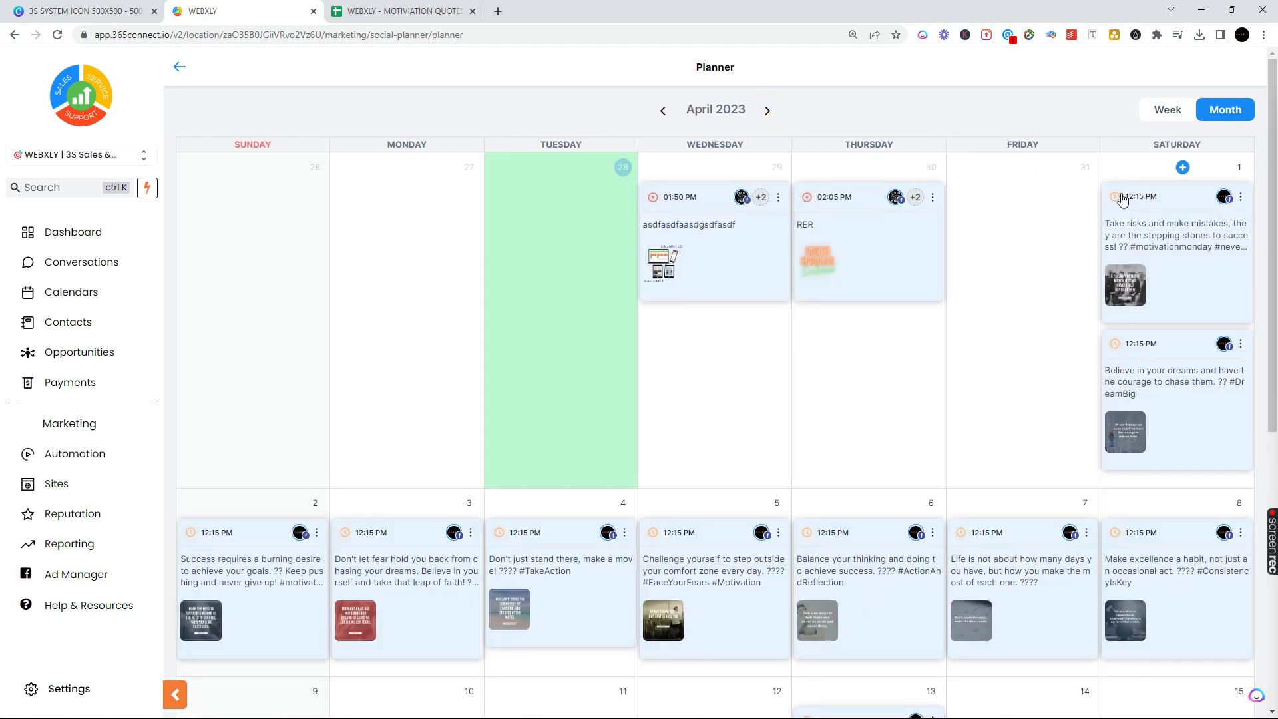
scroll("down", 3)
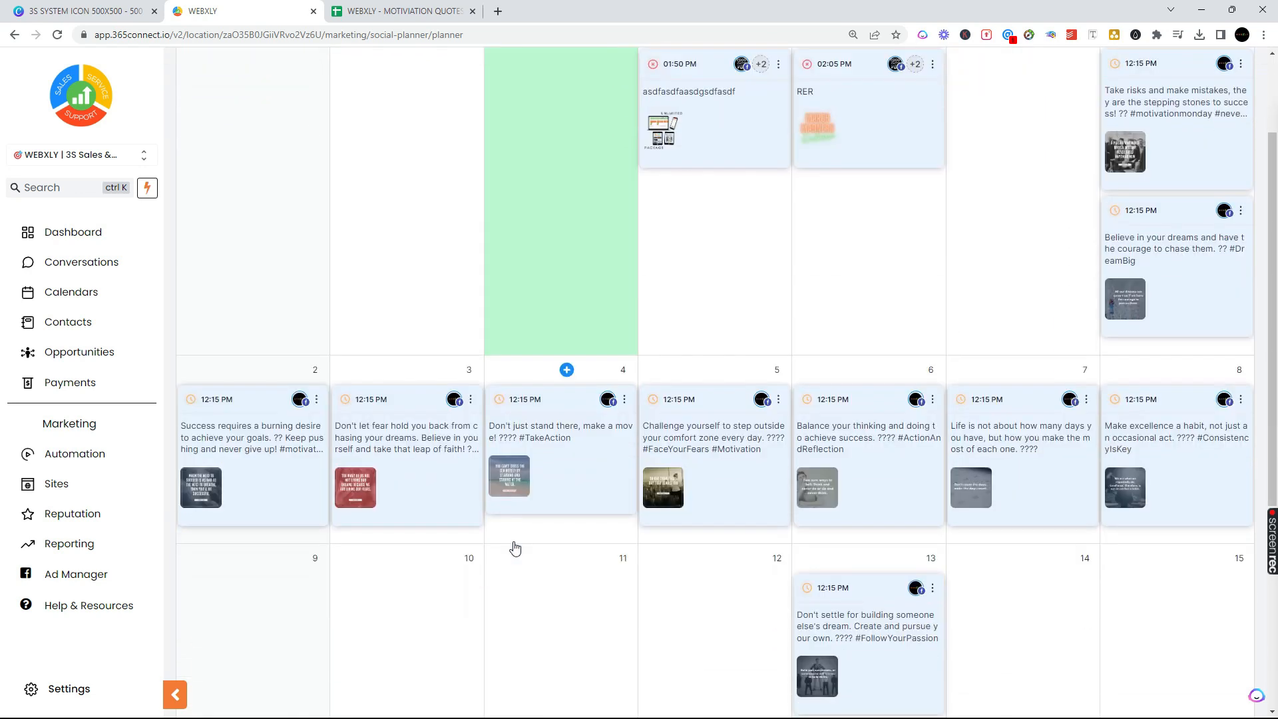
key("ctrl+plus")
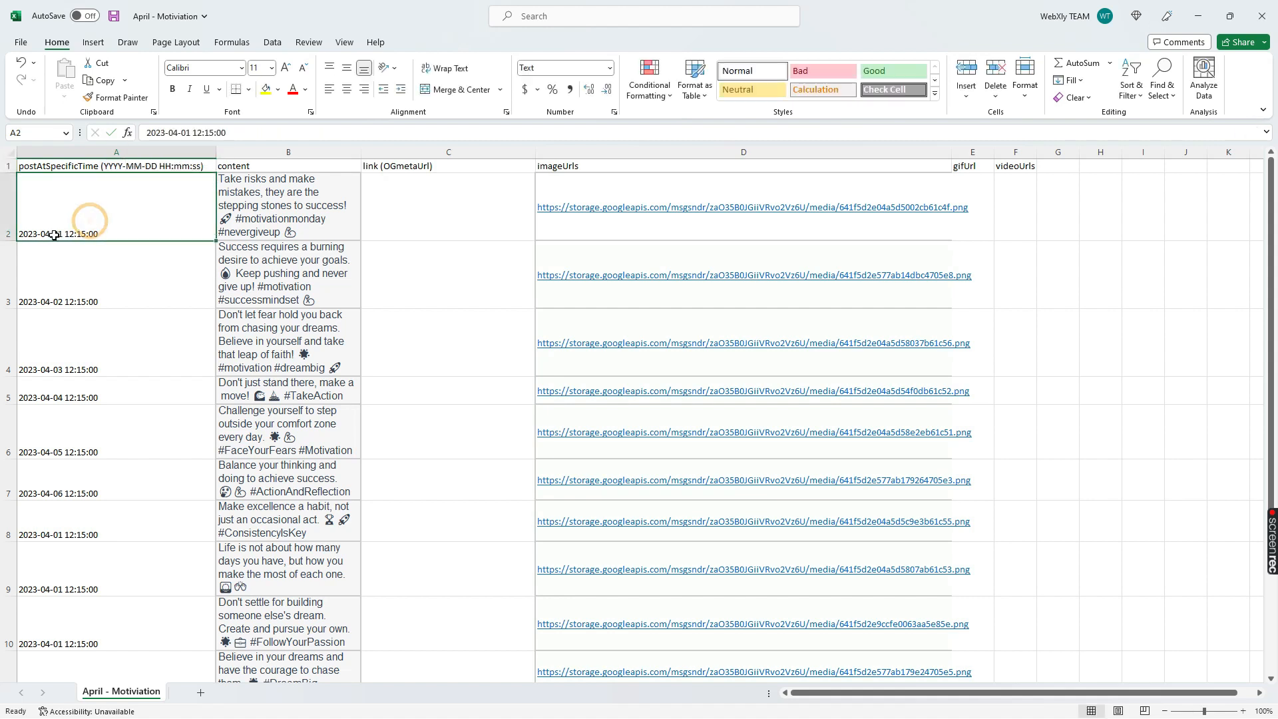
right_click(115, 207)
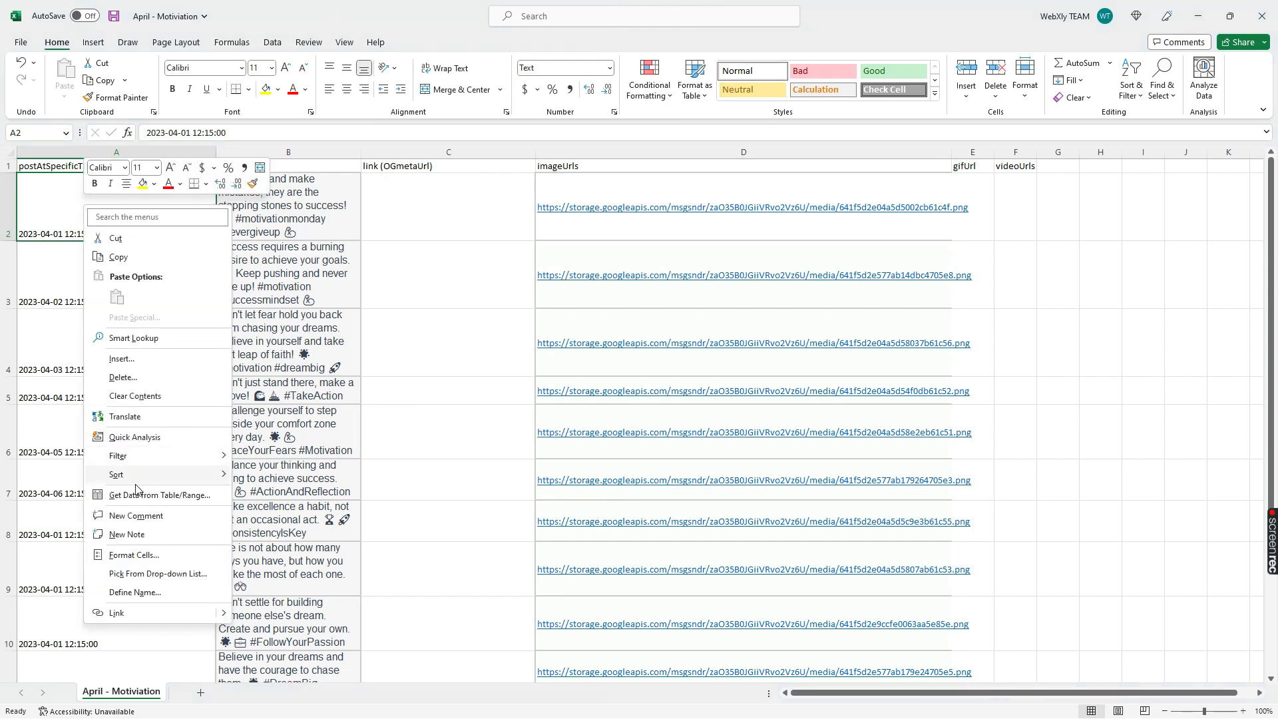
left_click(133, 554)
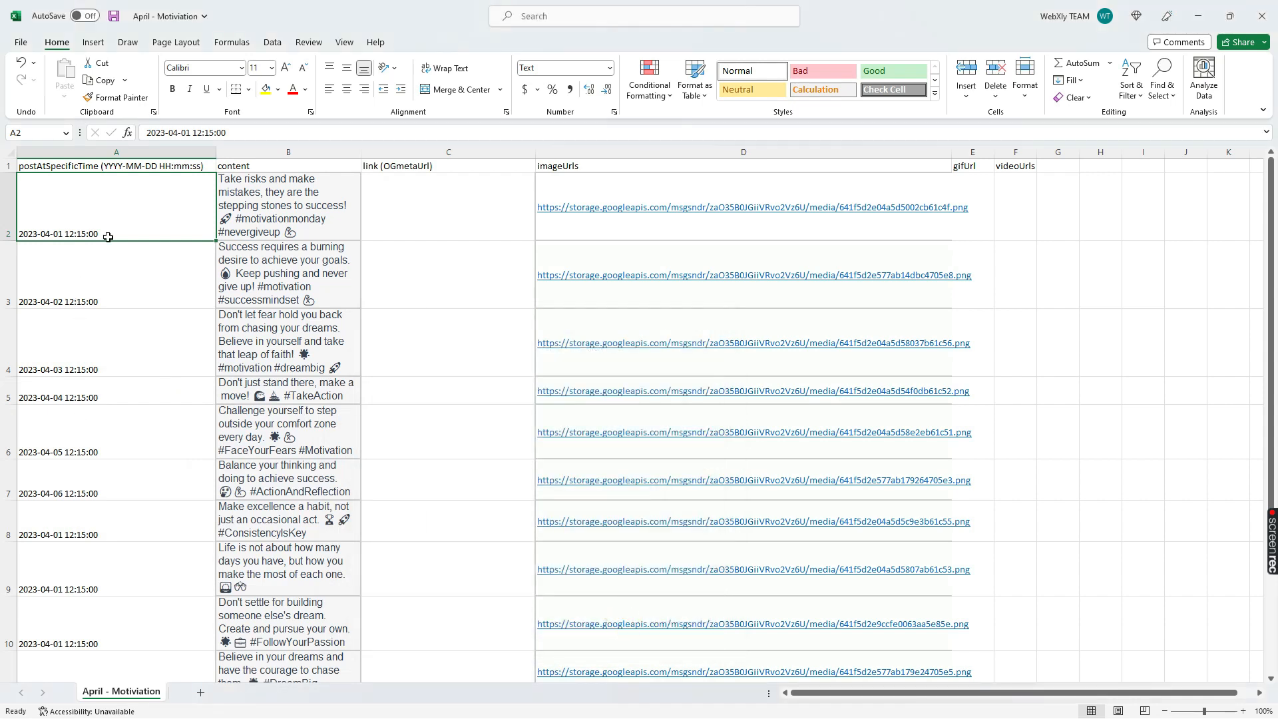
mouse_move(104, 234)
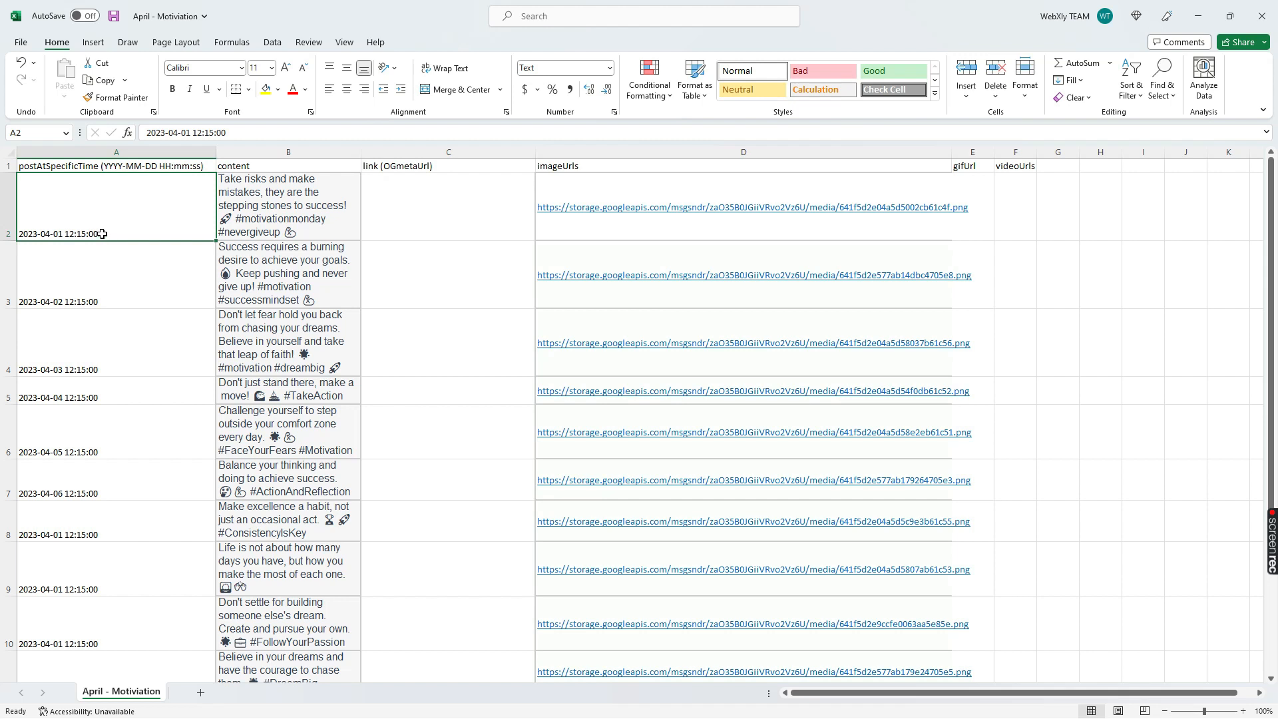
mouse_move(75, 229)
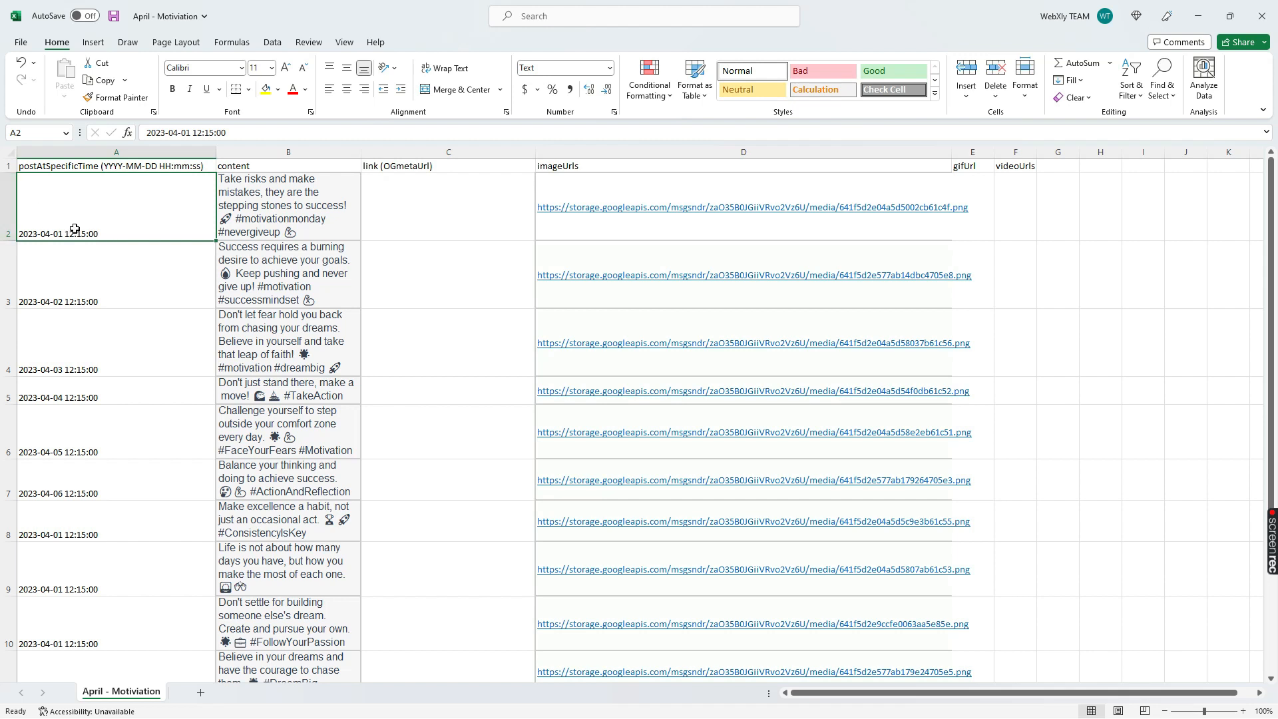
mouse_move(59, 432)
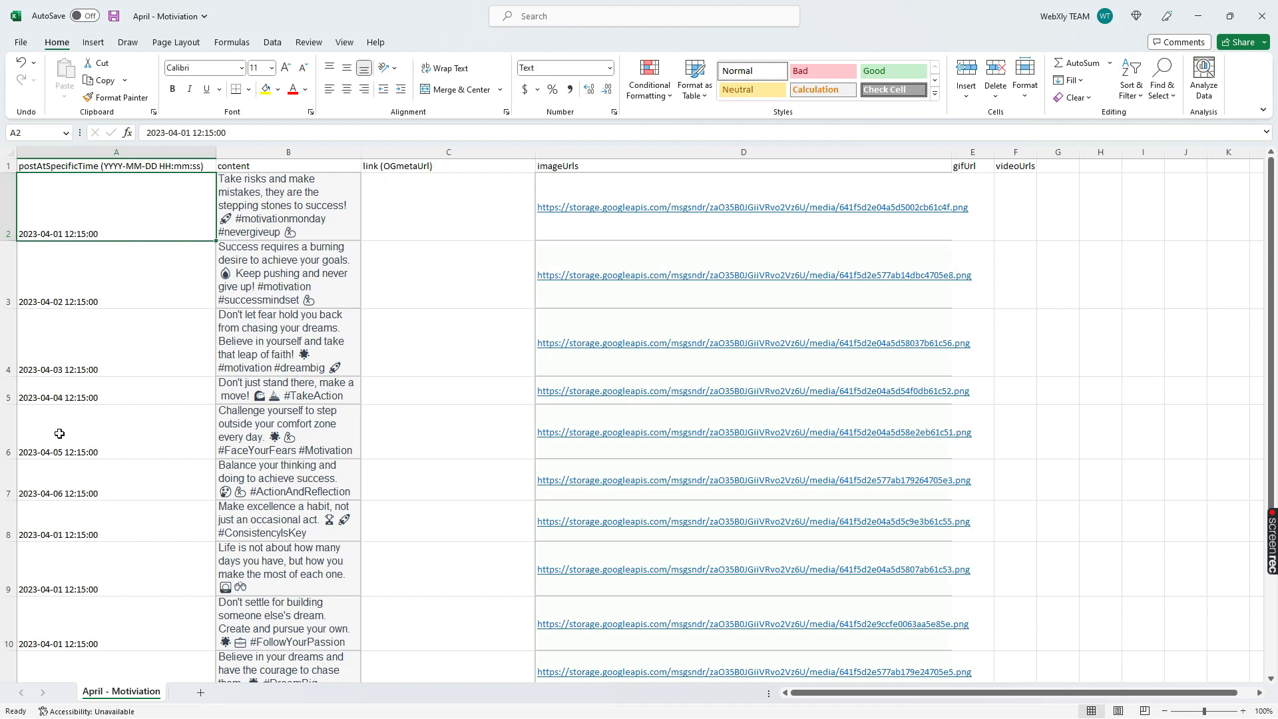
mouse_move(74, 617)
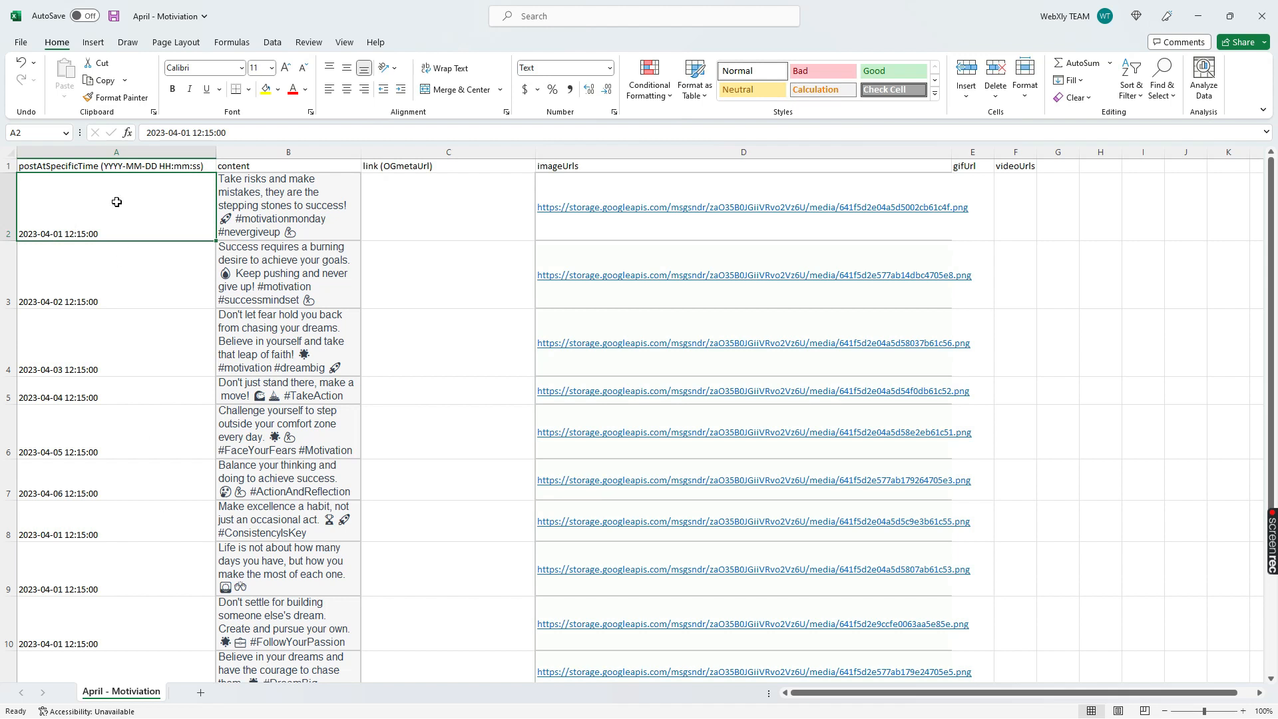
mouse_move(71, 298)
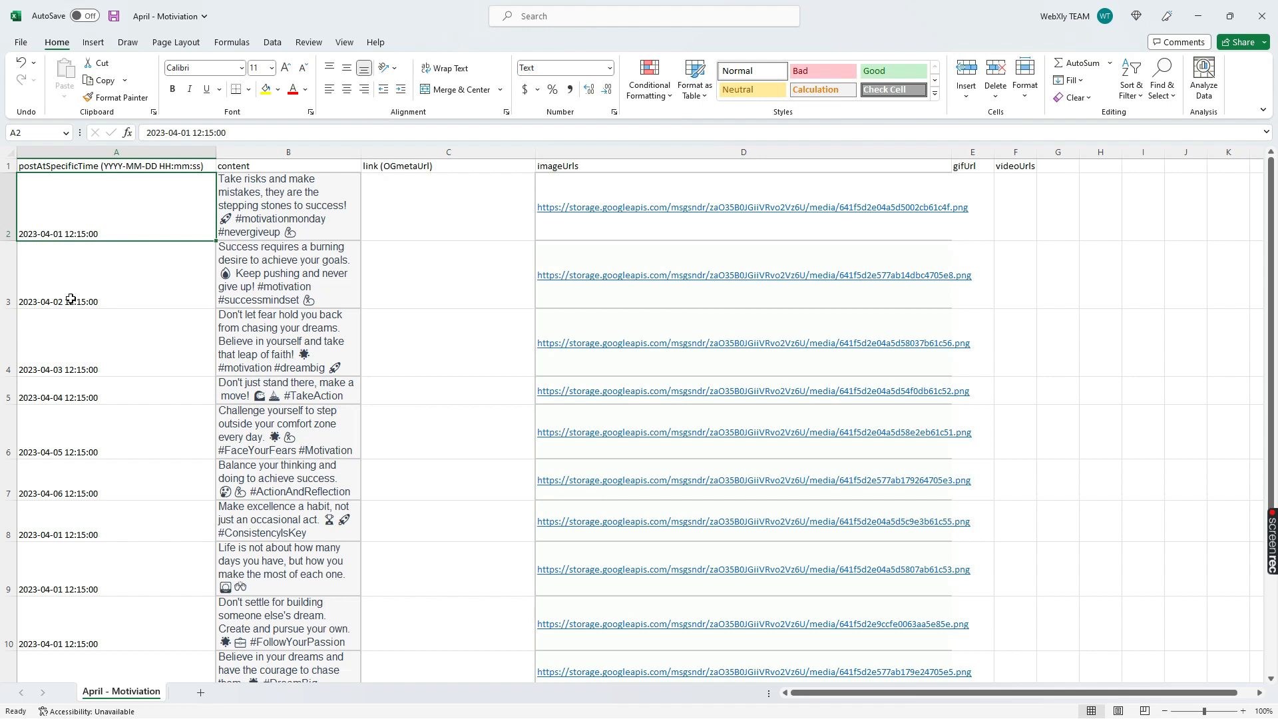
mouse_move(453, 449)
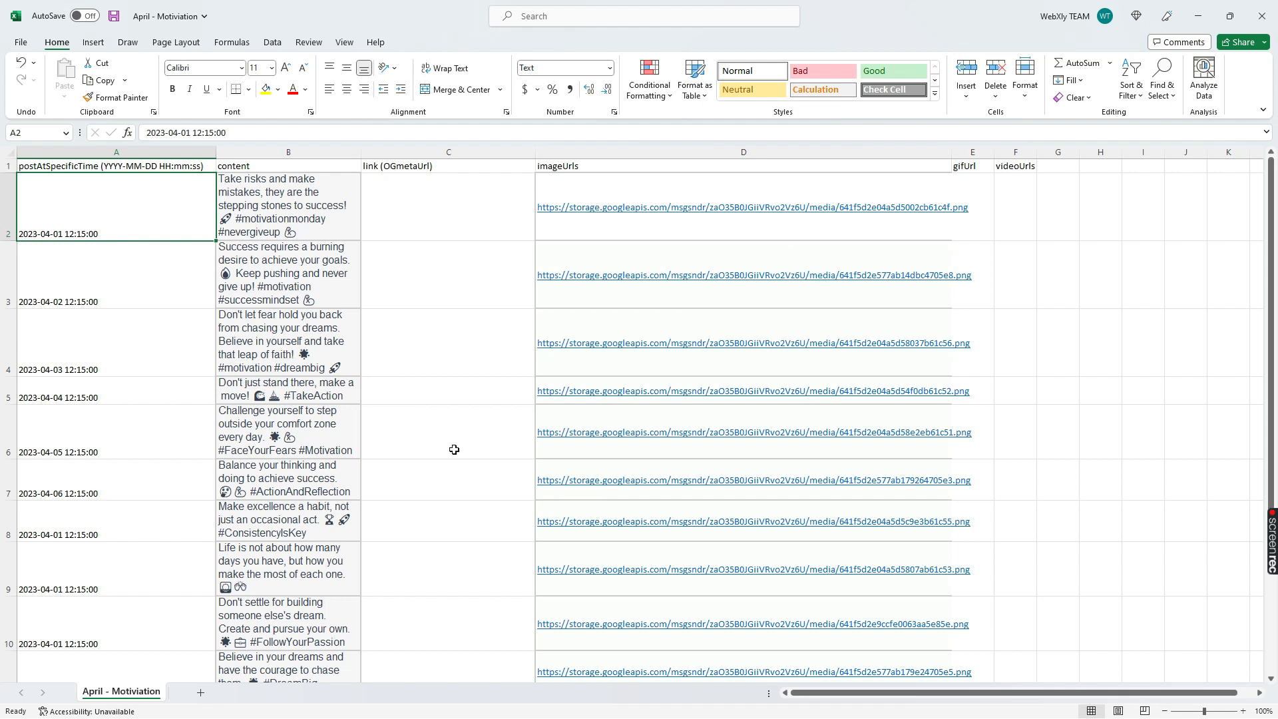
scroll("down", 3)
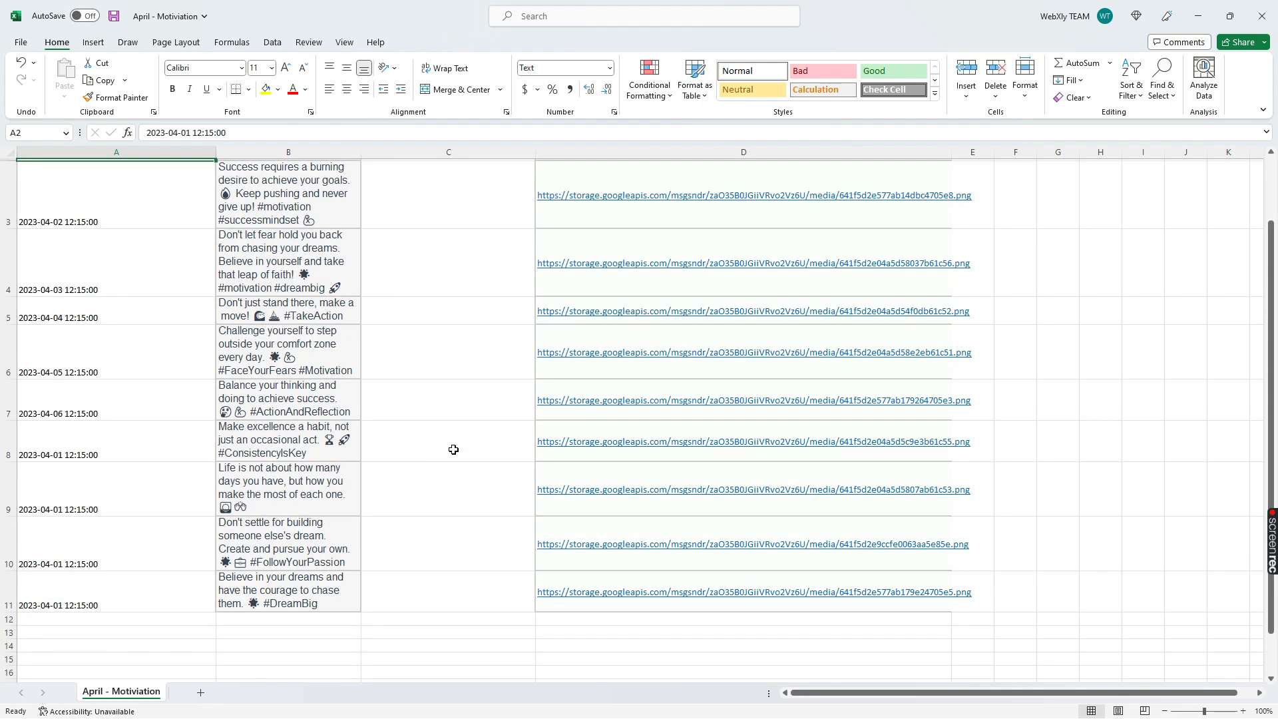